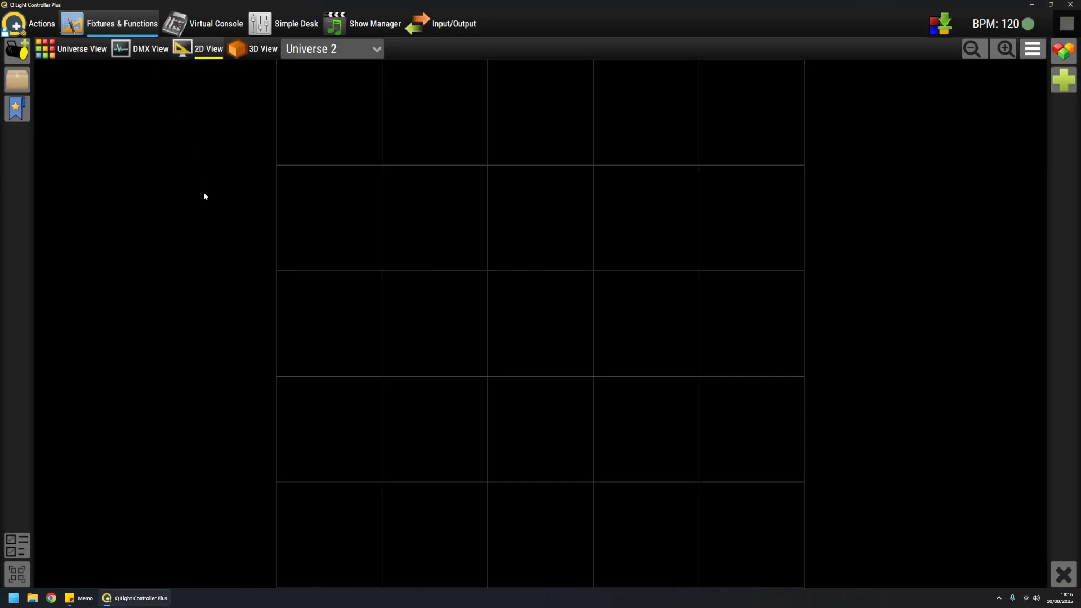
mouse_move(200, 203)
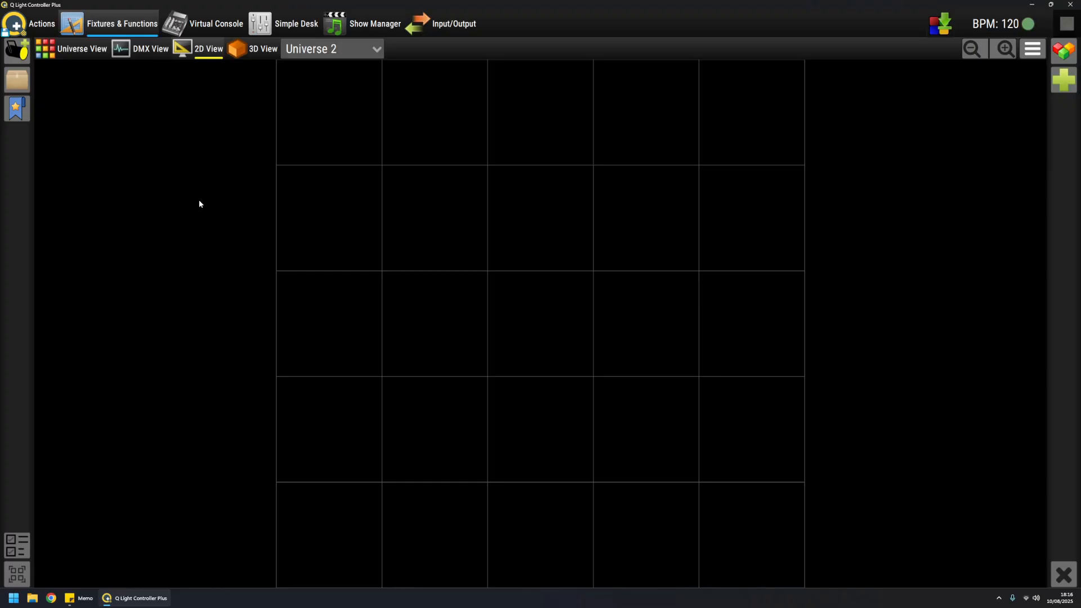
mouse_move(229, 202)
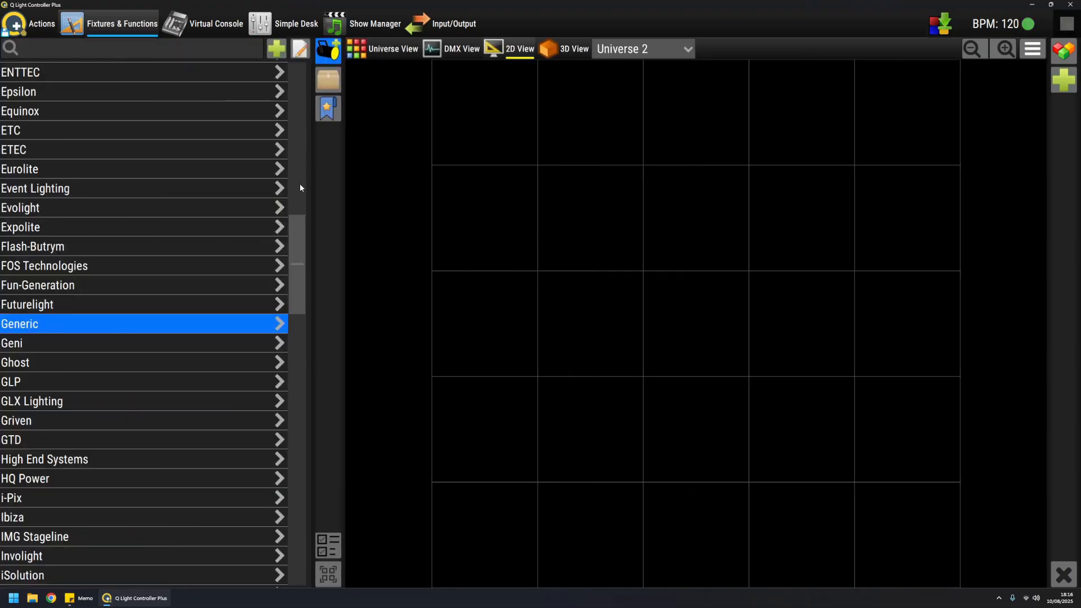
mouse_move(260, 229)
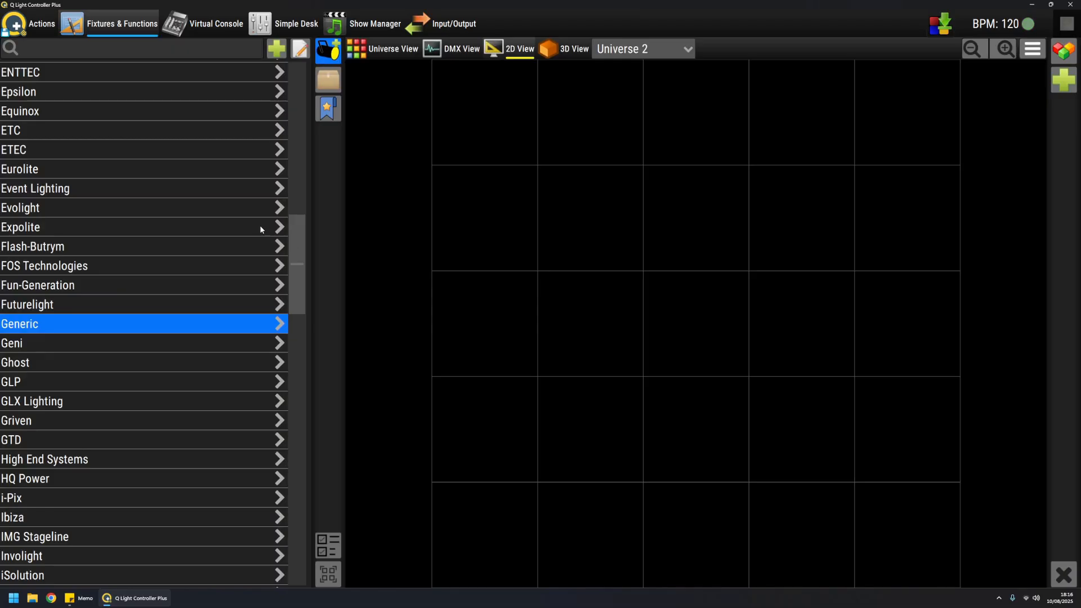
mouse_move(300, 247)
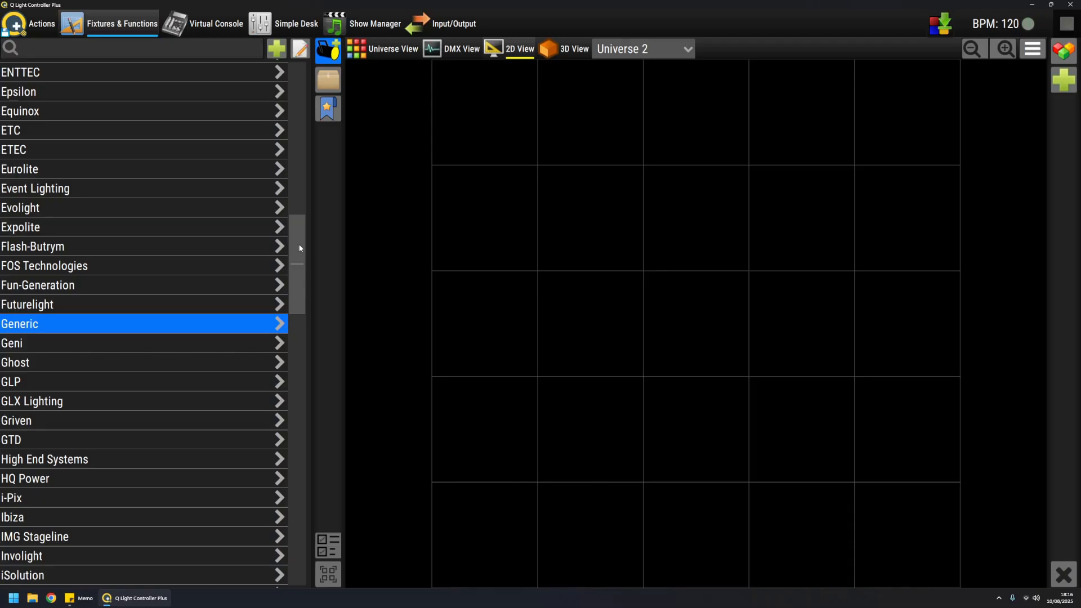
mouse_move(136, 133)
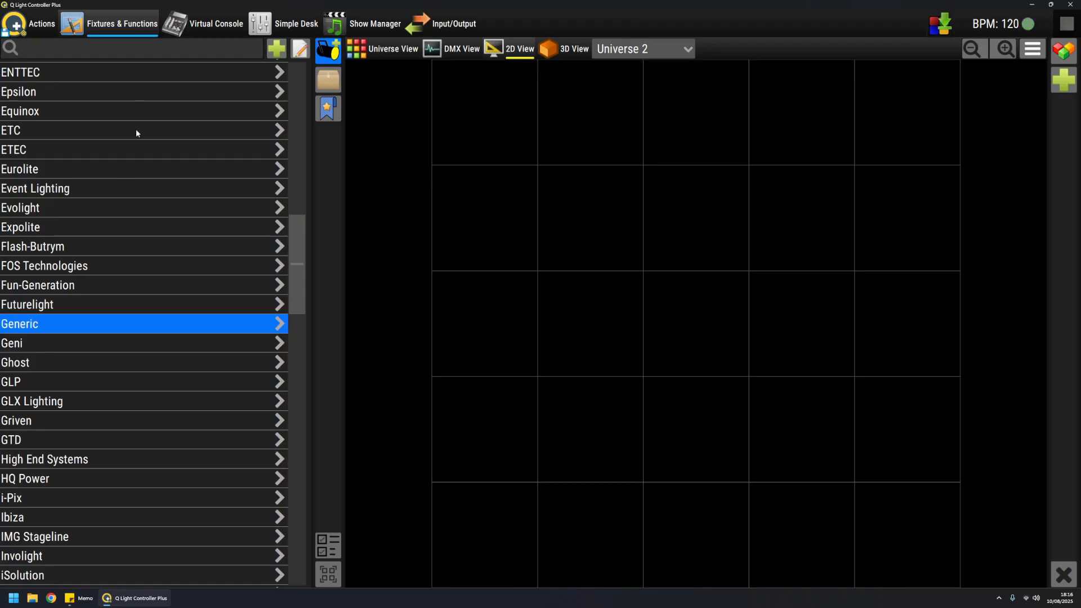
mouse_move(97, 330)
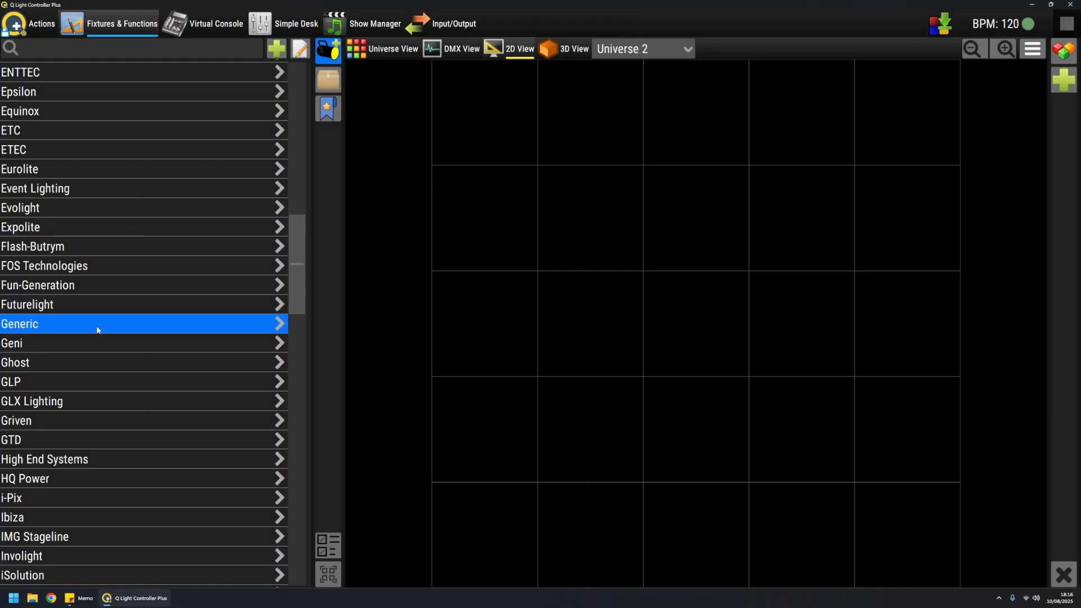
mouse_move(48, 155)
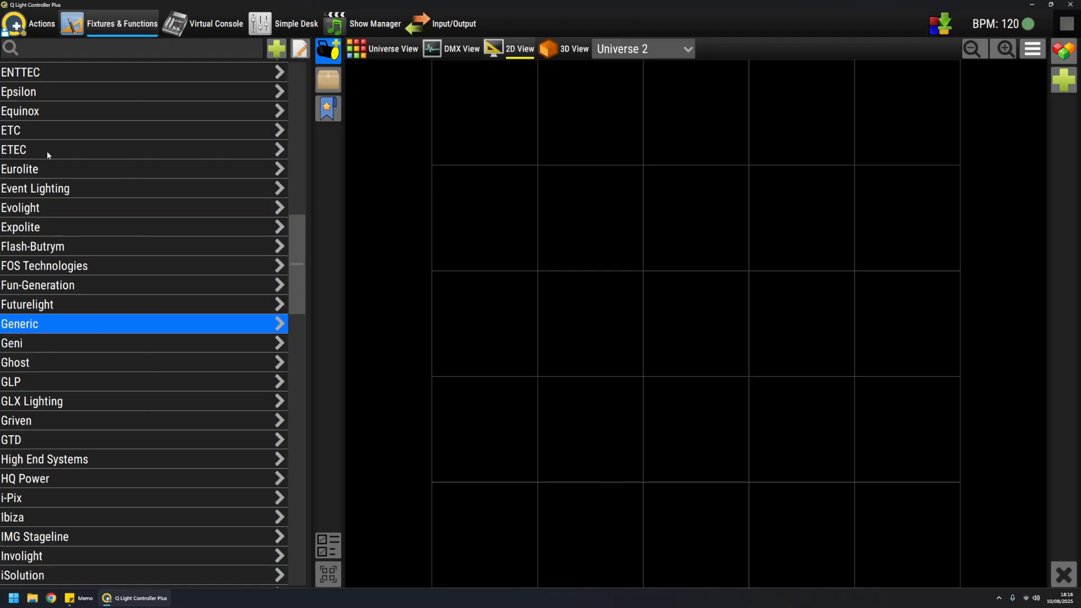
mouse_move(107, 227)
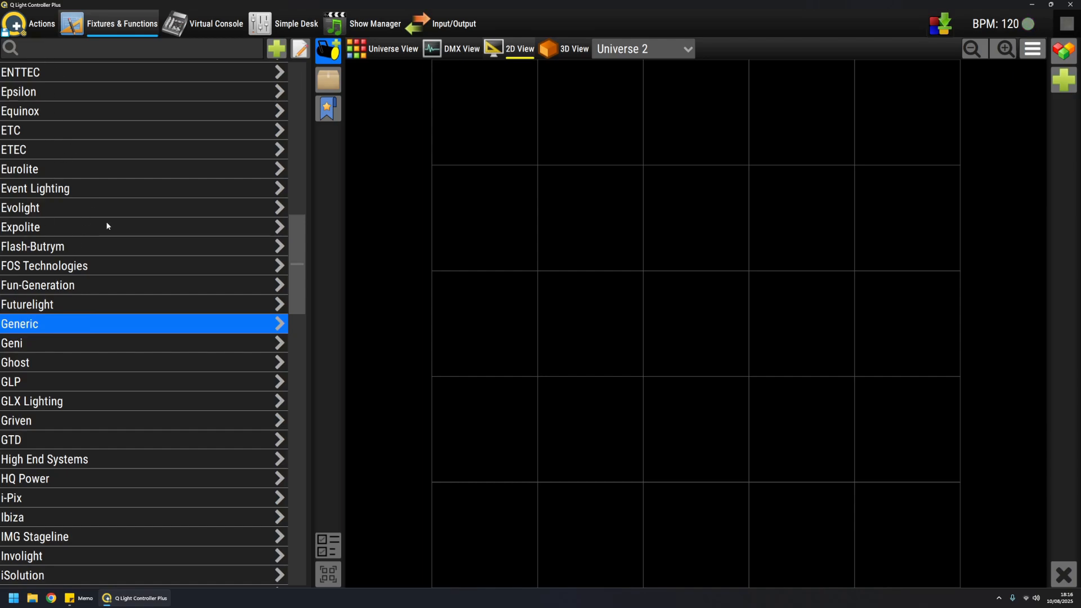
mouse_move(49, 55)
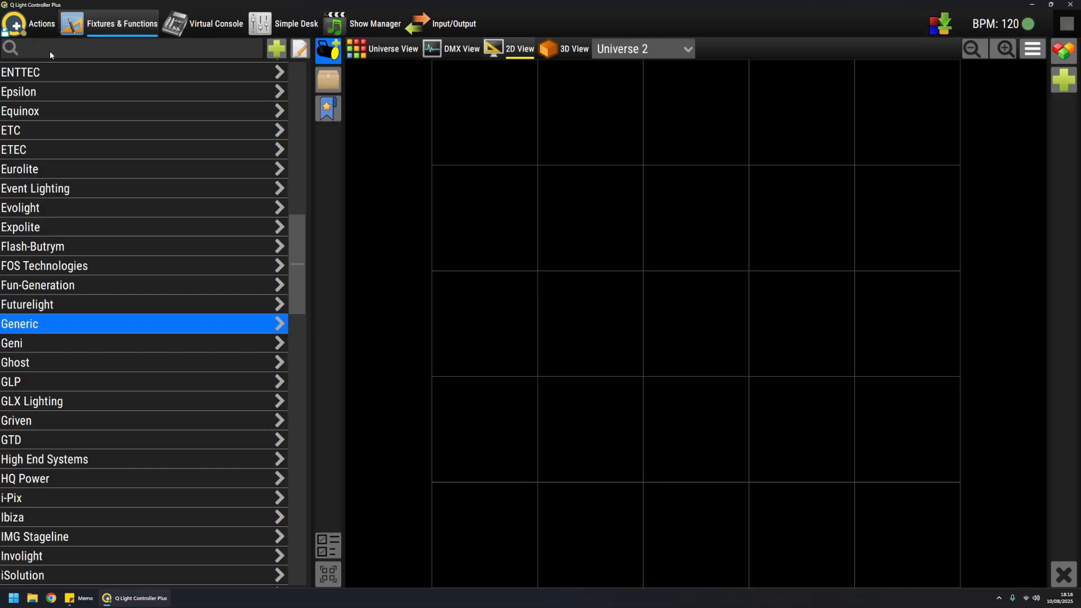
- Search the library for 'bar' and select the Varytec Giga Bar Pix 8 RGB
text(bar)
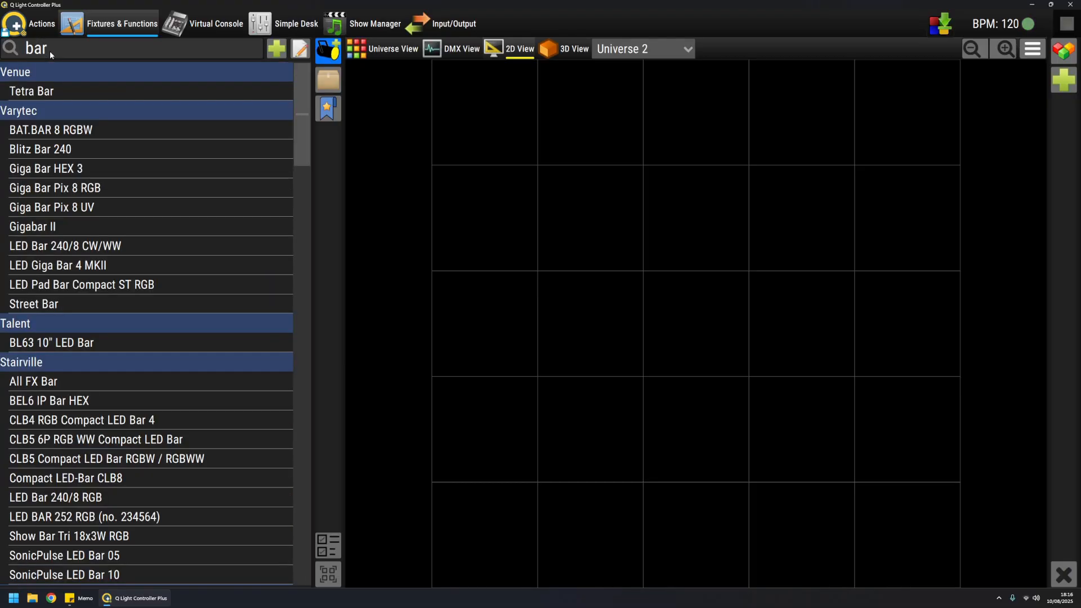
mouse_move(82, 192)
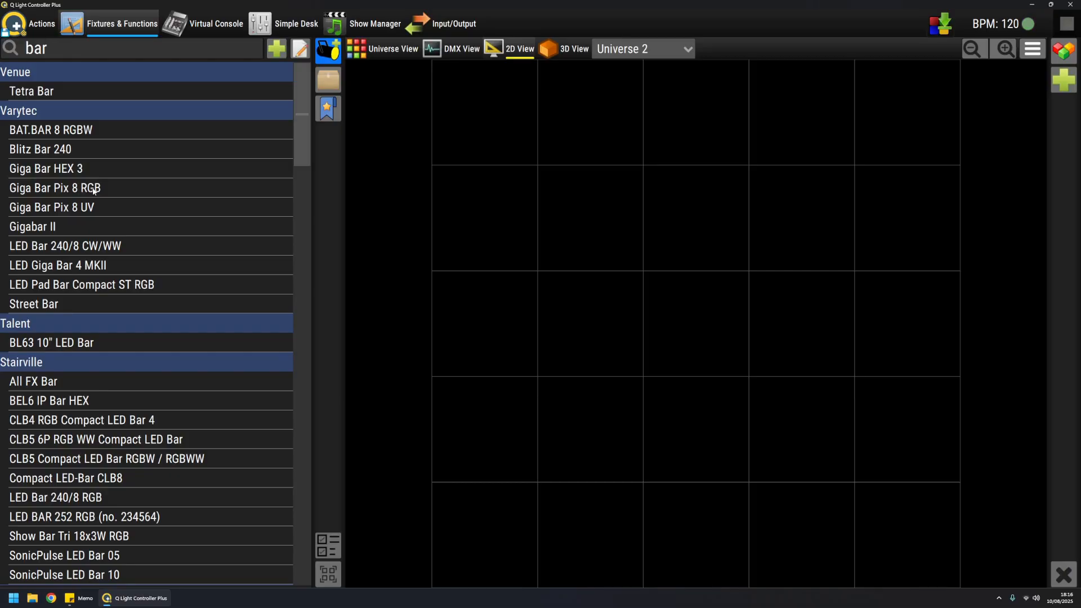
click(55, 188)
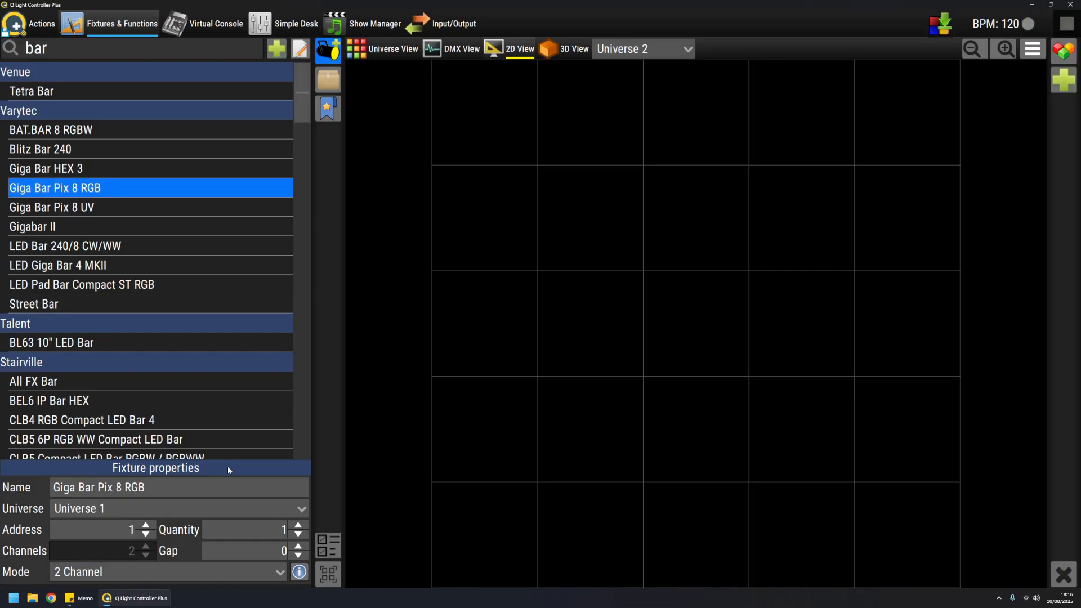
mouse_move(221, 469)
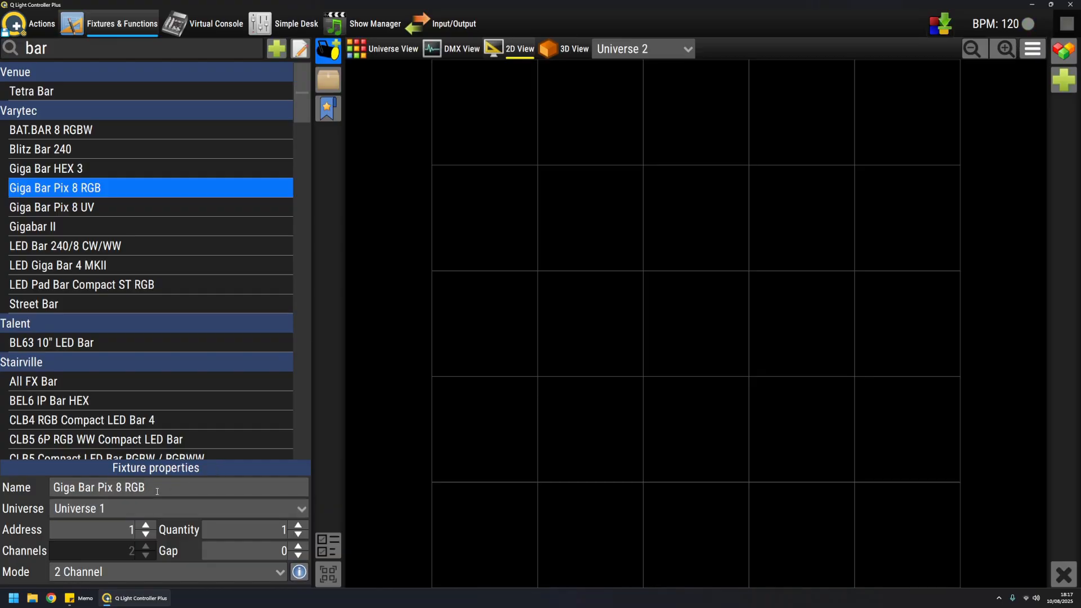
- Name the fixture 'My cool bar' with quantity 2 and a gap of 3
triple_click(100, 488)
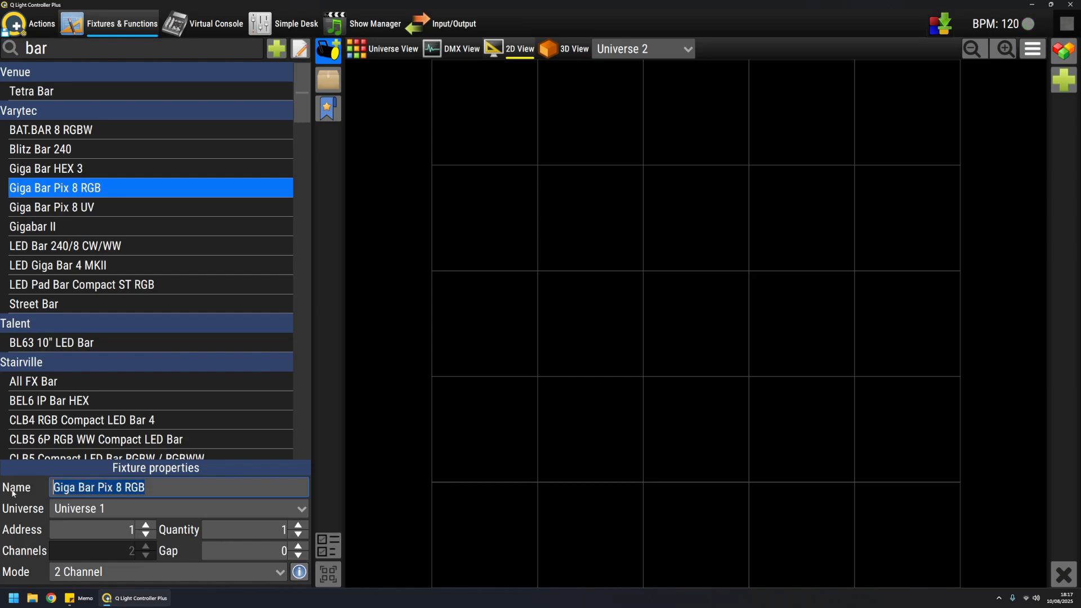
text(My c)
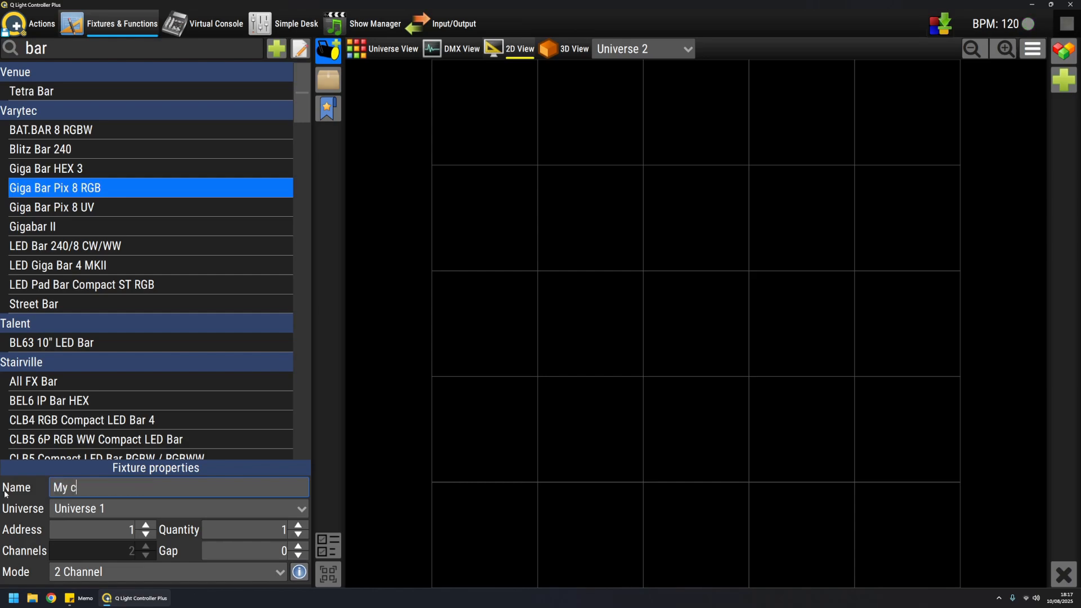
text(ool)
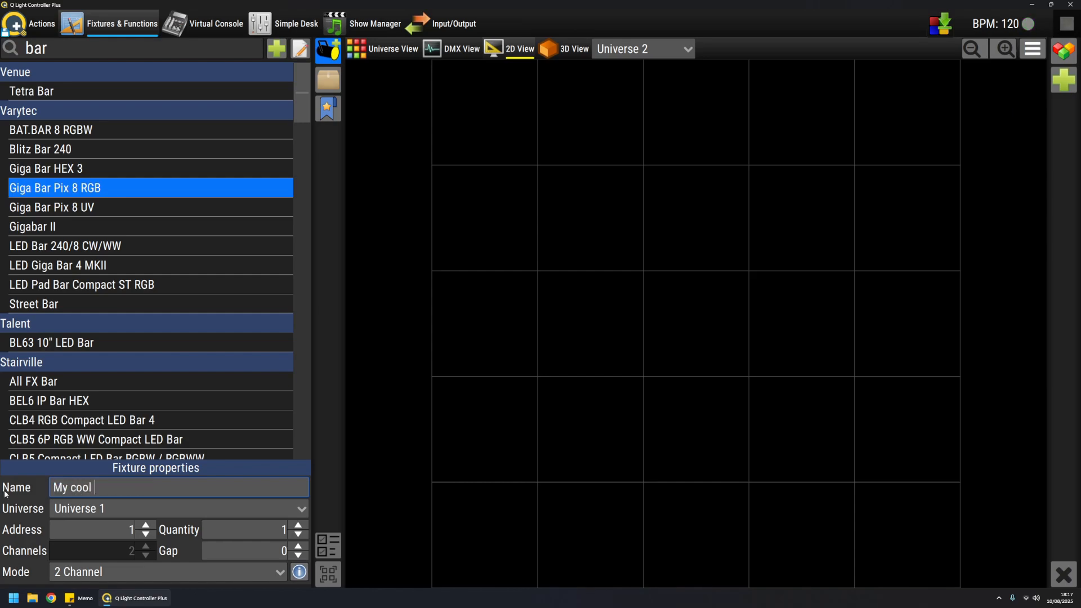
text(bar)
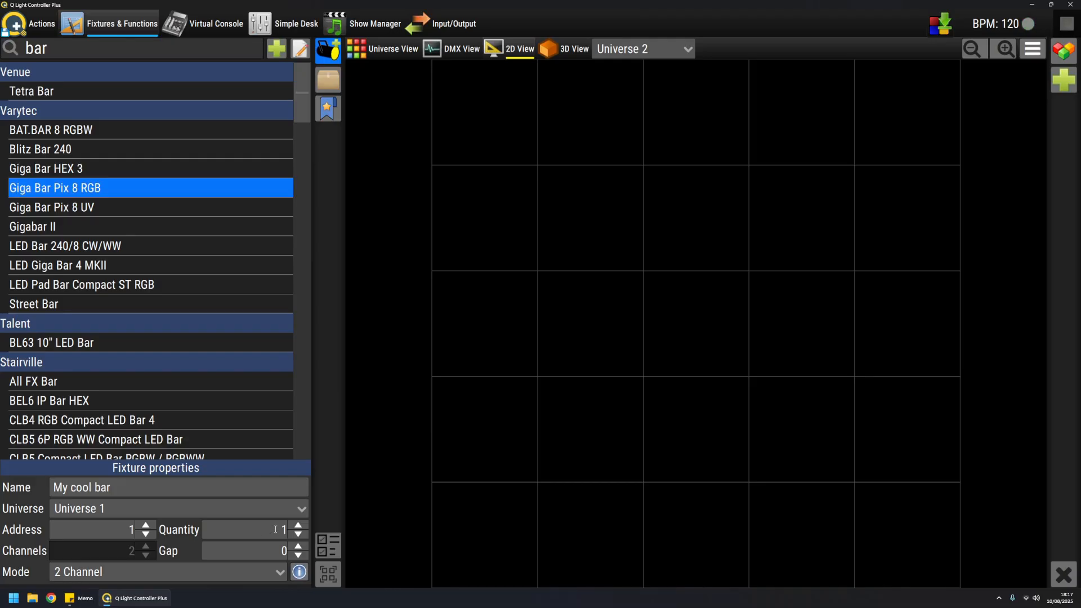
click(296, 526)
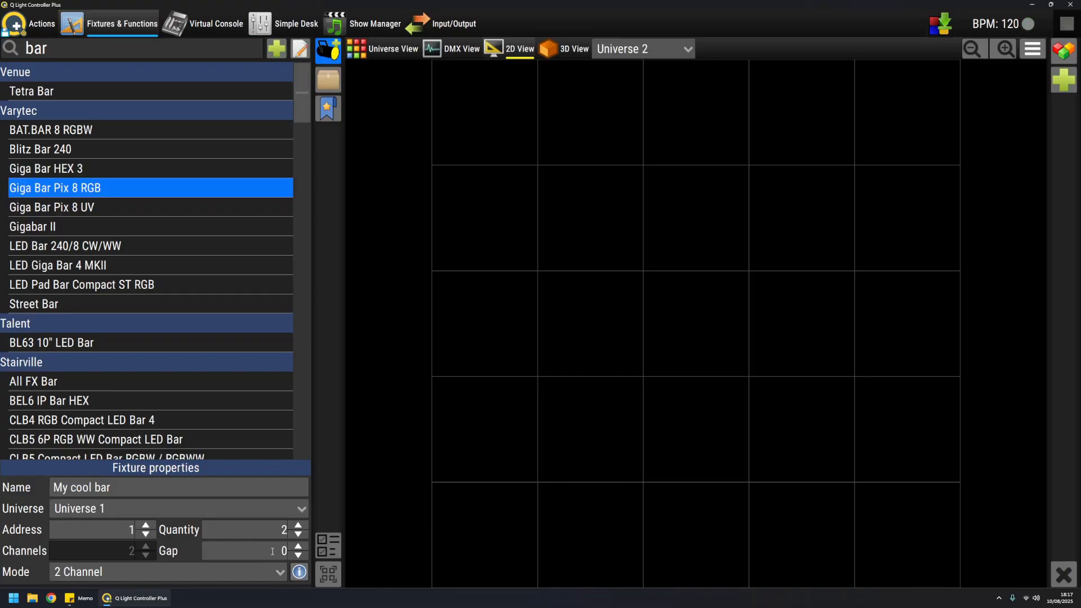
click(297, 548)
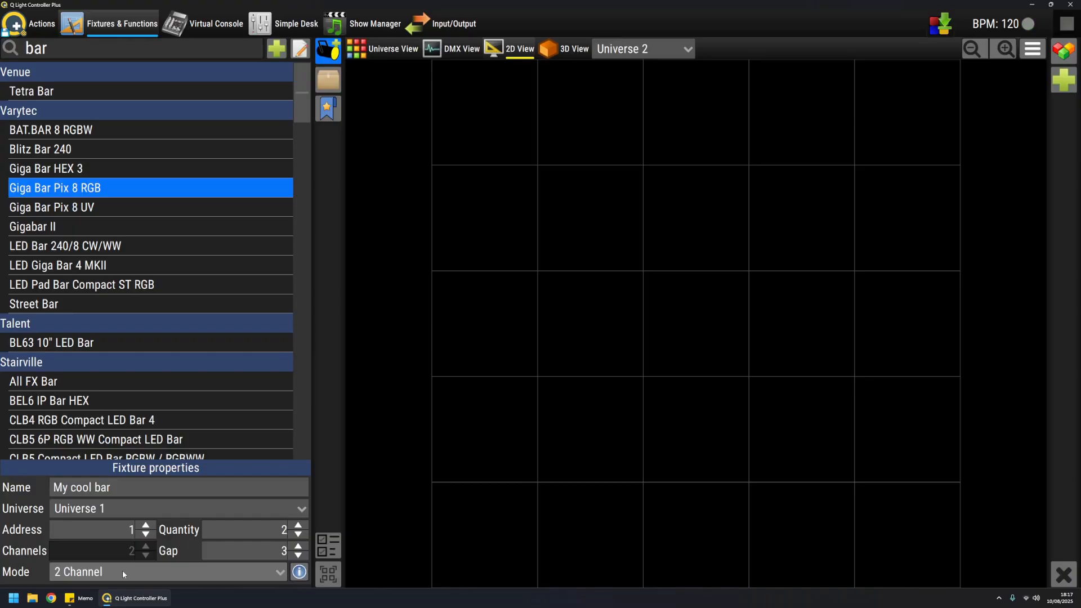
mouse_move(140, 573)
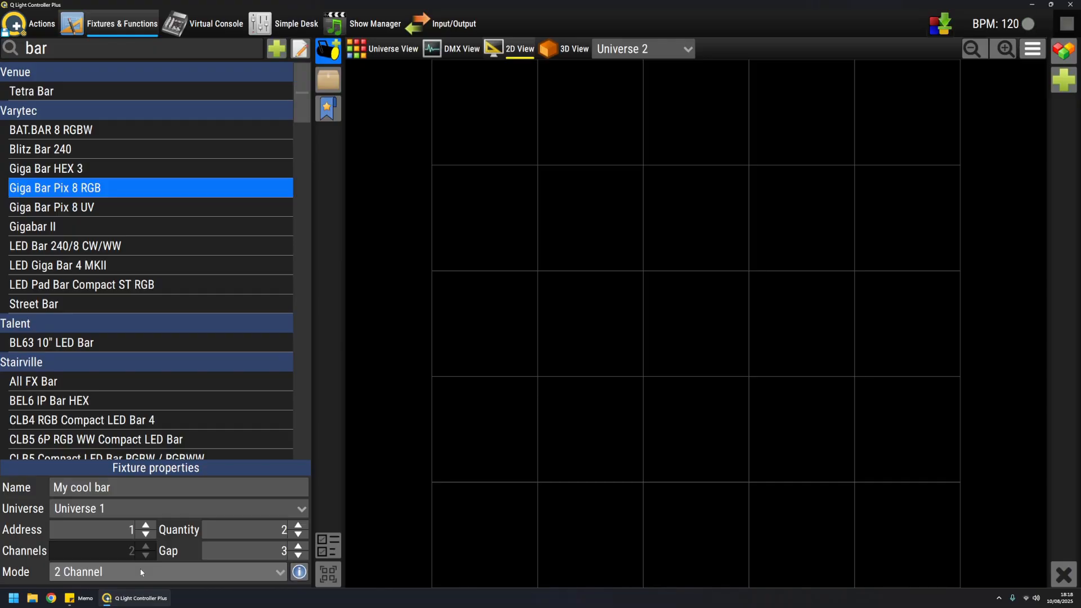
mouse_move(311, 576)
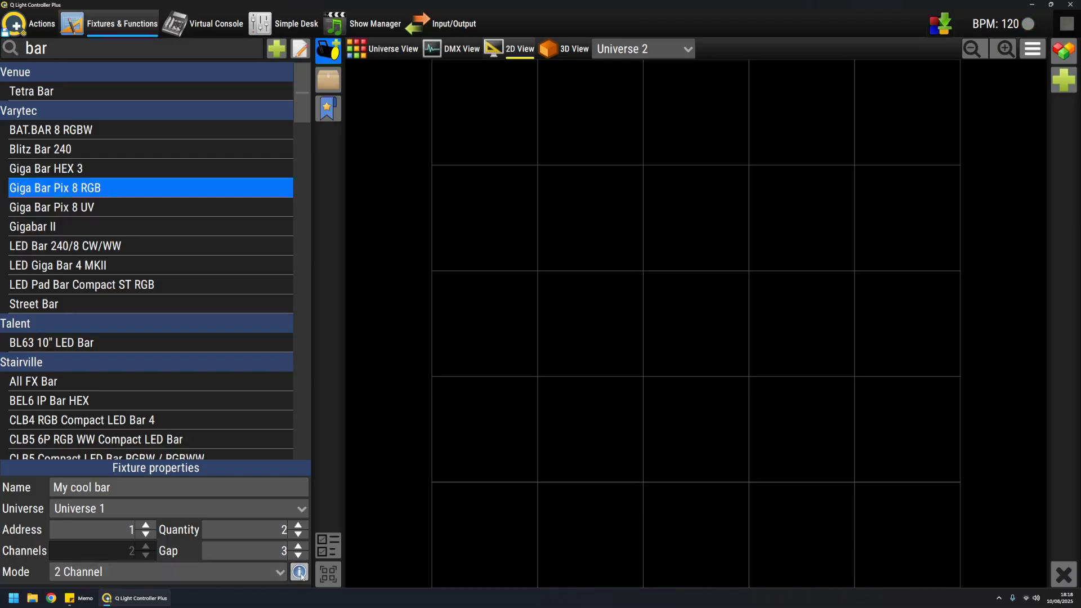
- Switch the fixture mode via 5 Channel to 24 Channel with separate RGB per pixel
click(300, 572)
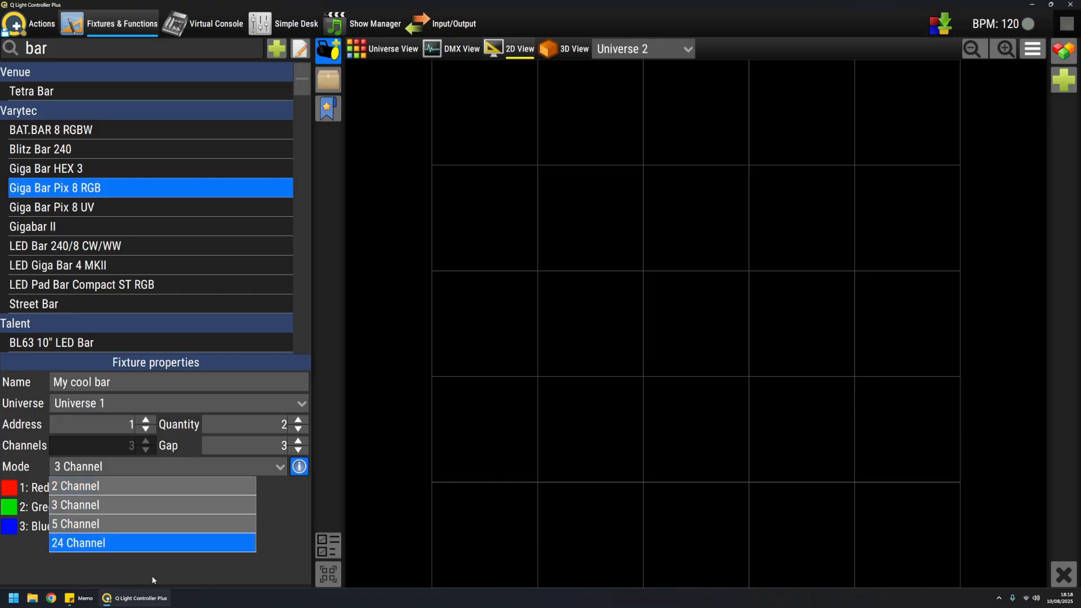
click(76, 524)
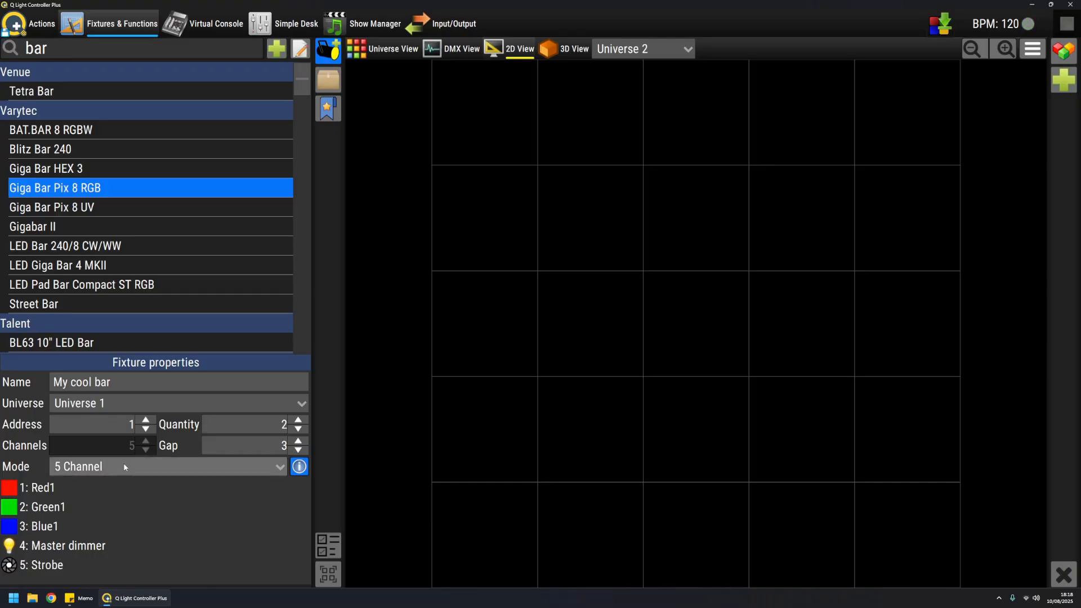
click(165, 467)
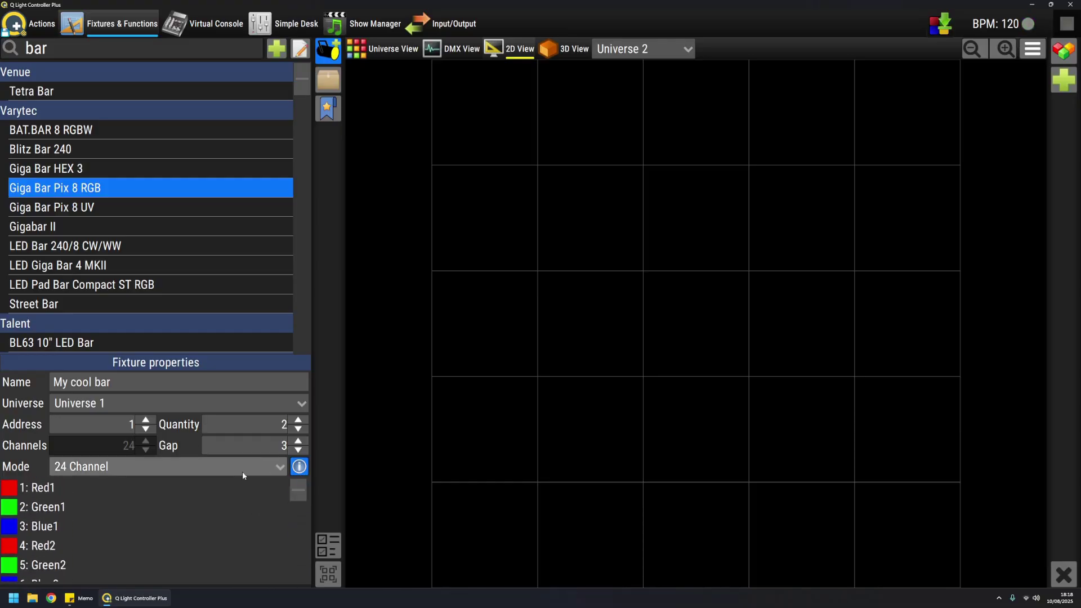
mouse_move(186, 216)
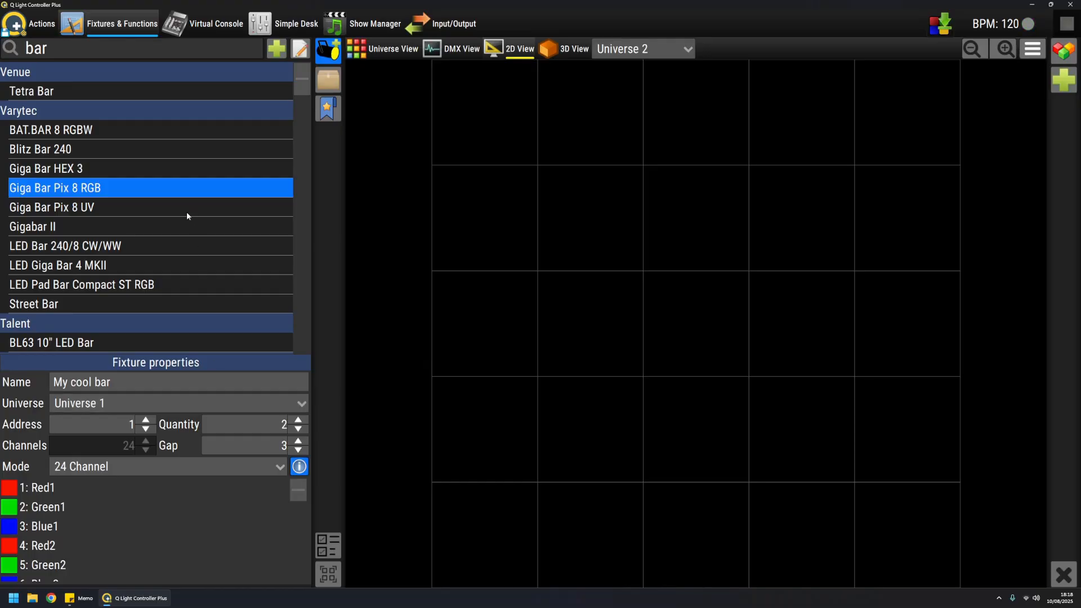
mouse_move(116, 189)
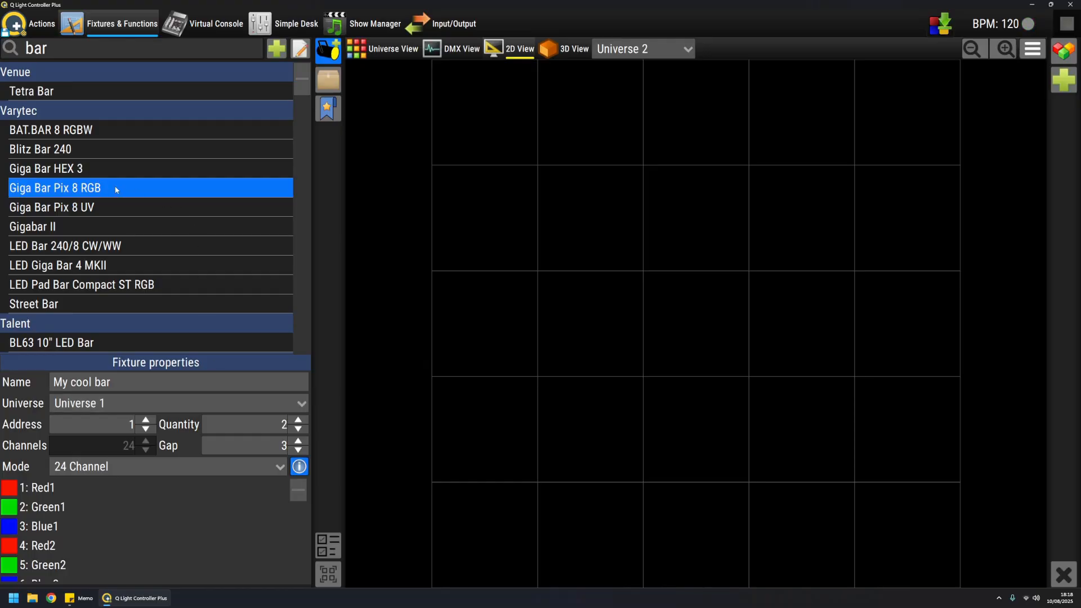
mouse_move(88, 192)
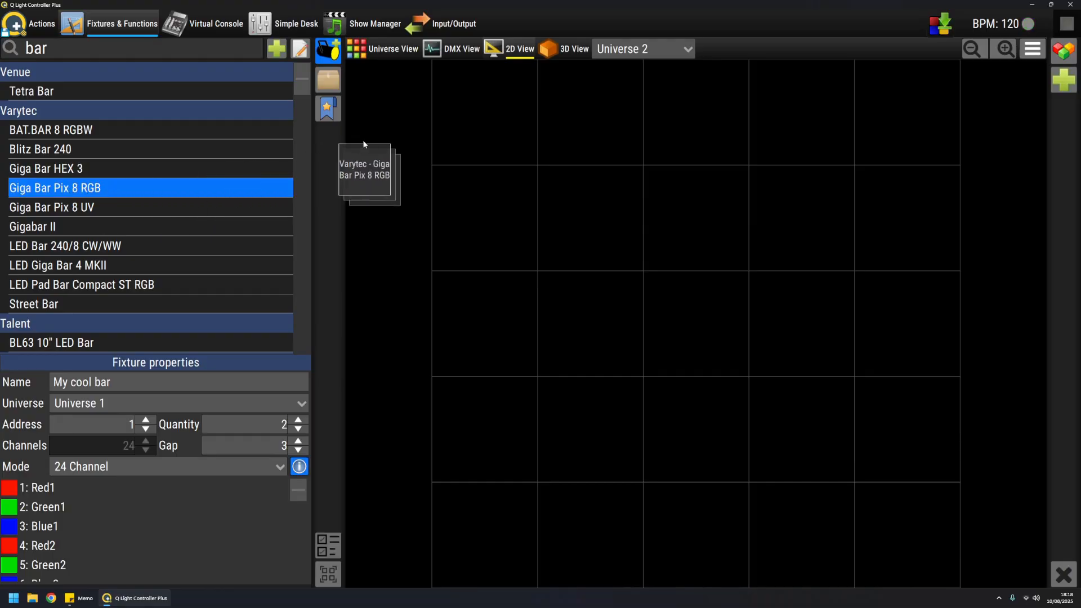
- Add the two configured bars to the 2D layout and return to the manufacturer list
drag(364, 169, 607, 159)
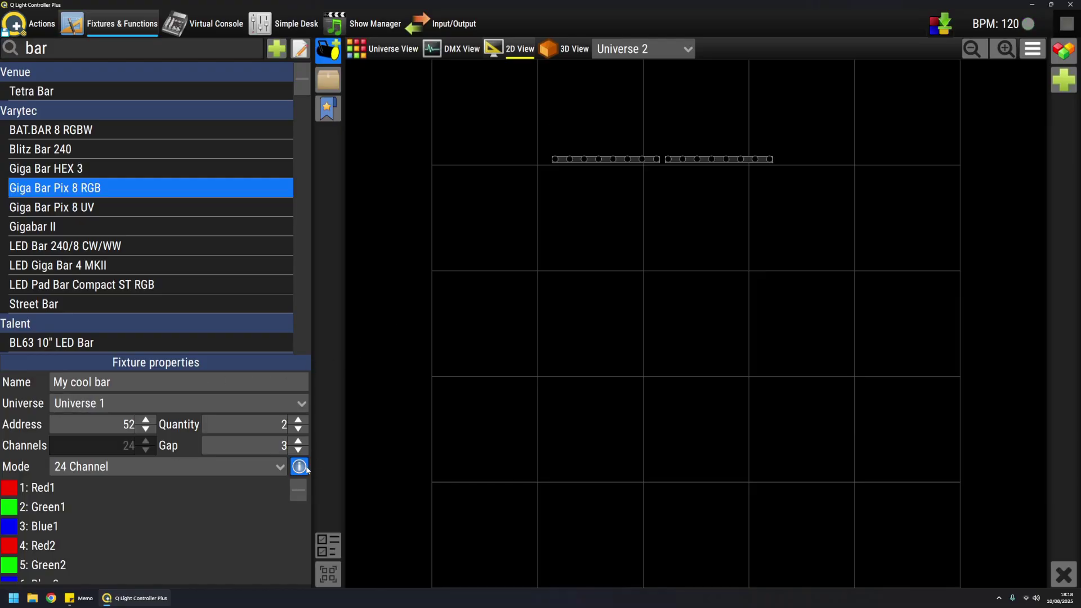
mouse_move(828, 246)
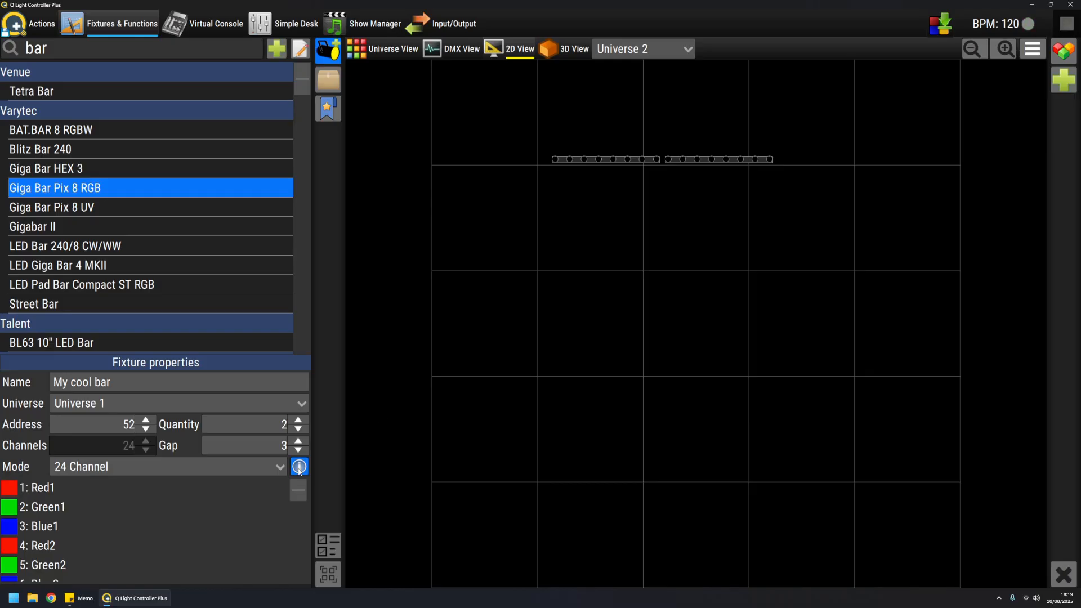
scroll(down, 3)
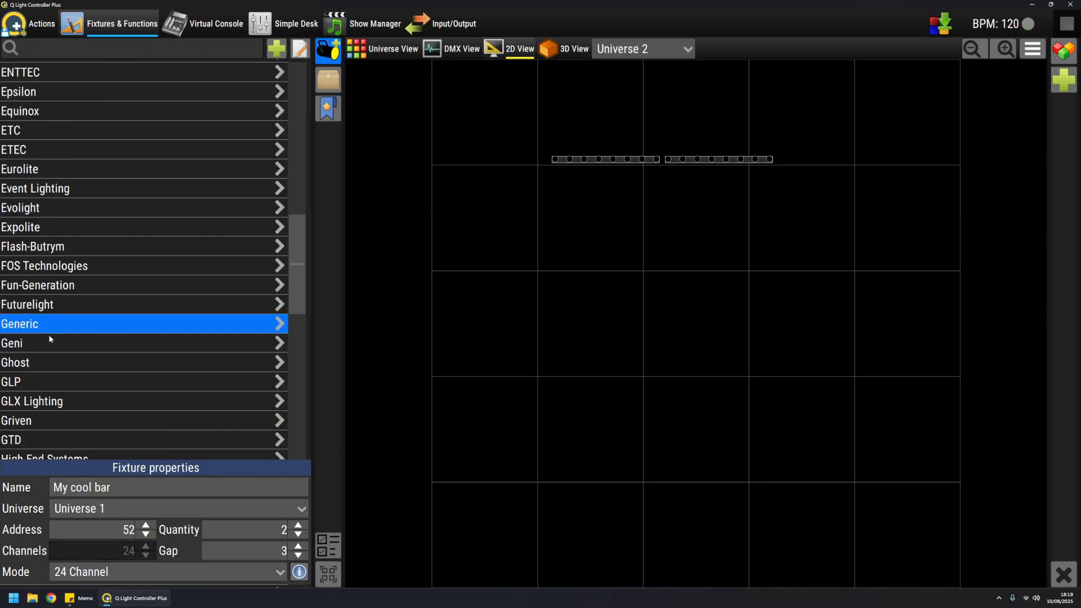
- Configure Generic RGB fixtures for Universe 2 with gap 0 in Dimmer RGB mode
click(137, 323)
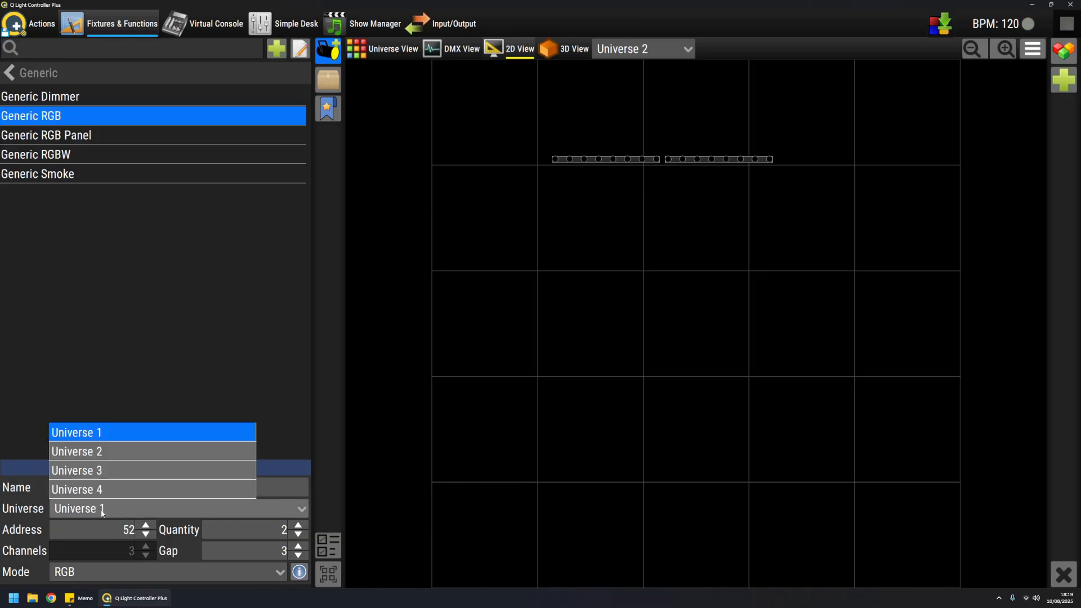
click(77, 451)
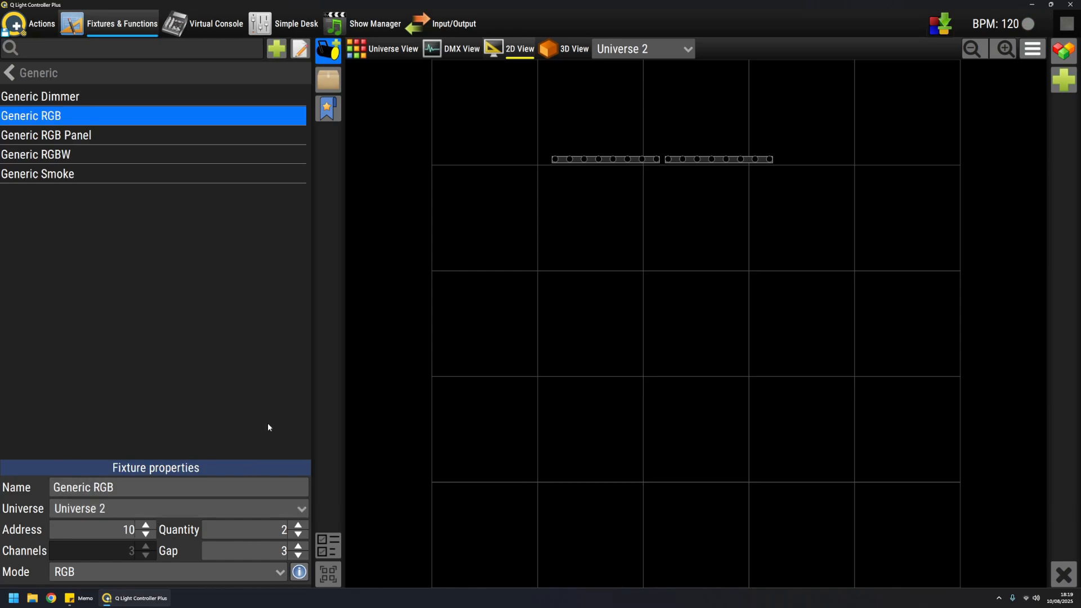
click(297, 525)
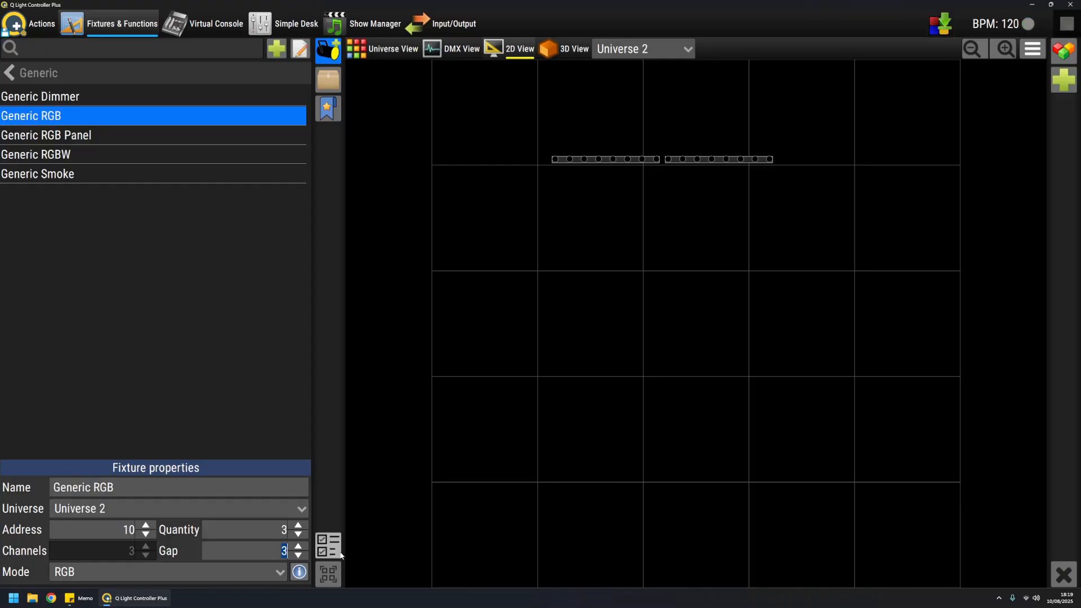
click(297, 555)
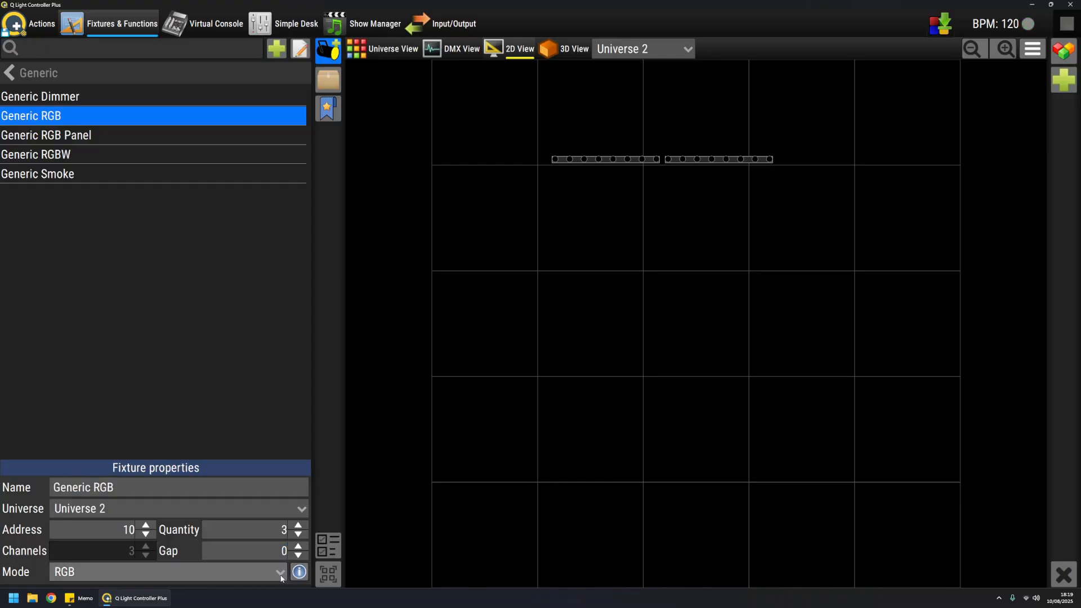
click(279, 572)
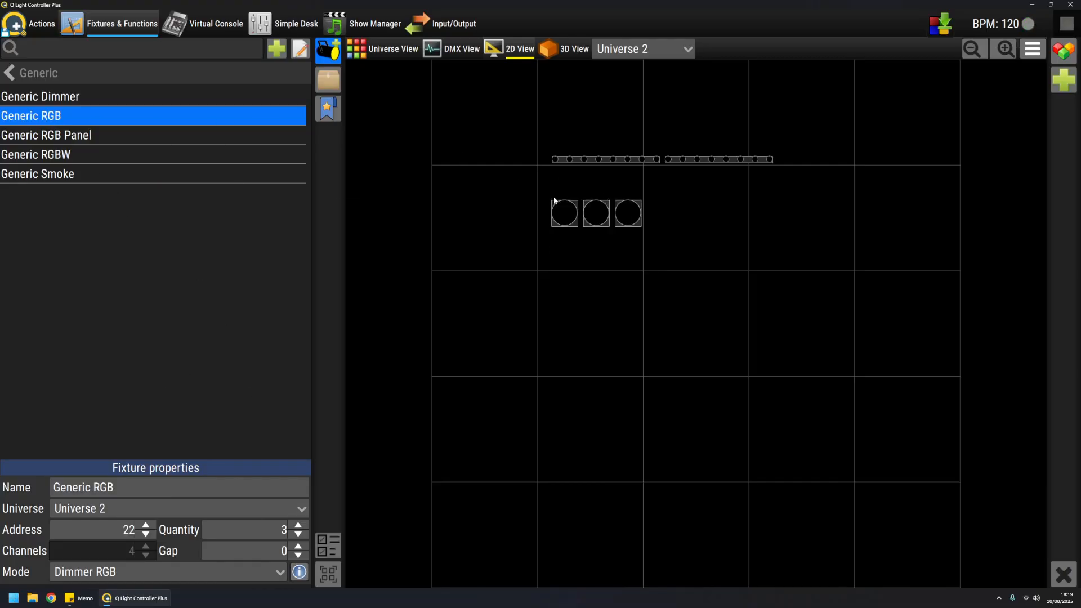
mouse_move(461, 175)
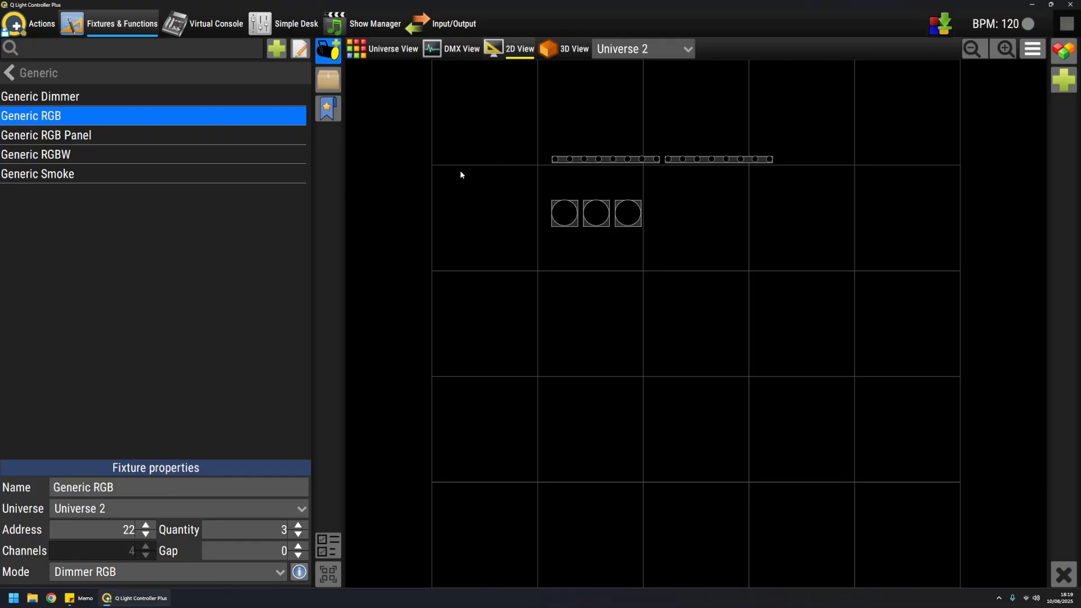
- Select Generic Dimmer for Universe 3 at address 1 with quantity 4
click(40, 95)
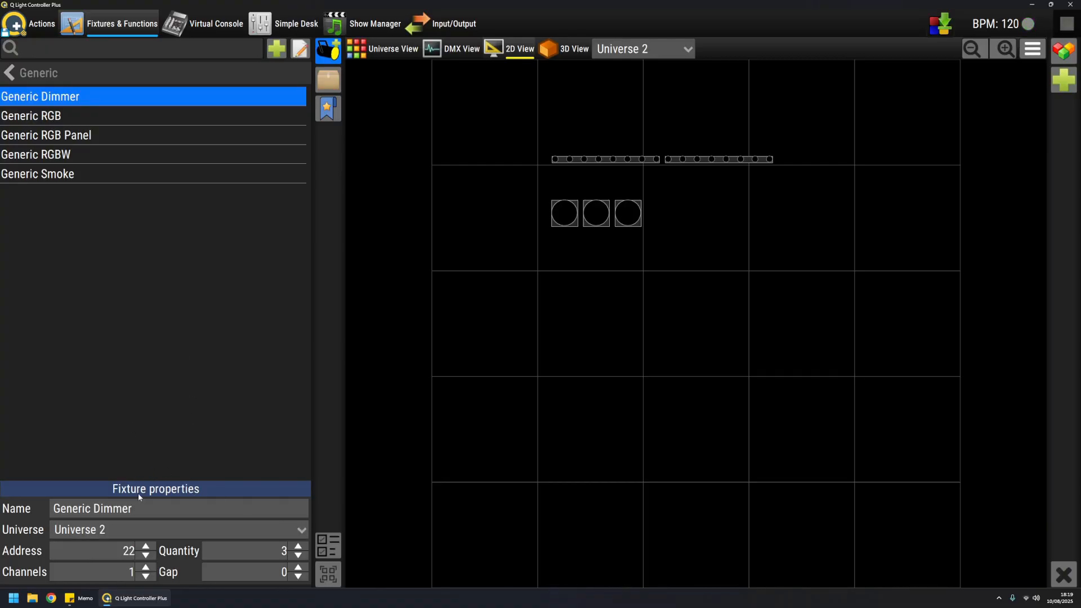
click(299, 530)
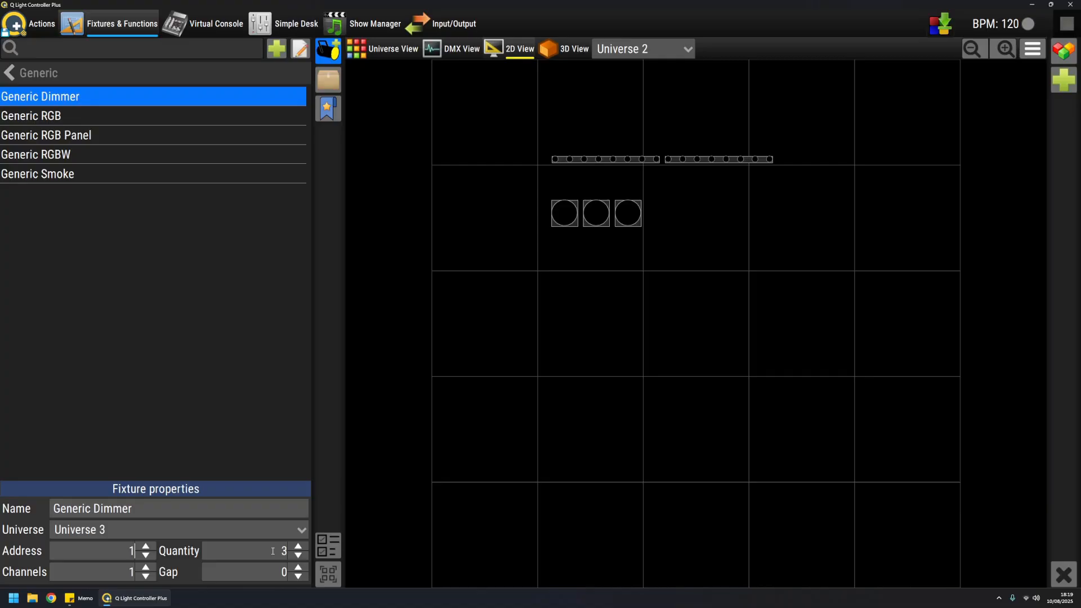
click(296, 546)
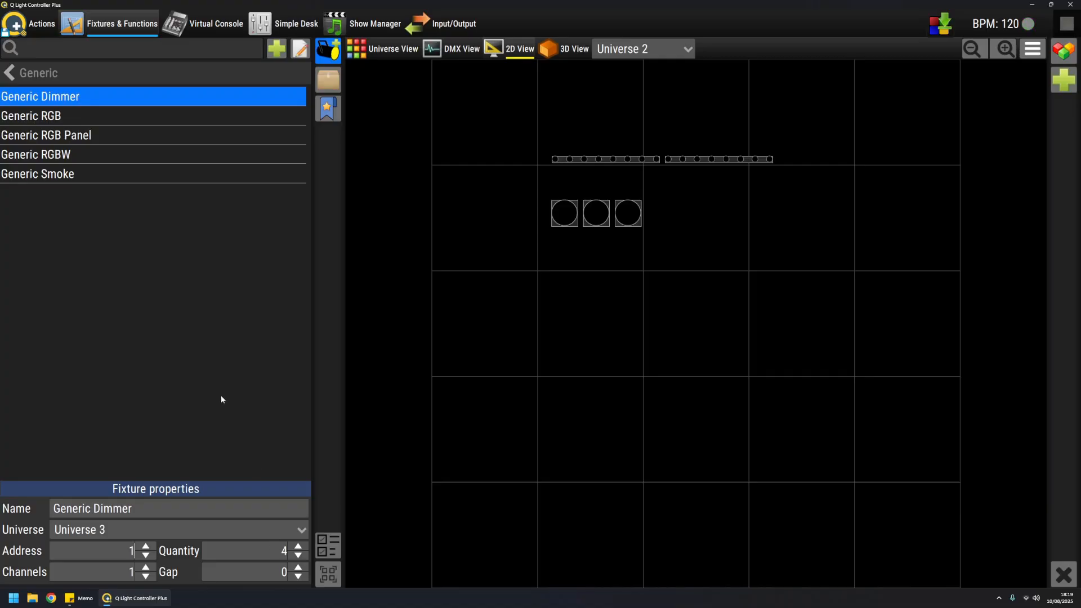
mouse_move(51, 84)
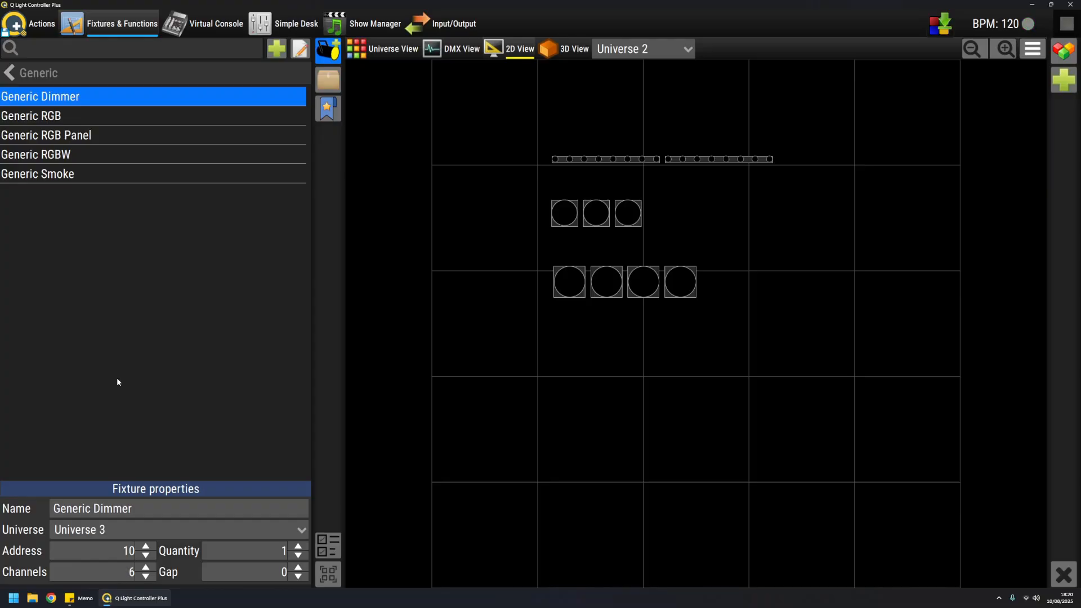
mouse_move(554, 332)
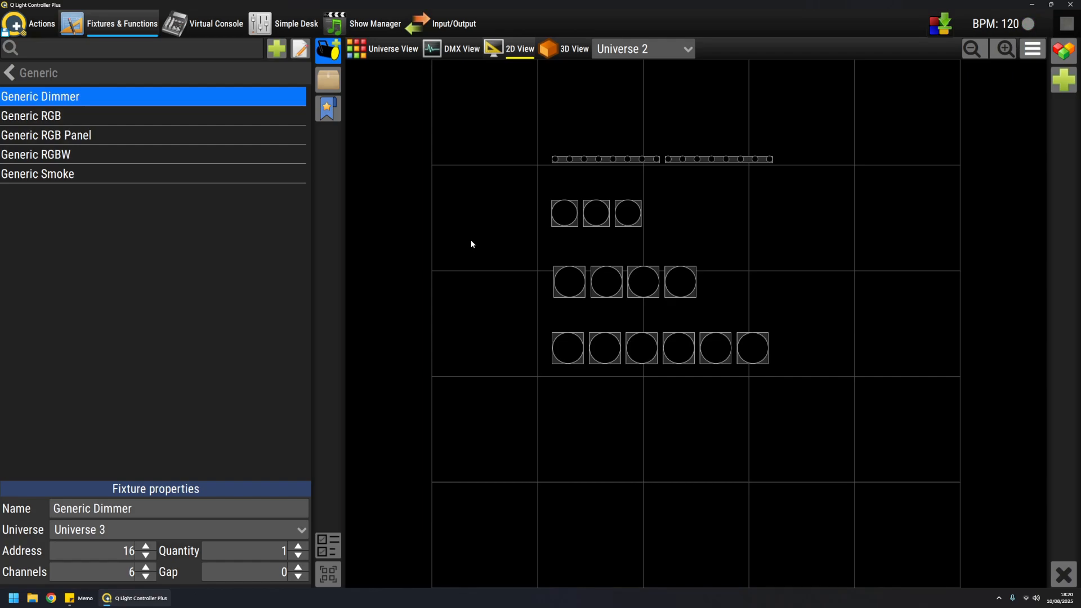
mouse_move(532, 318)
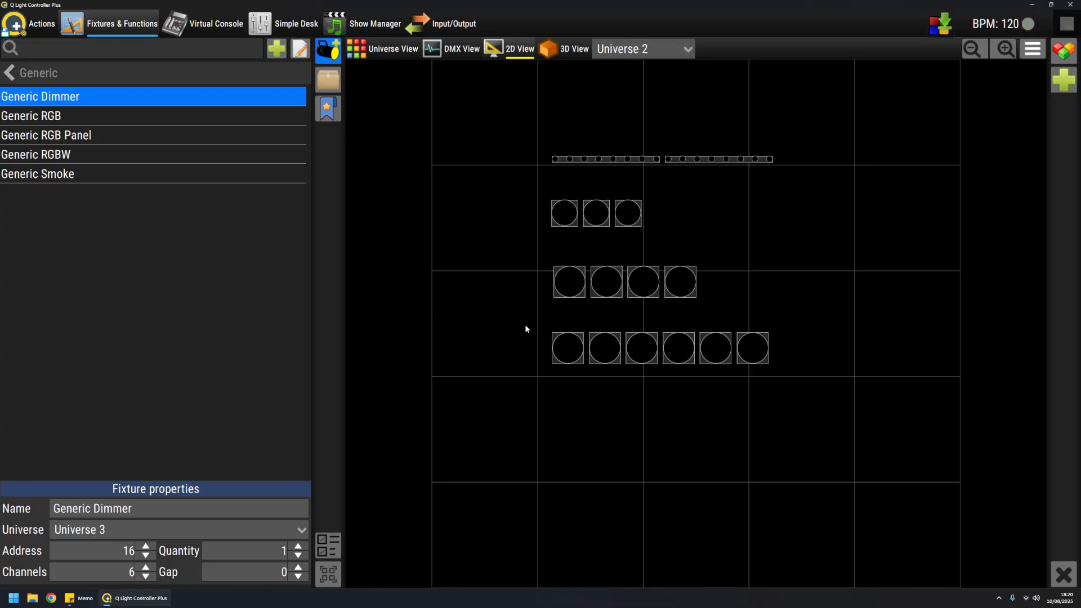
mouse_move(804, 330)
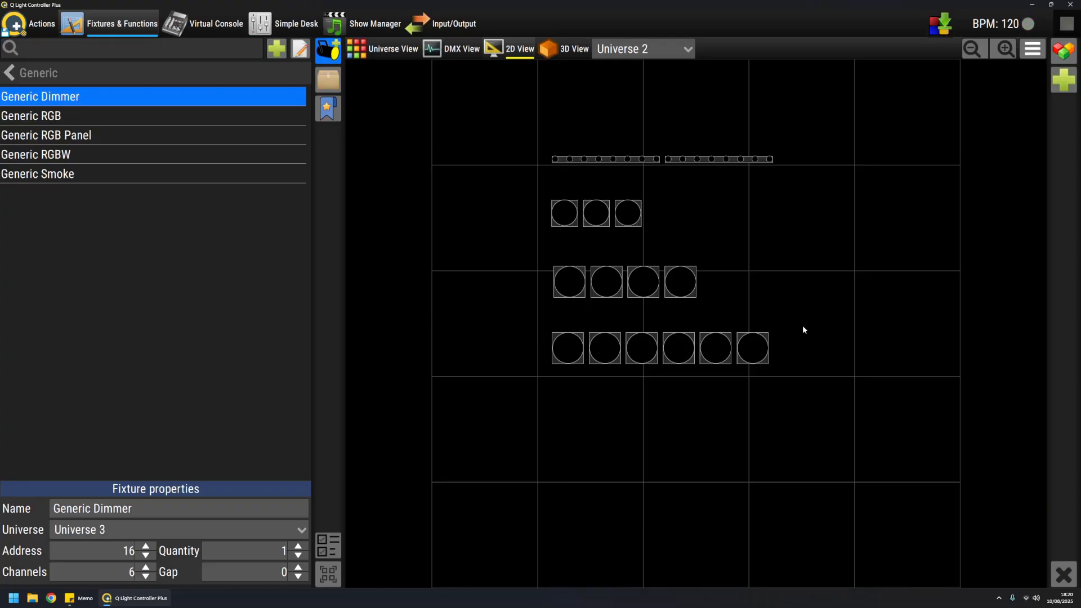
mouse_move(586, 253)
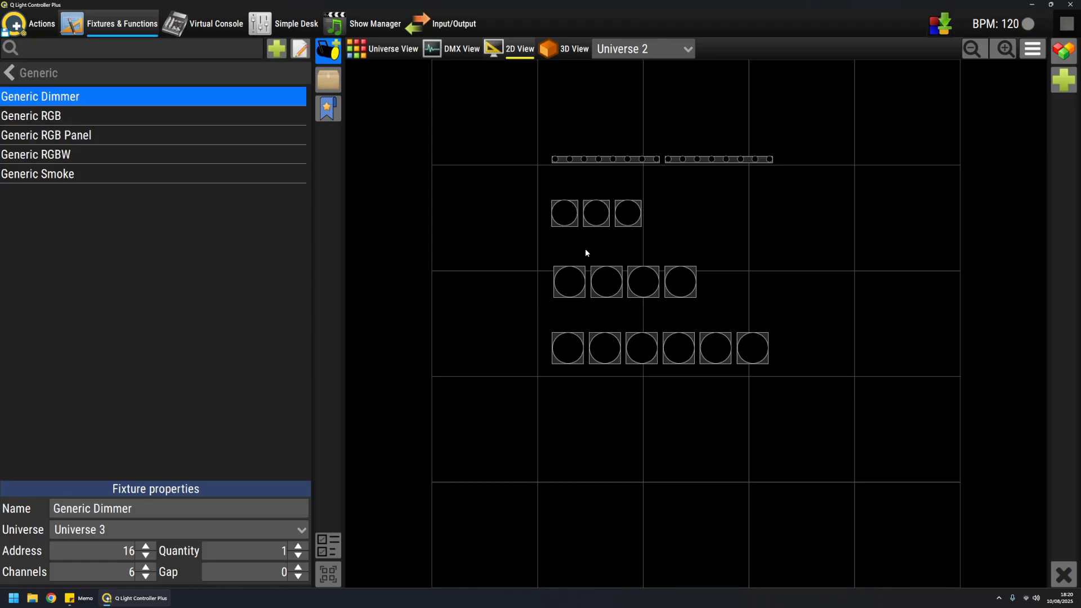
mouse_move(461, 53)
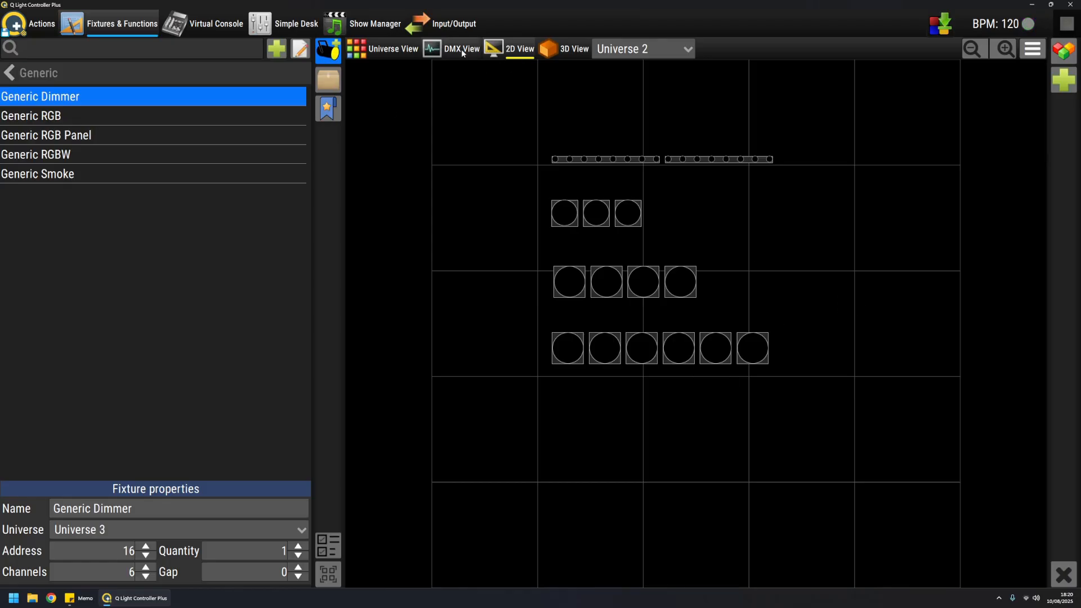
- Show the DMX view and cycle through All universes, Universe 1, 2 and 3
click(461, 48)
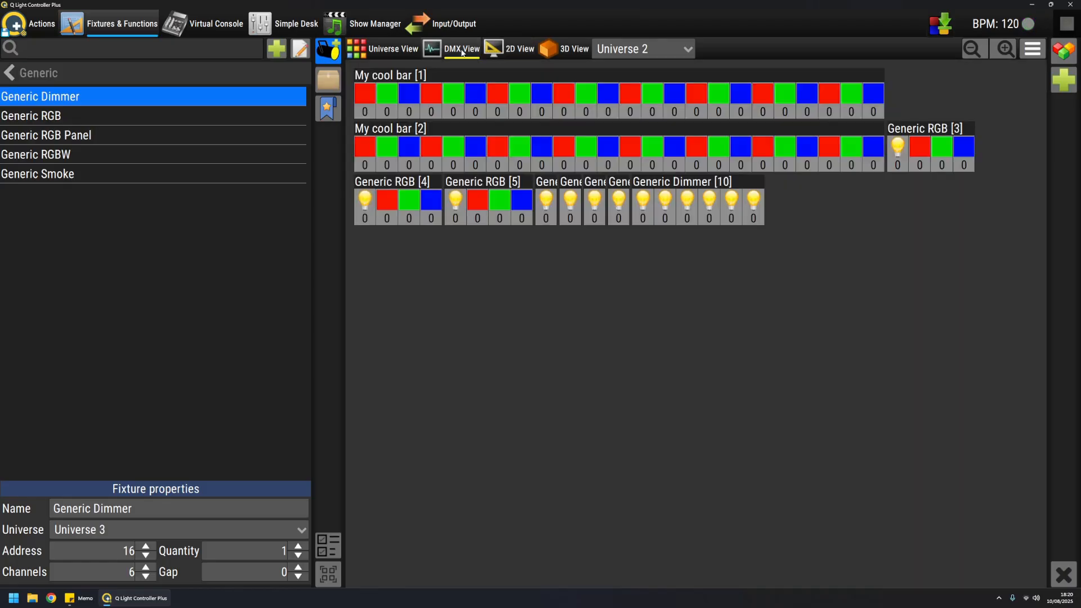
mouse_move(642, 49)
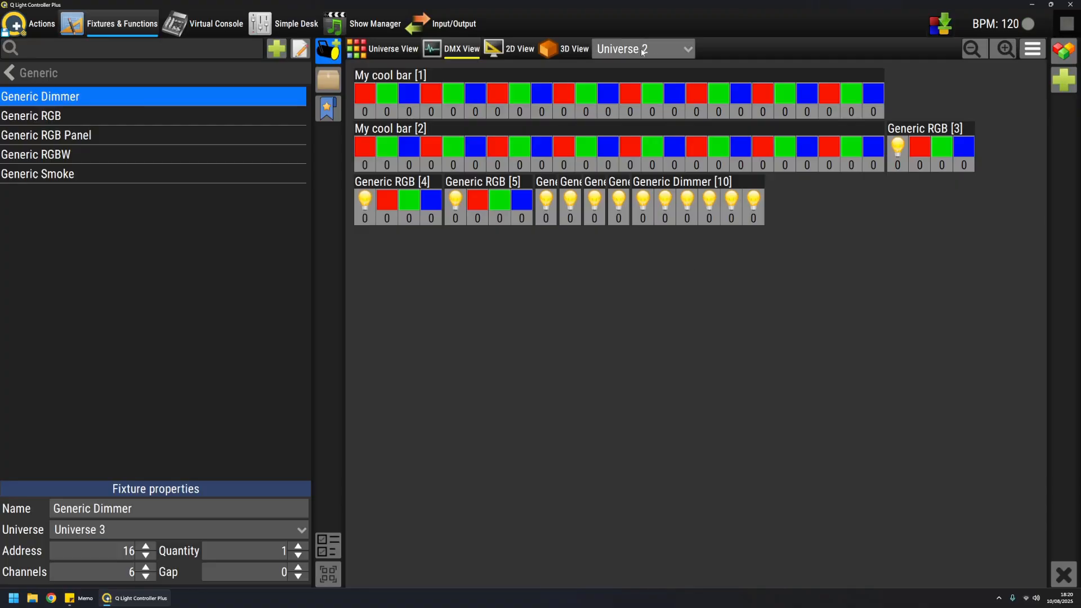
click(640, 48)
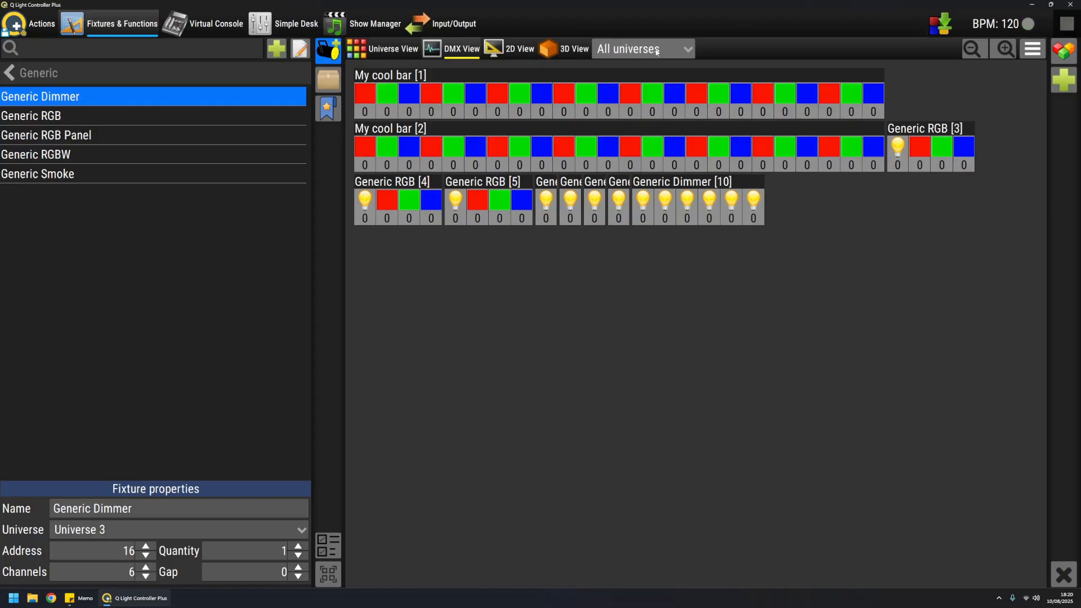
click(641, 48)
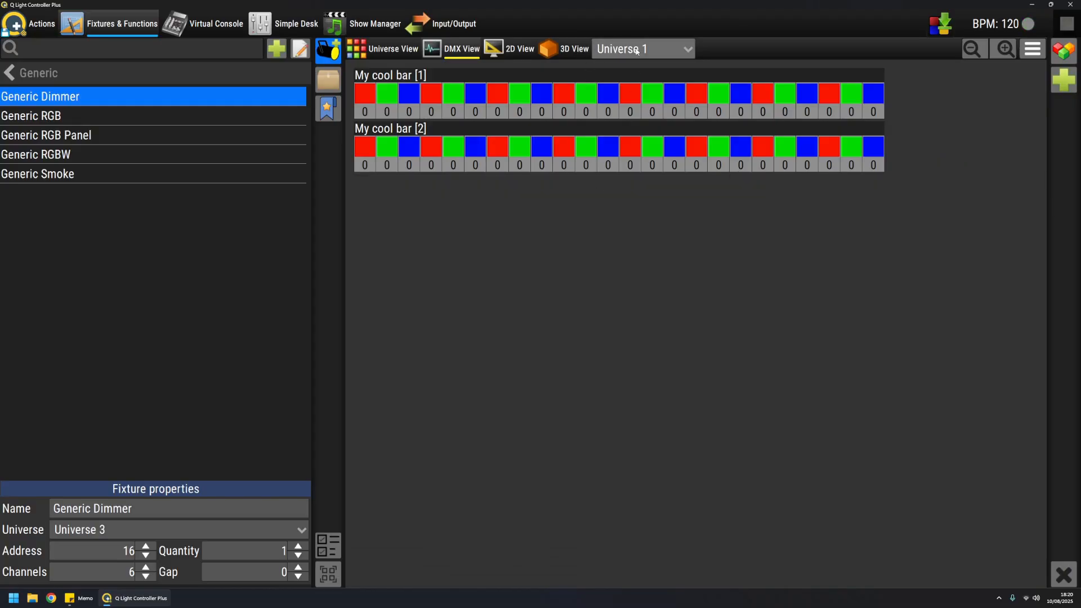
click(641, 49)
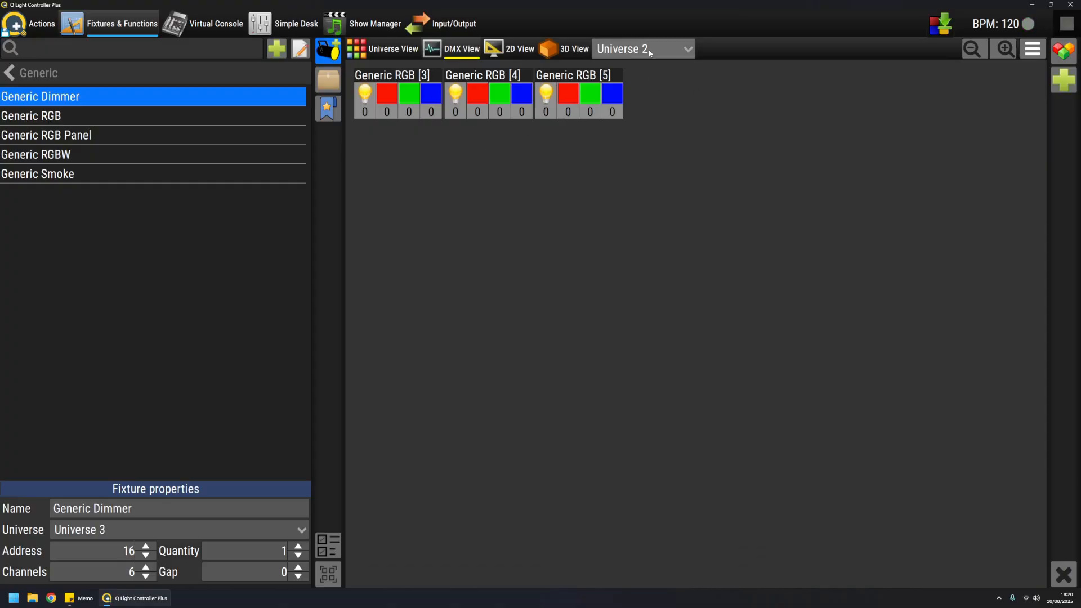
click(641, 49)
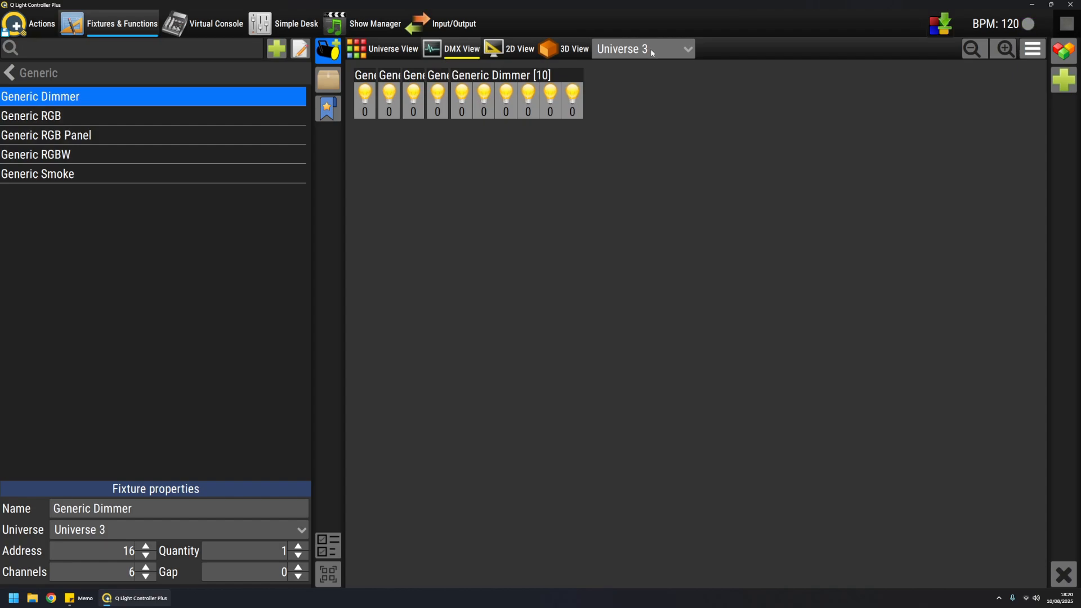
mouse_move(440, 82)
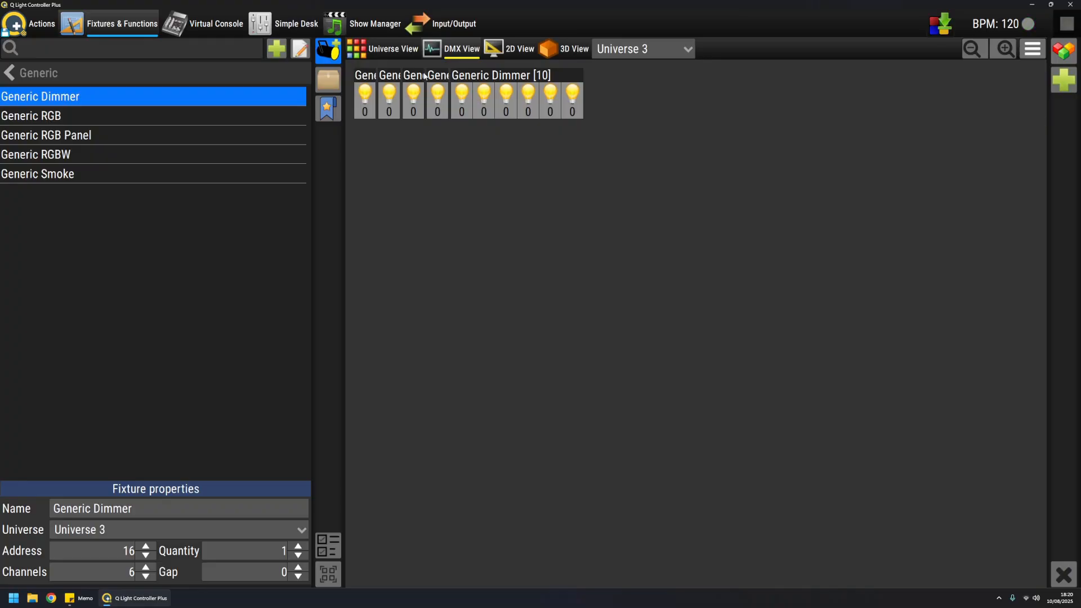
mouse_move(570, 77)
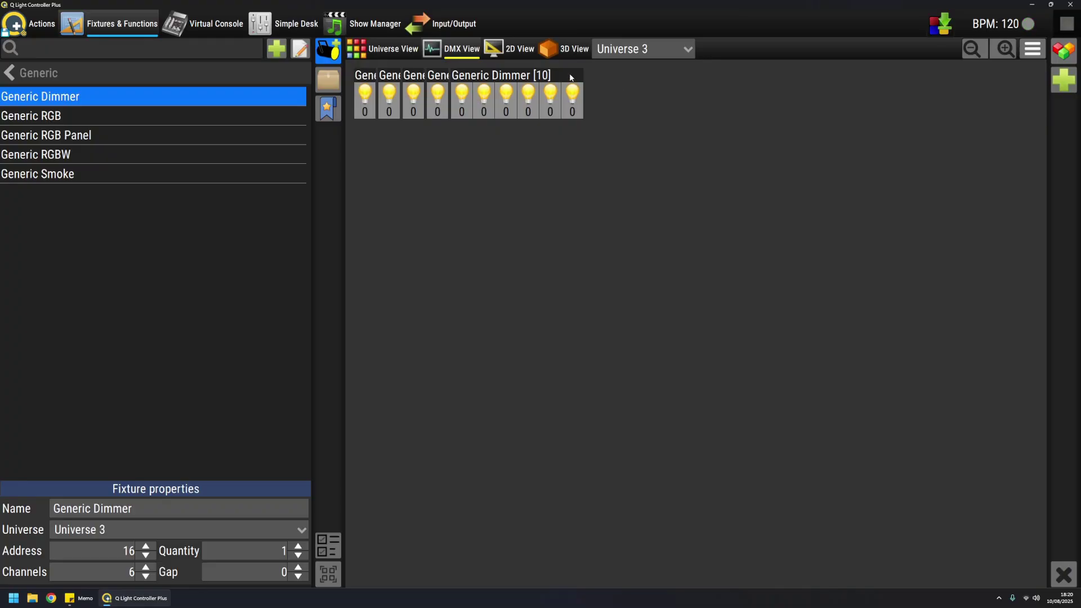
mouse_move(619, 122)
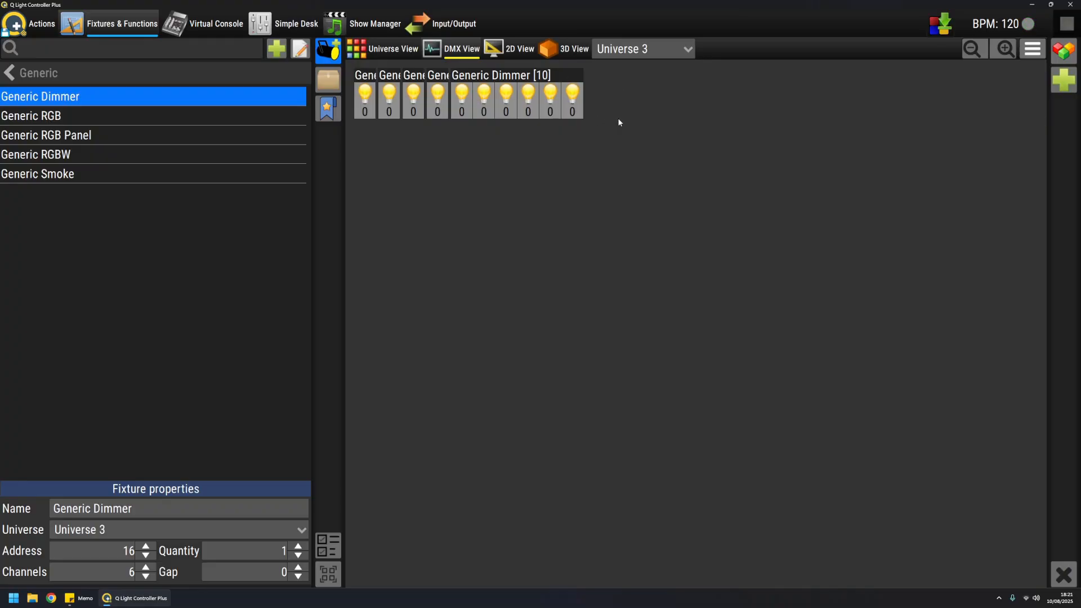
mouse_move(398, 64)
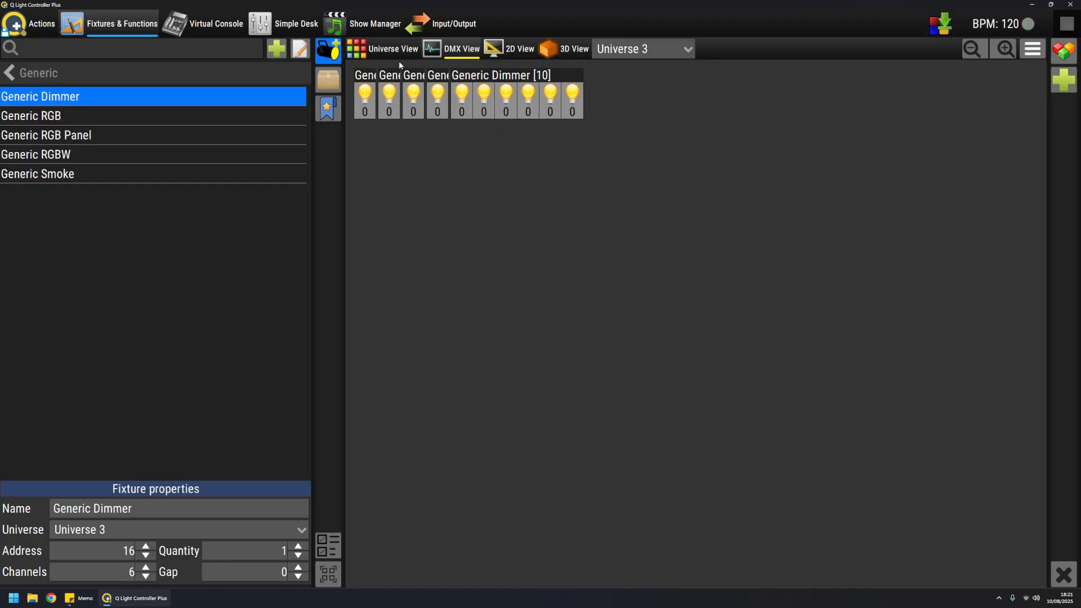
- Browse the all-universes channel grid, then show Universe 1's channels alone
click(641, 48)
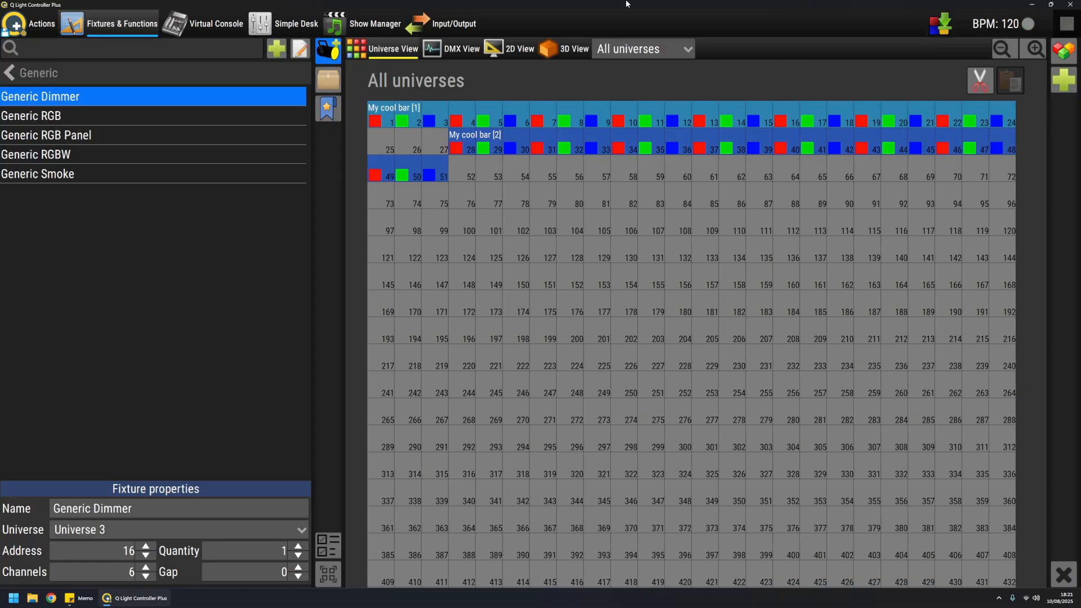
mouse_move(648, 352)
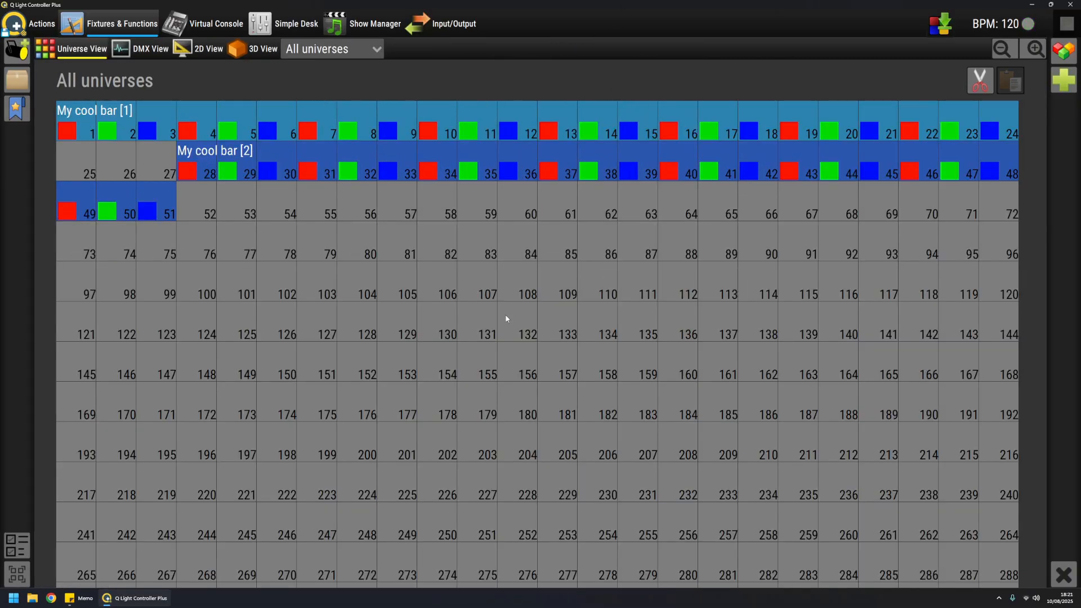
scroll(down, 3)
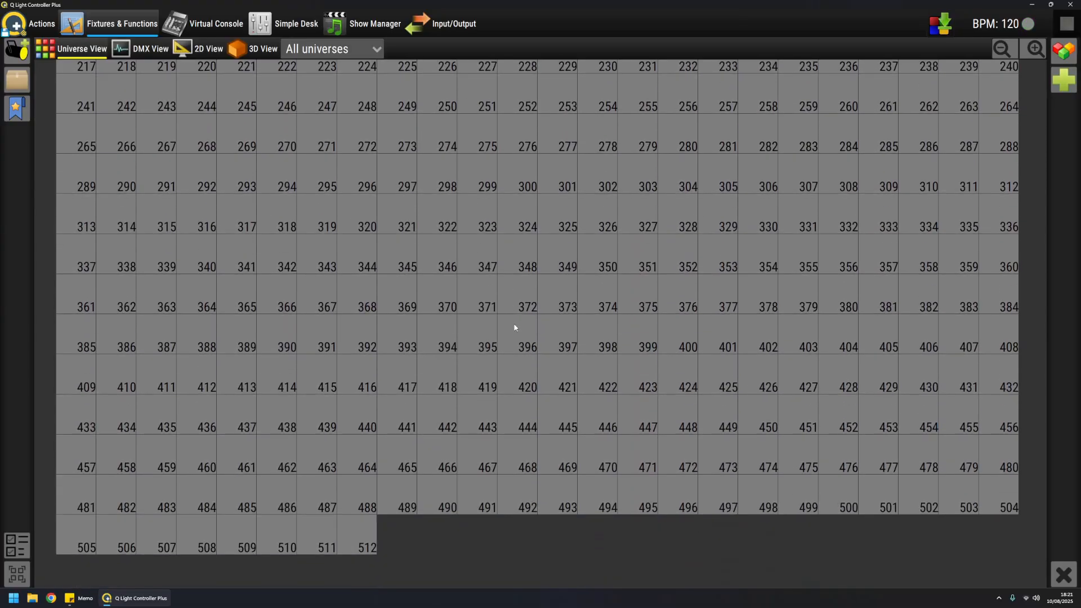
scroll(up, 3)
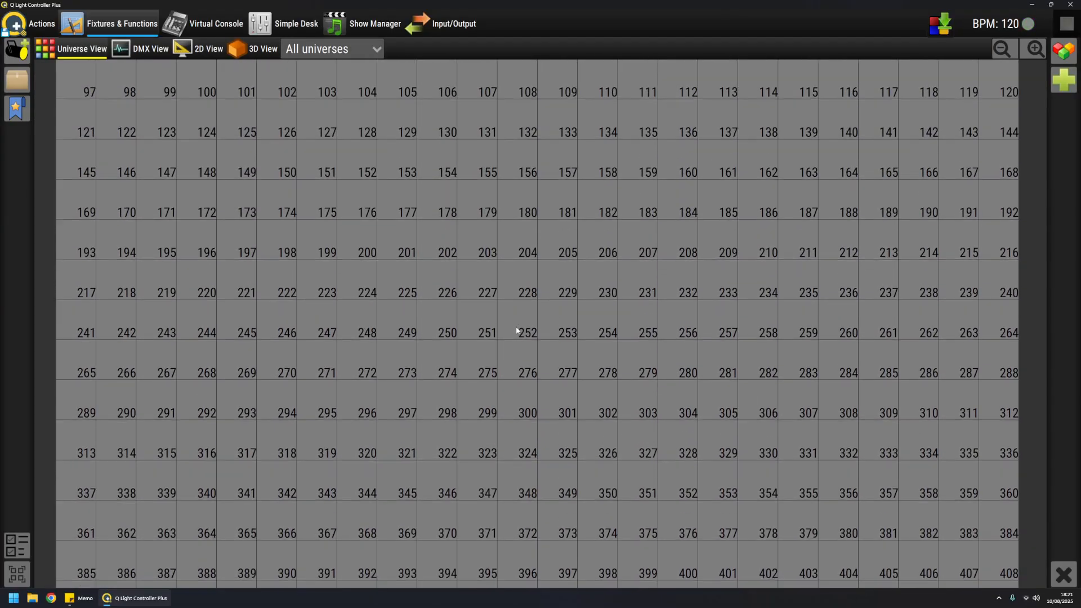
scroll(down, 3)
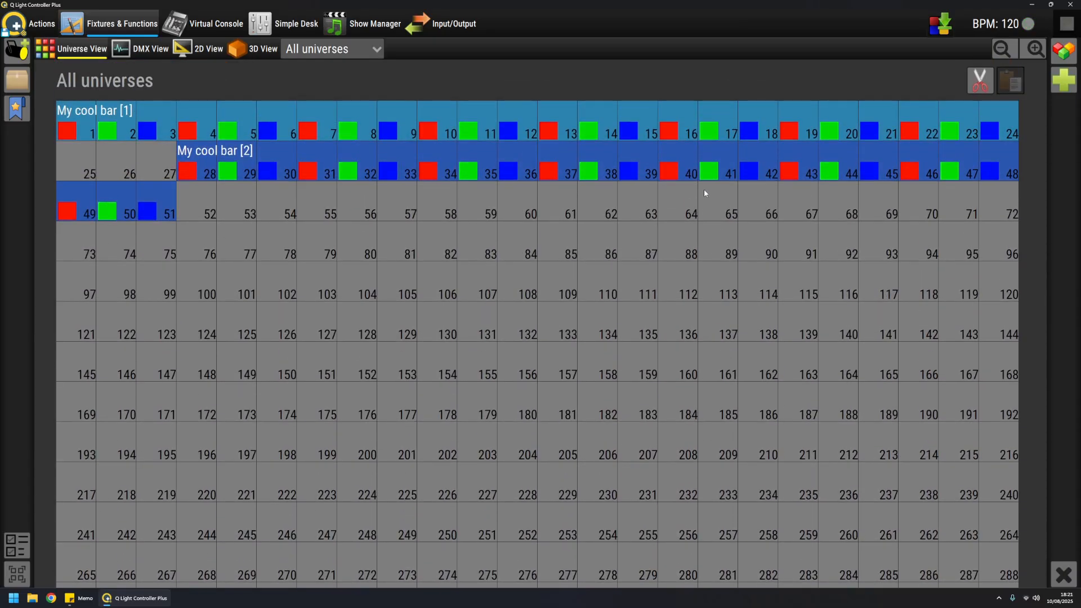
mouse_move(494, 78)
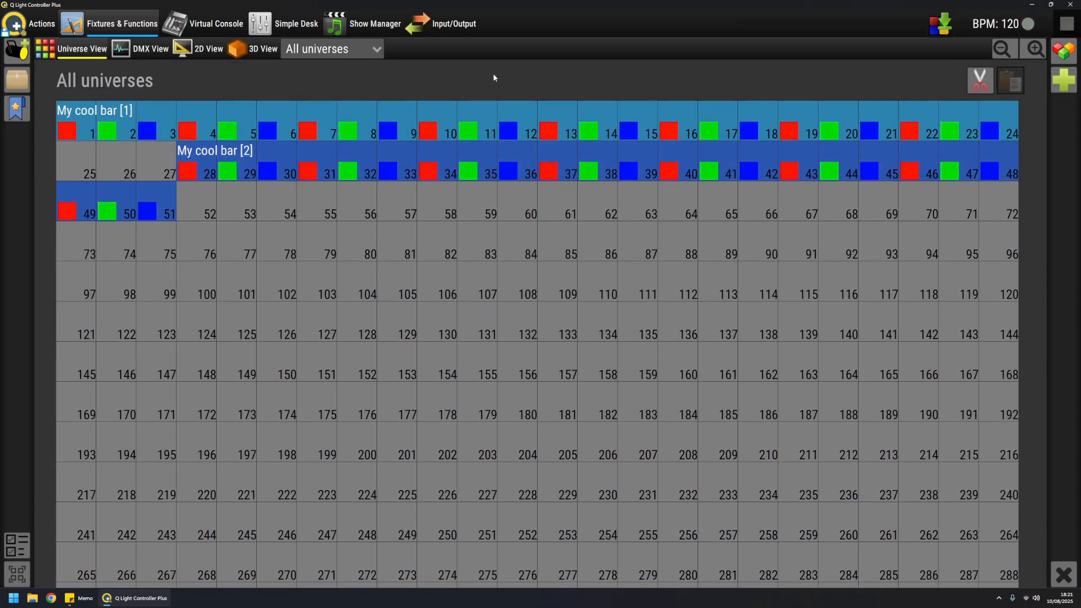
mouse_move(586, 129)
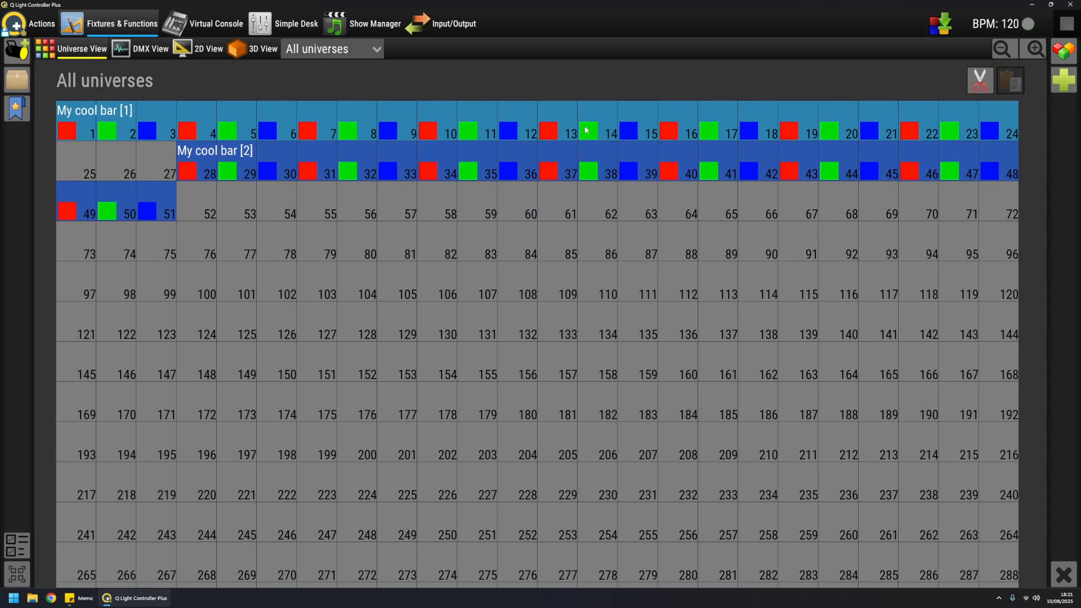
mouse_move(769, 143)
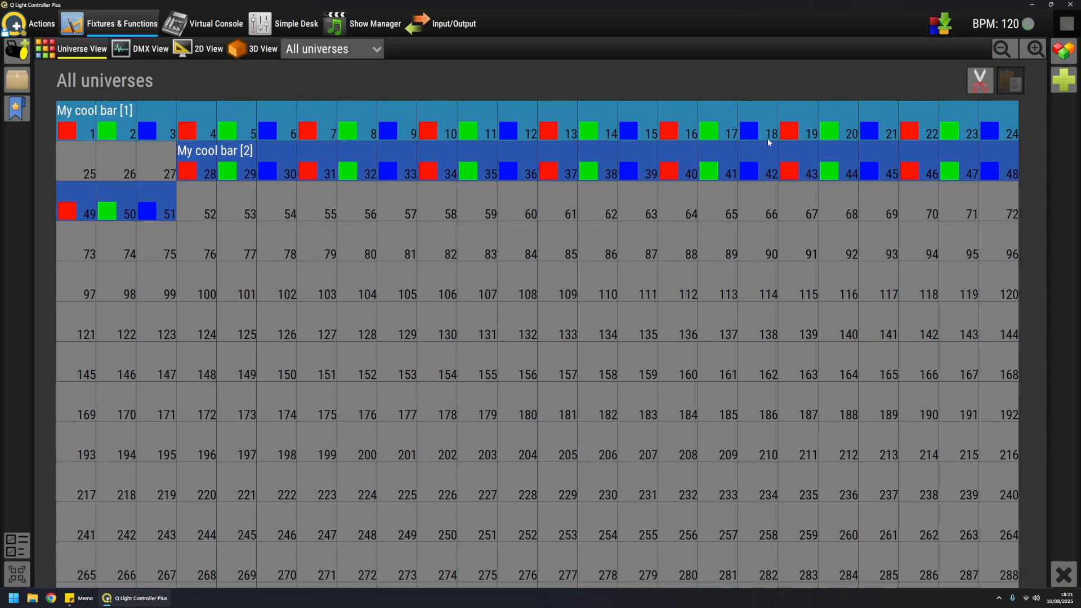
click(331, 49)
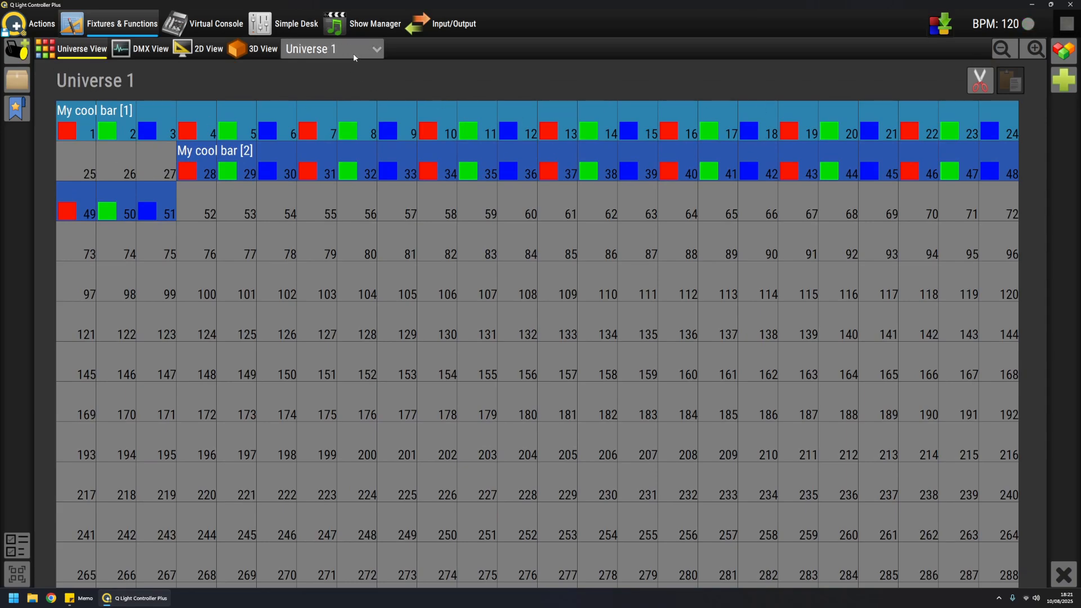
- Show Universe 2's channel map with its three Generic RGB fixtures
click(377, 49)
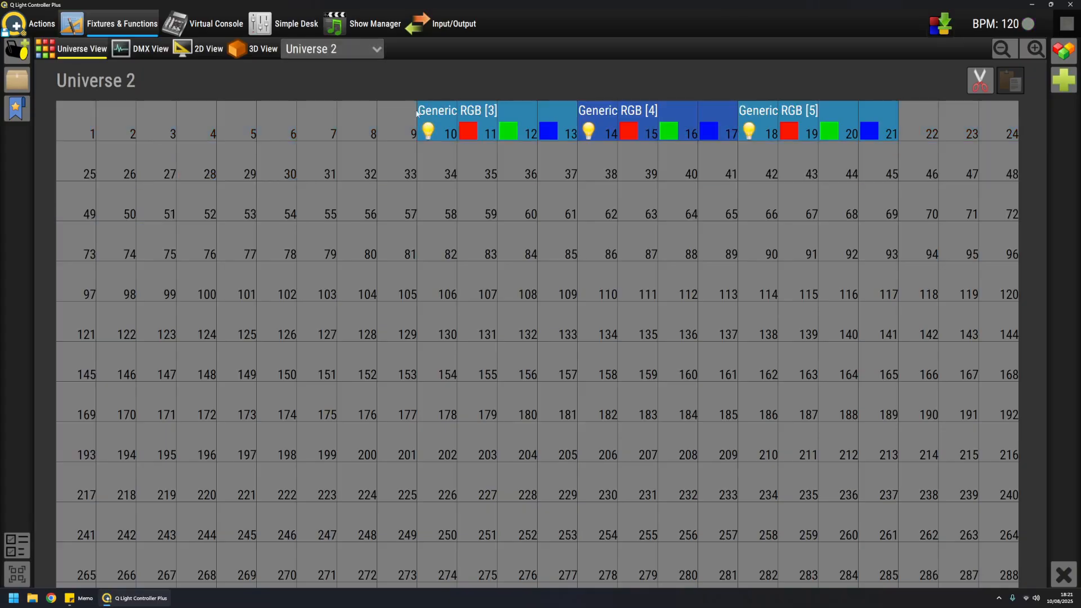
mouse_move(527, 97)
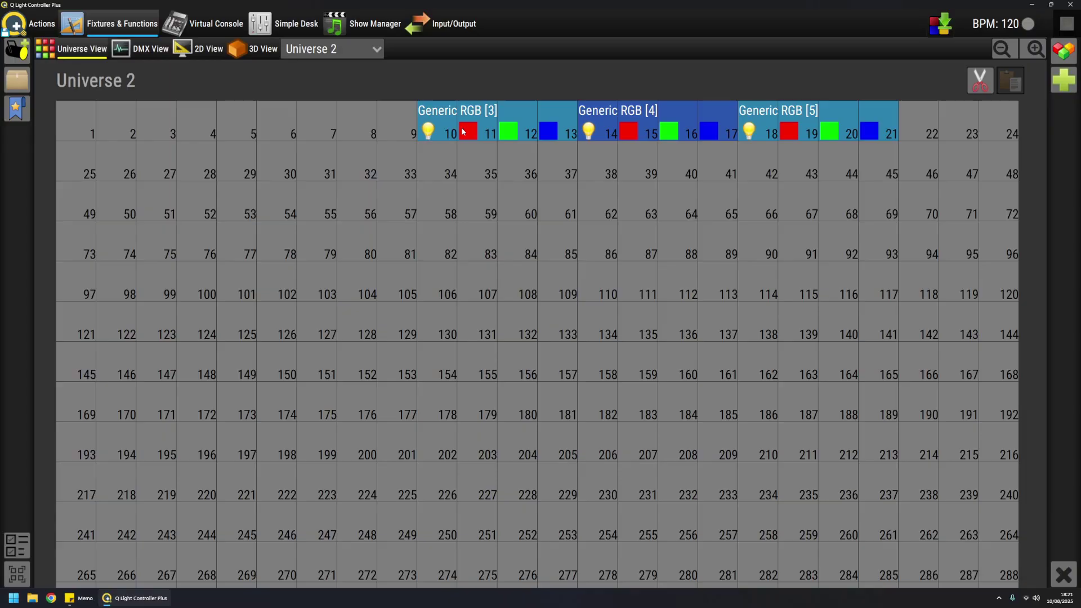
mouse_move(453, 80)
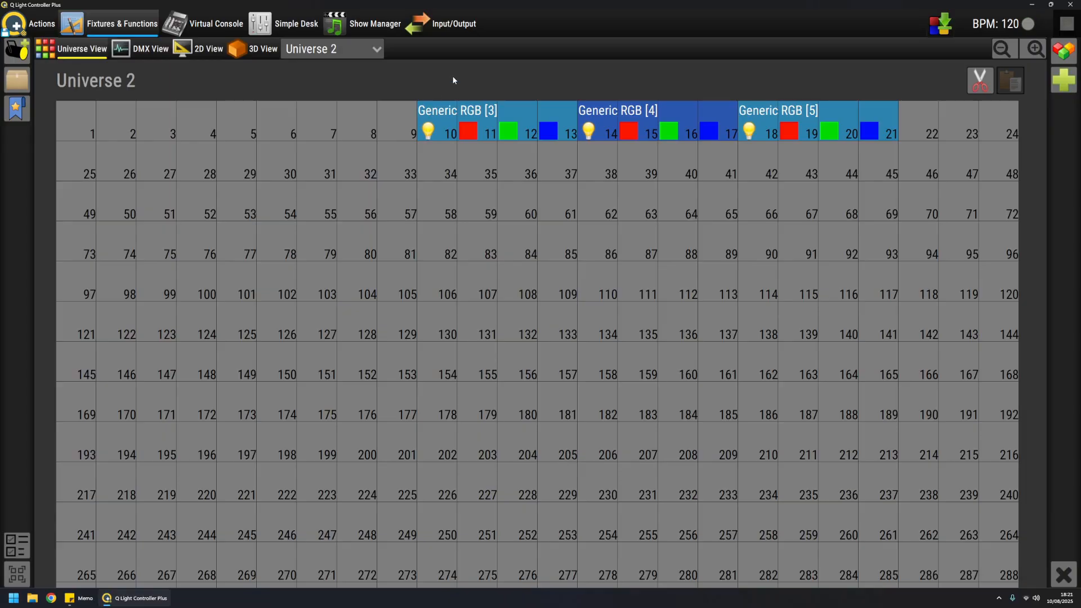
mouse_move(459, 121)
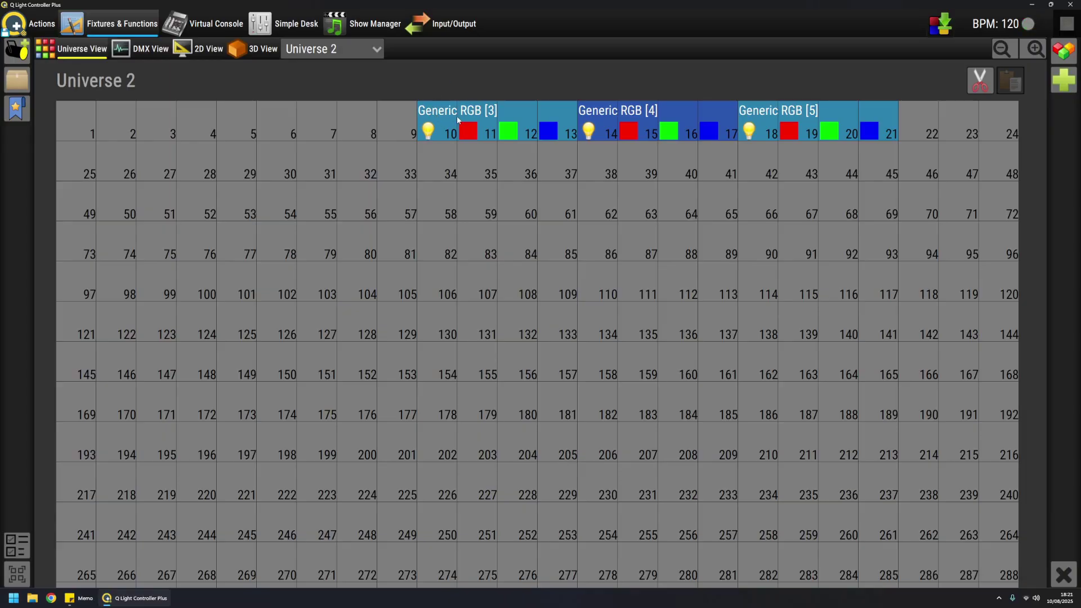
mouse_move(436, 121)
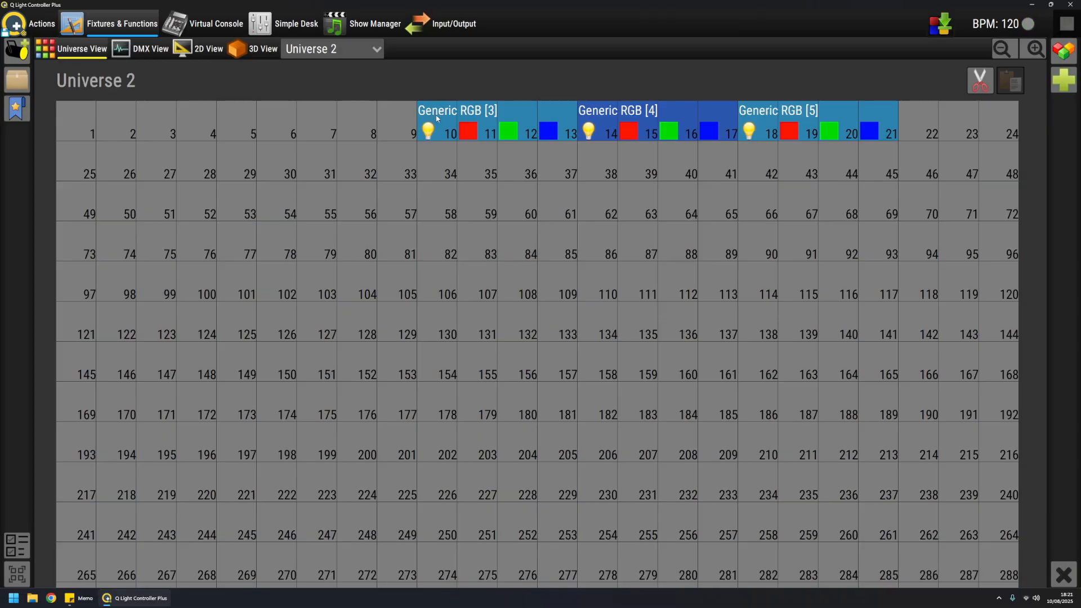
mouse_move(470, 84)
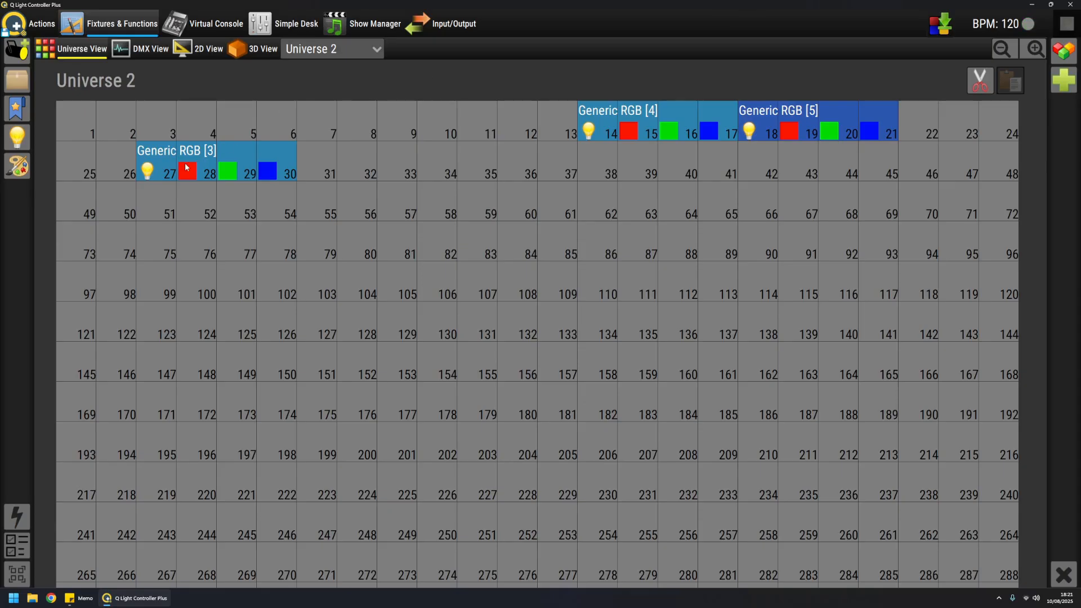
mouse_move(597, 114)
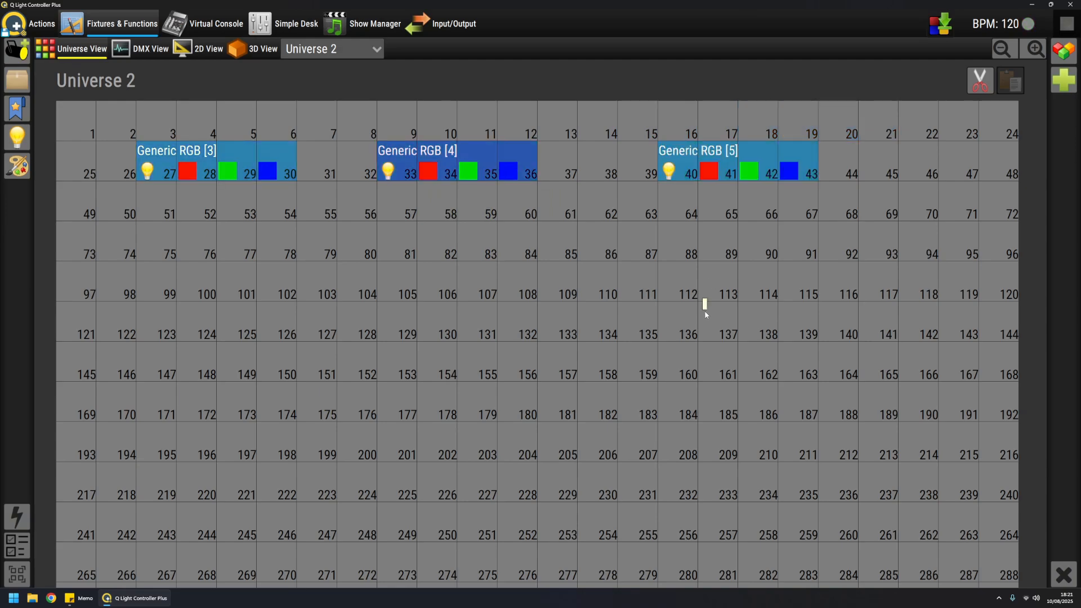
mouse_move(669, 284)
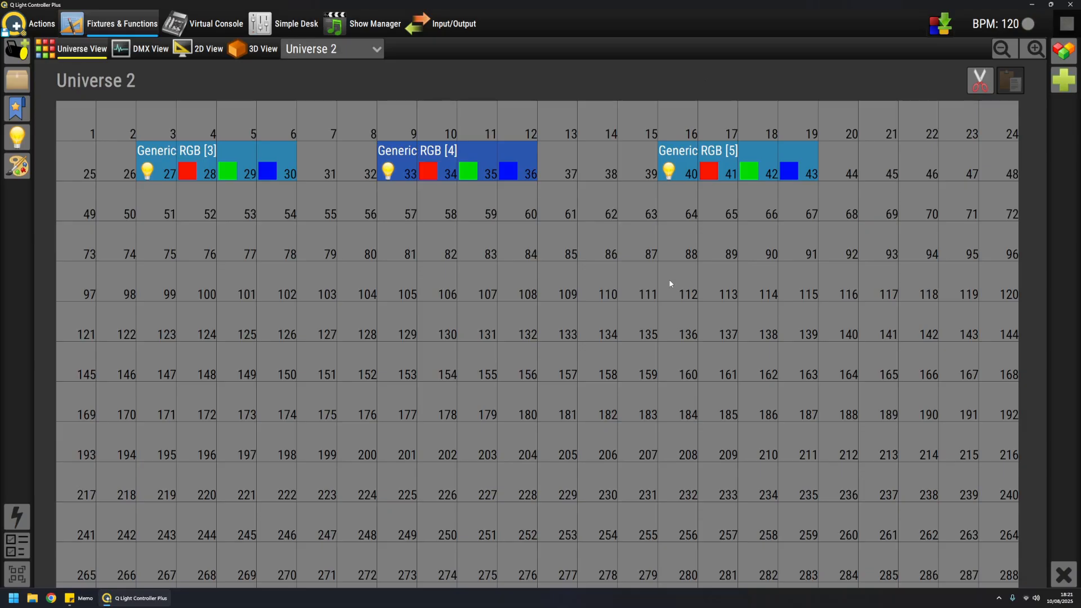
mouse_move(261, 105)
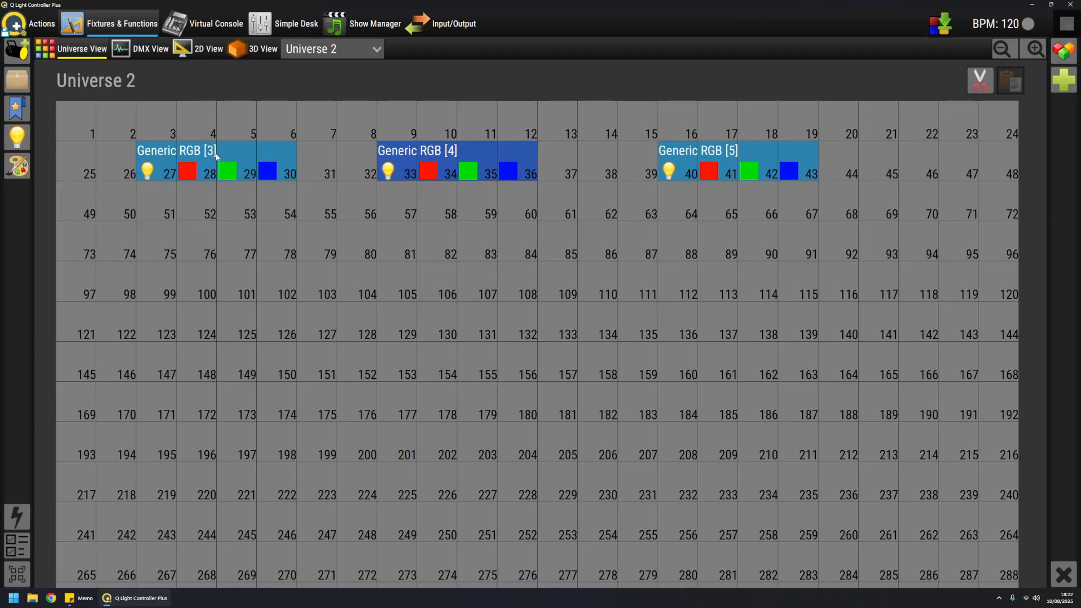
- Show Universe 3's channel map with its Generic dimmers
click(331, 48)
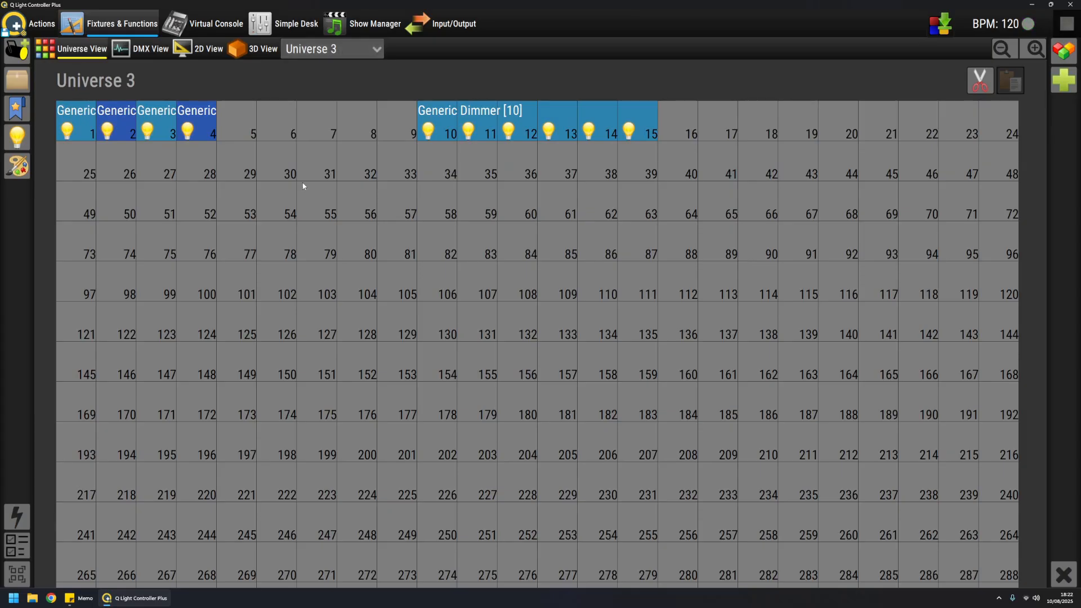
mouse_move(85, 117)
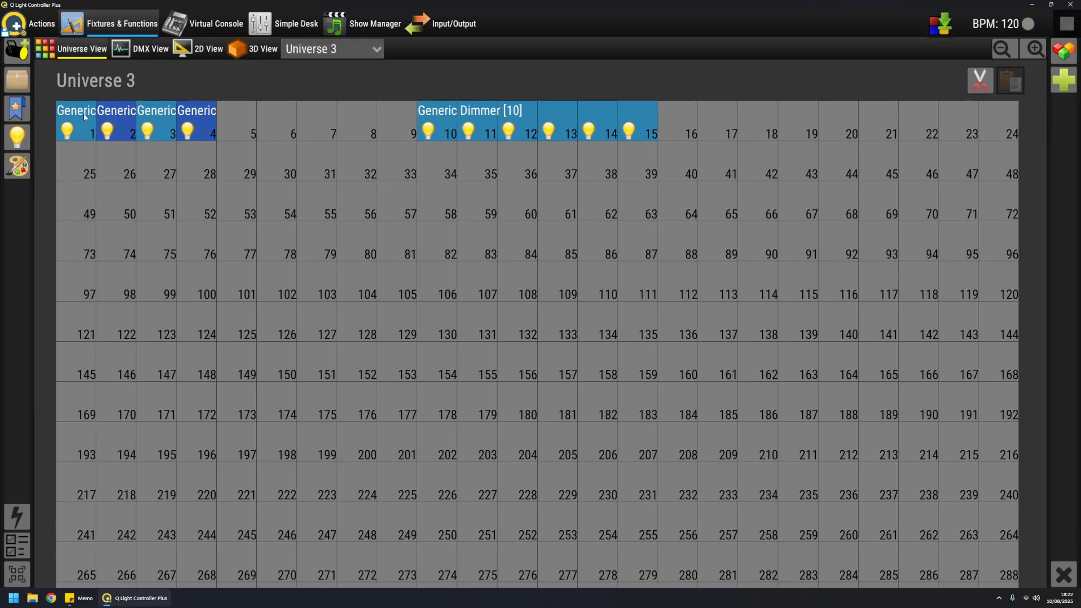
mouse_move(451, 130)
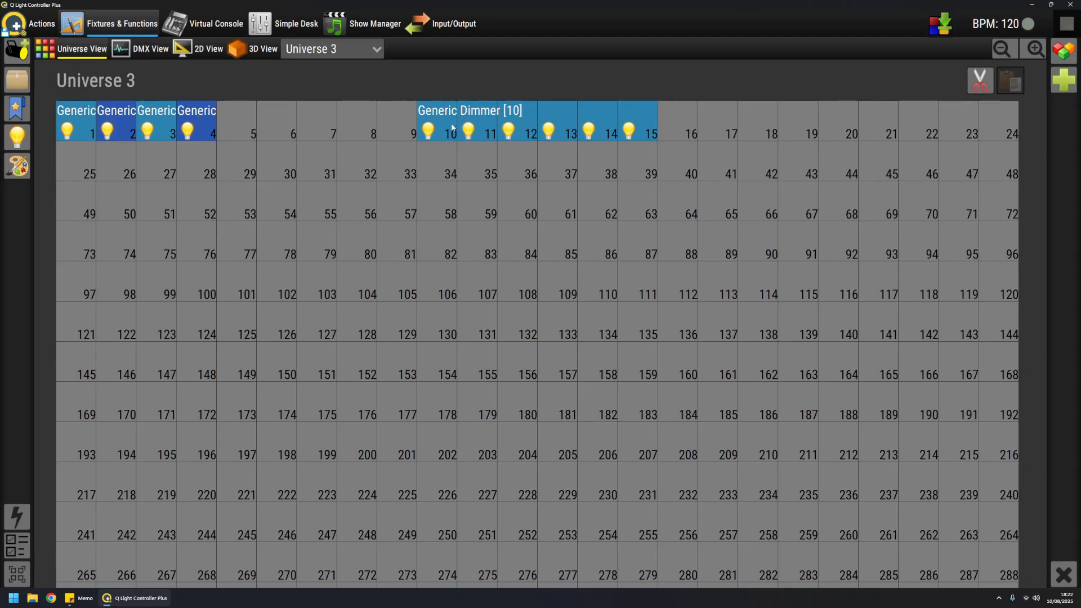
mouse_move(278, 124)
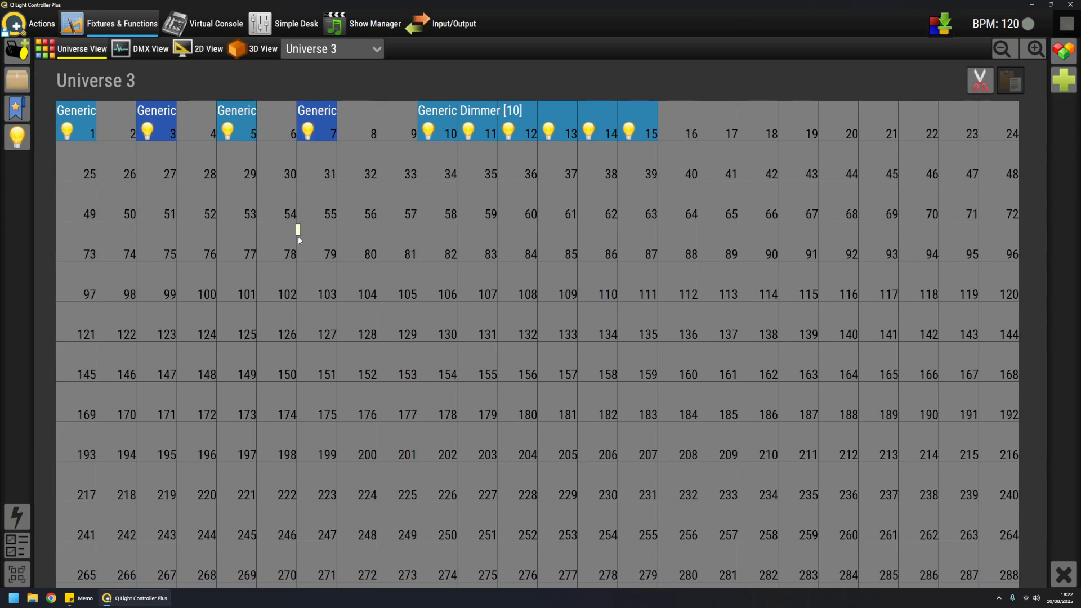
mouse_move(150, 49)
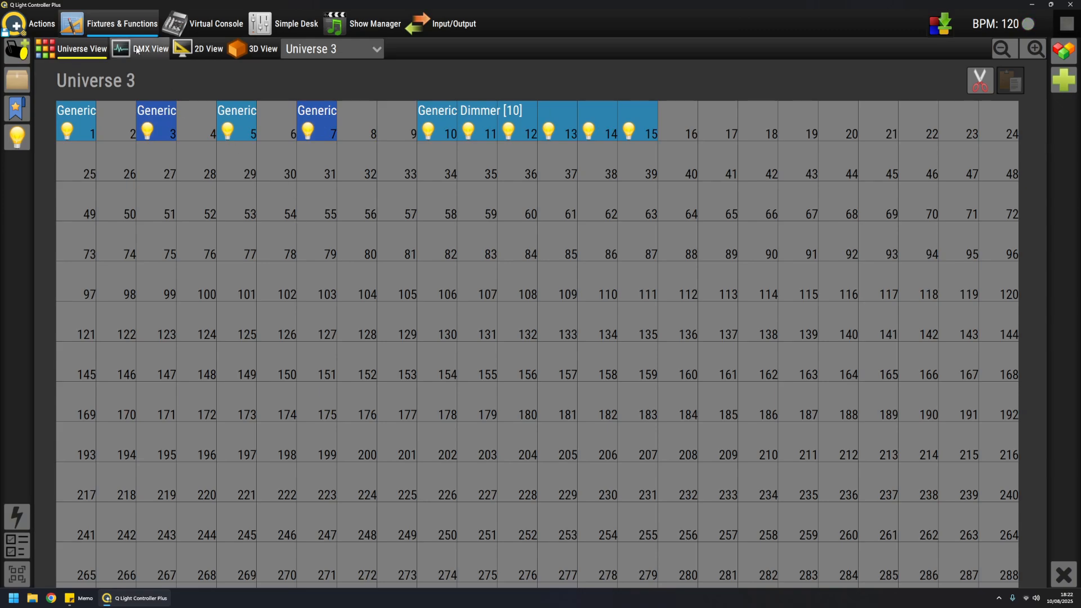
- Toggle between the 2D plan and the 3D stage model to inspect Universe 3's fixture rows
click(207, 48)
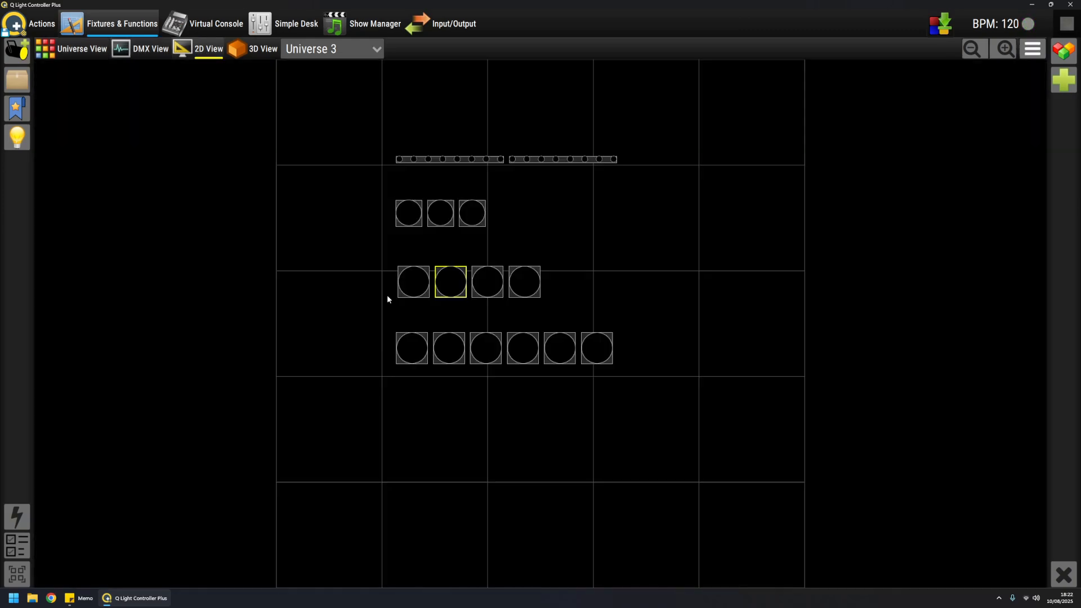
click(263, 48)
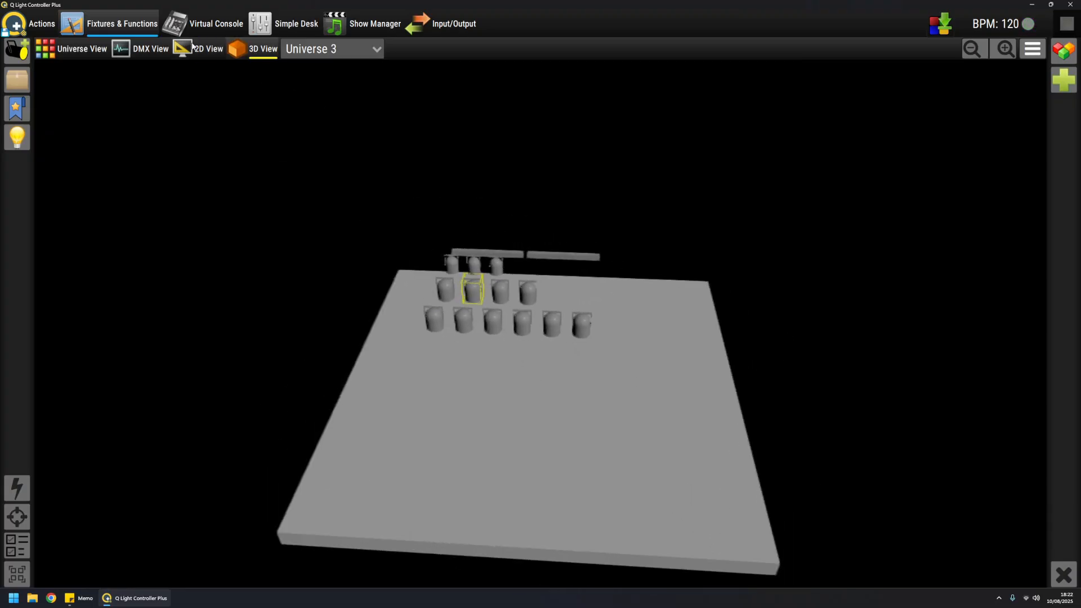
click(207, 48)
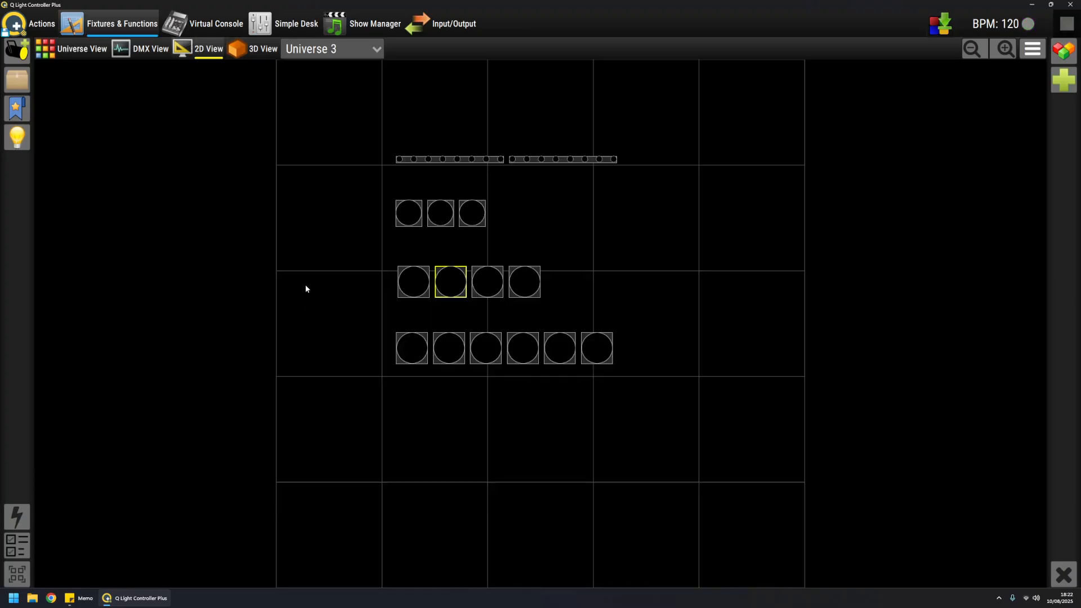
mouse_move(327, 238)
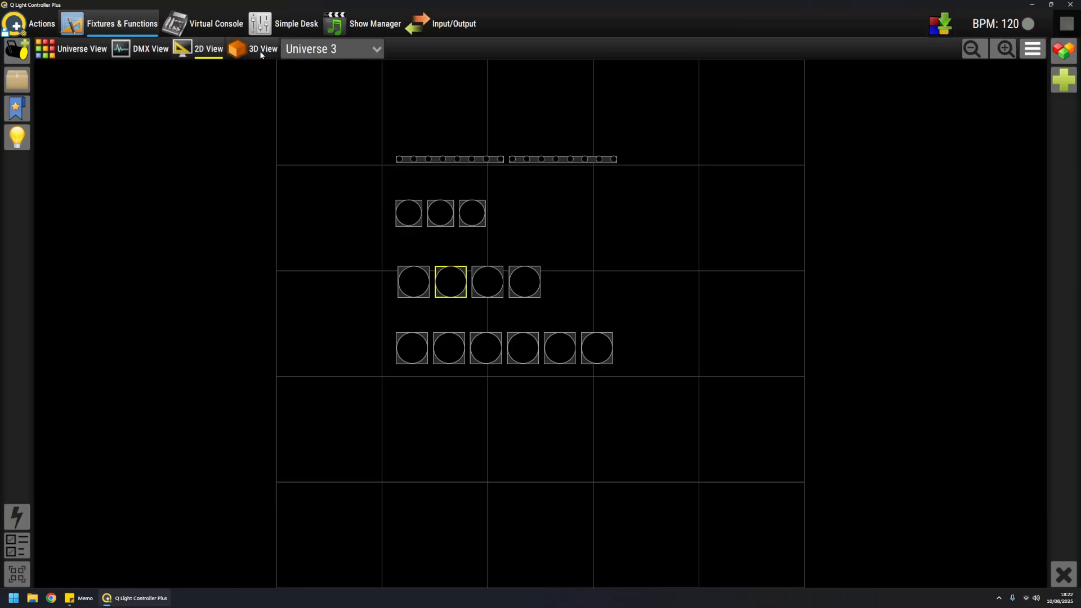
click(262, 48)
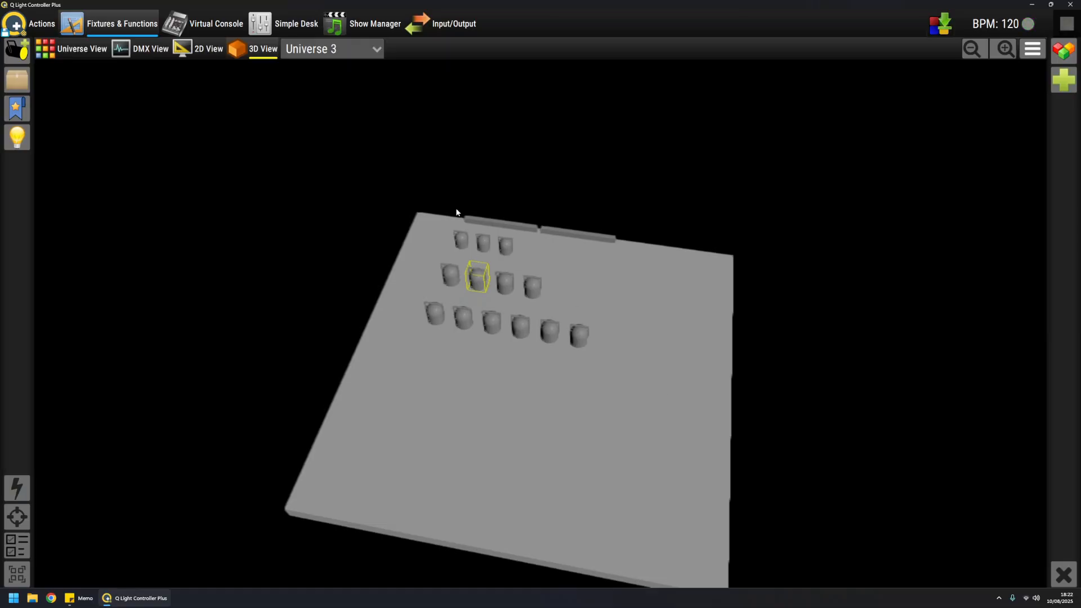
mouse_move(399, 230)
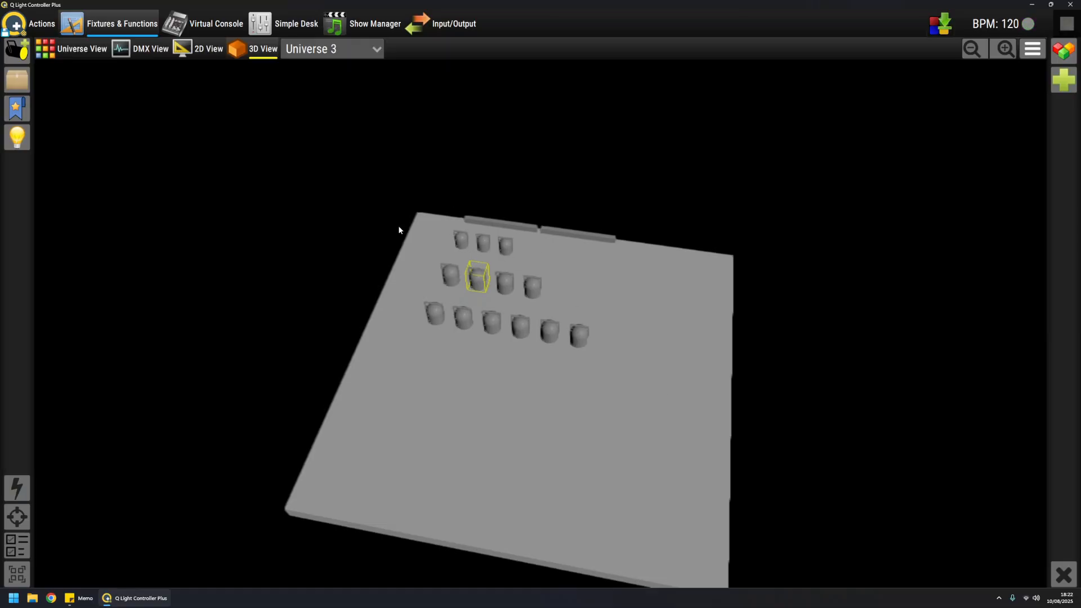
mouse_move(502, 278)
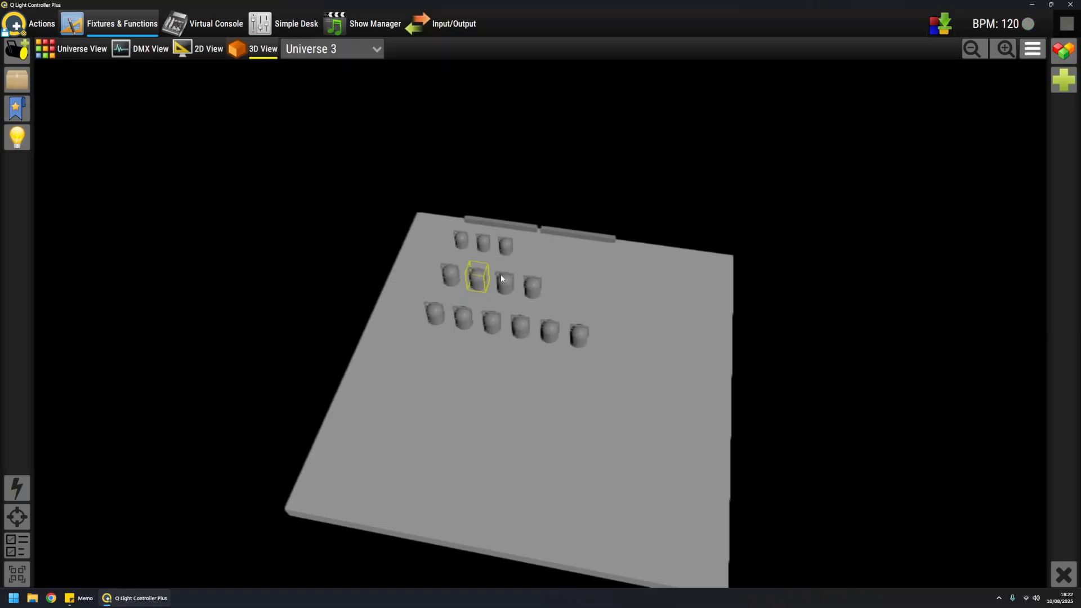
mouse_move(426, 340)
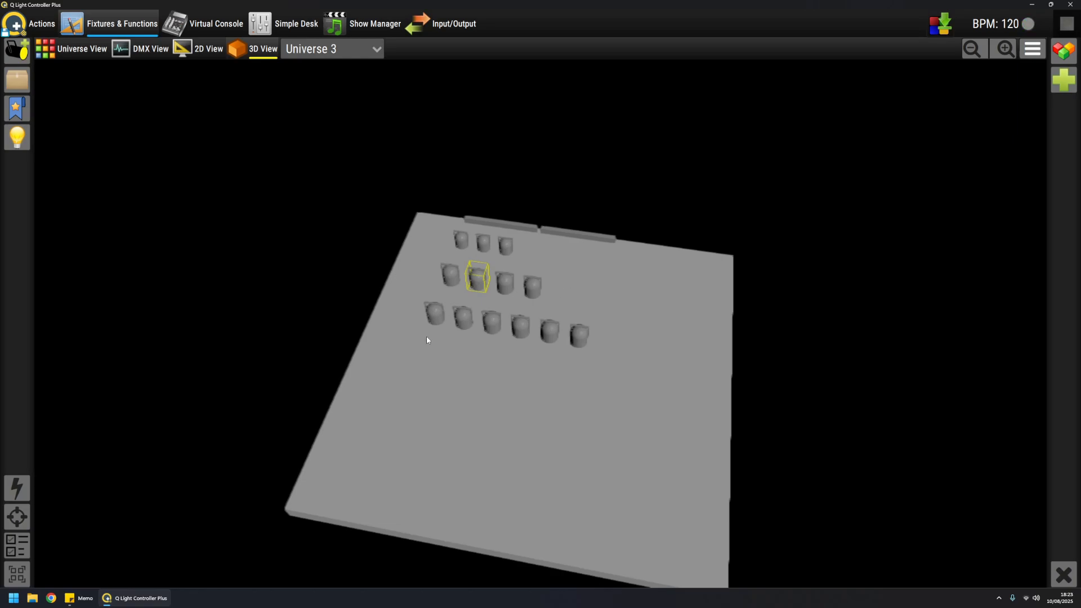
mouse_move(434, 317)
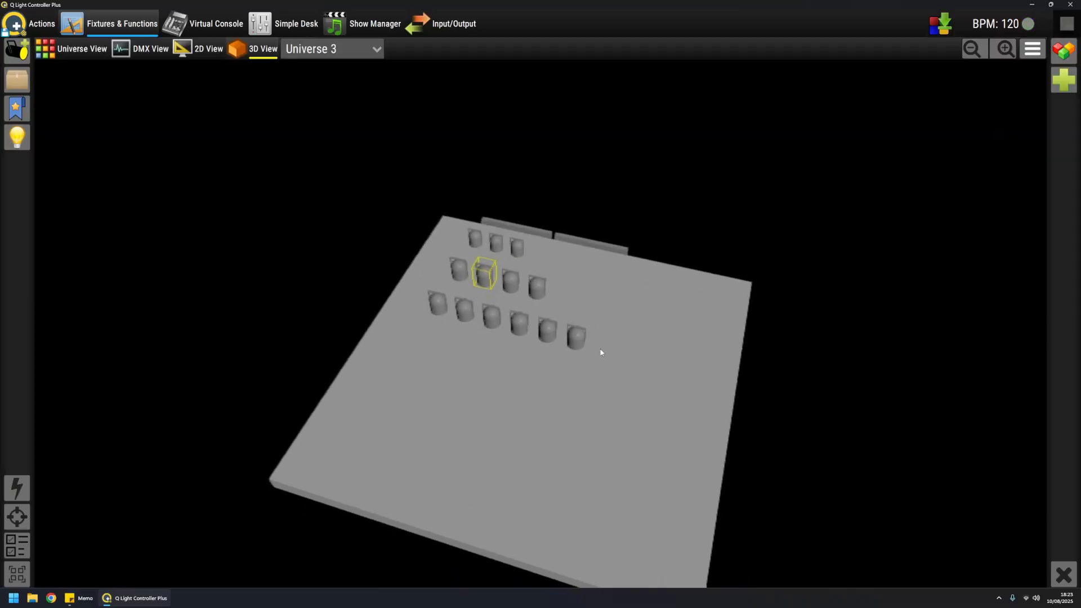
mouse_move(459, 259)
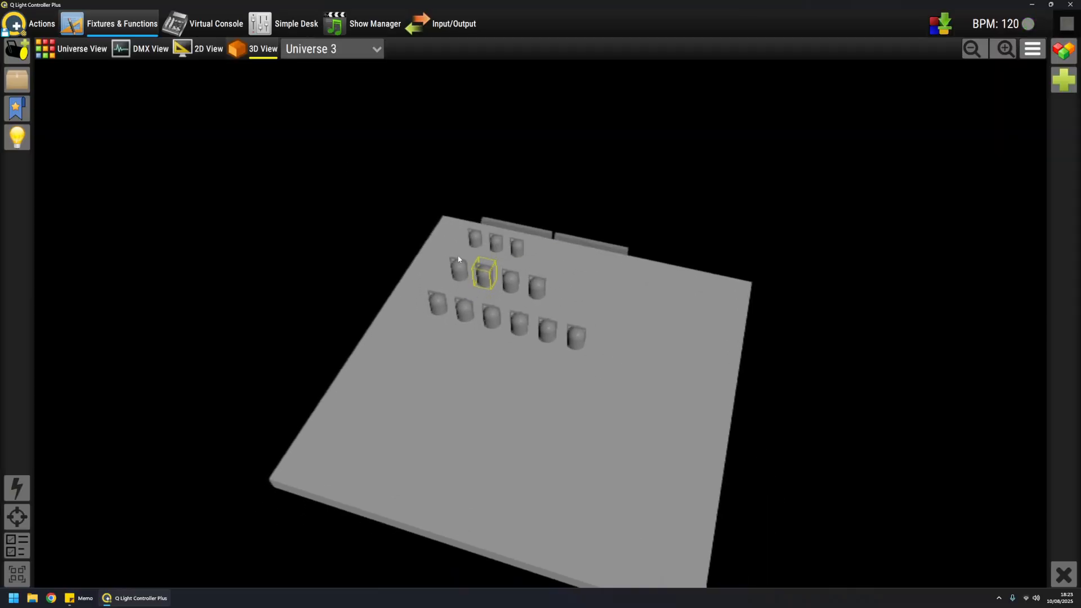
mouse_move(307, 196)
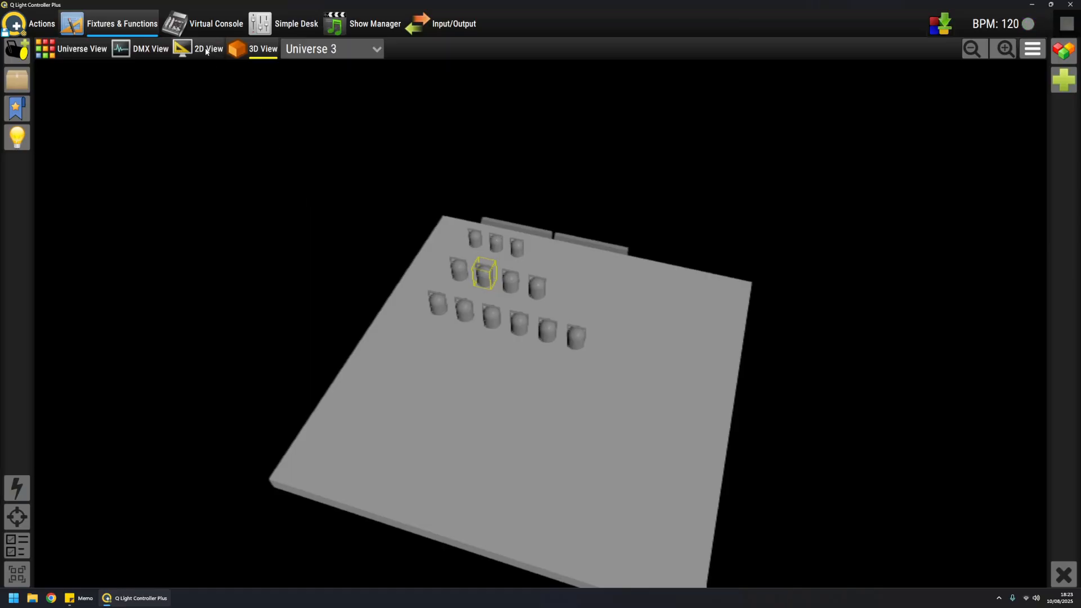
- Show the 2D plan with the per-universe fixture tree, Universe 2 revealed and My cool bar [1] expanded into its eight heads
click(207, 49)
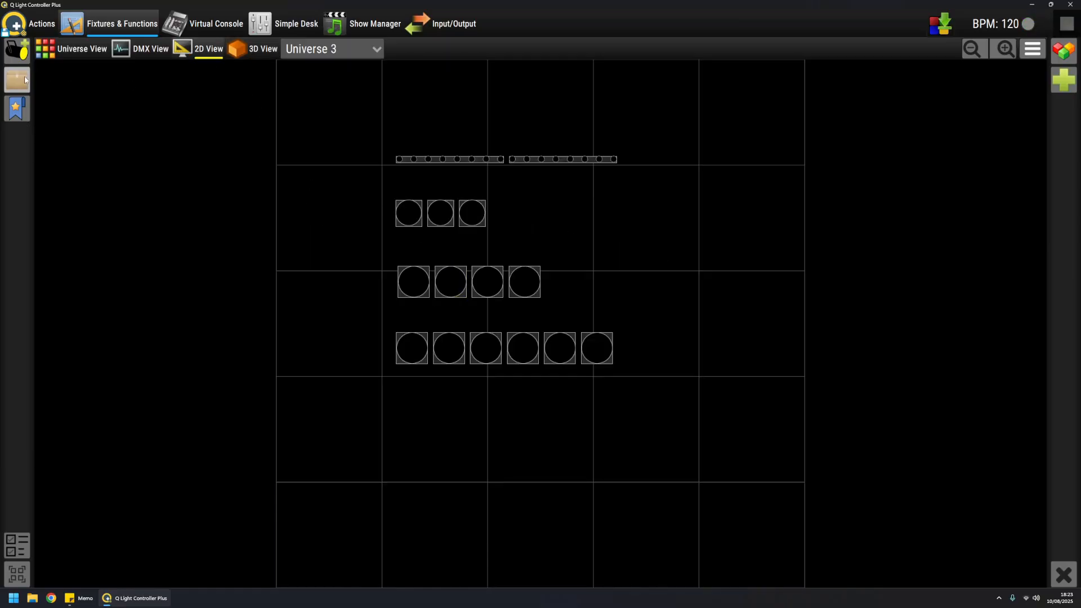
click(17, 79)
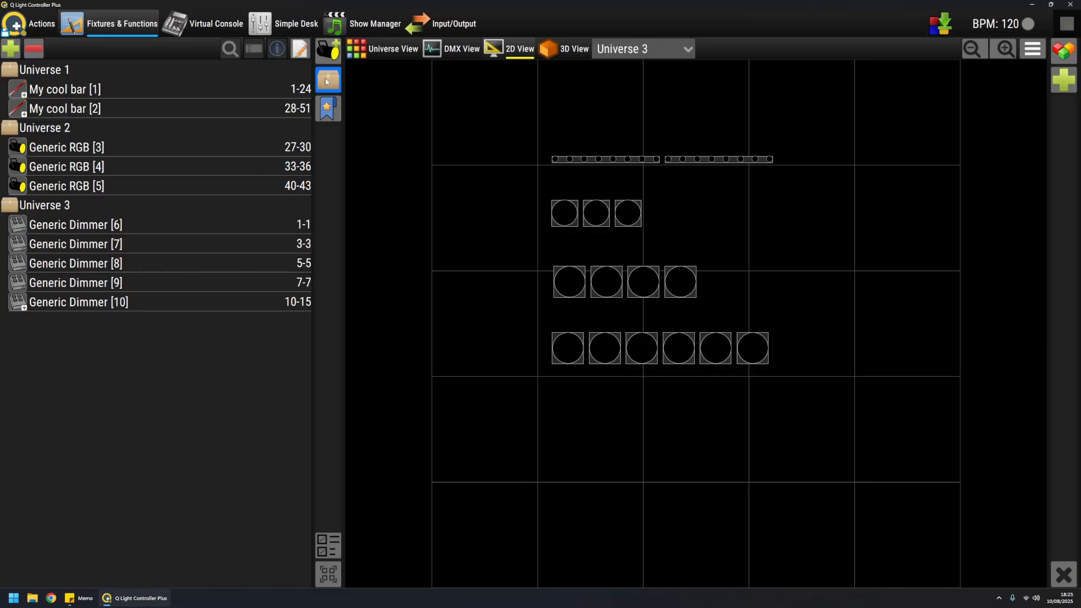
mouse_move(303, 154)
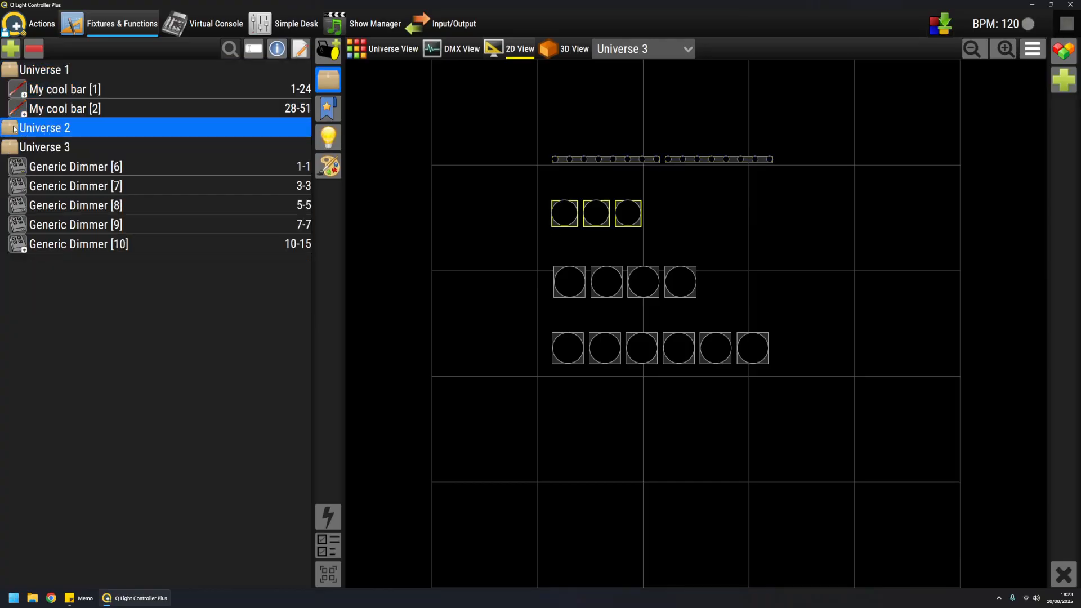
click(11, 127)
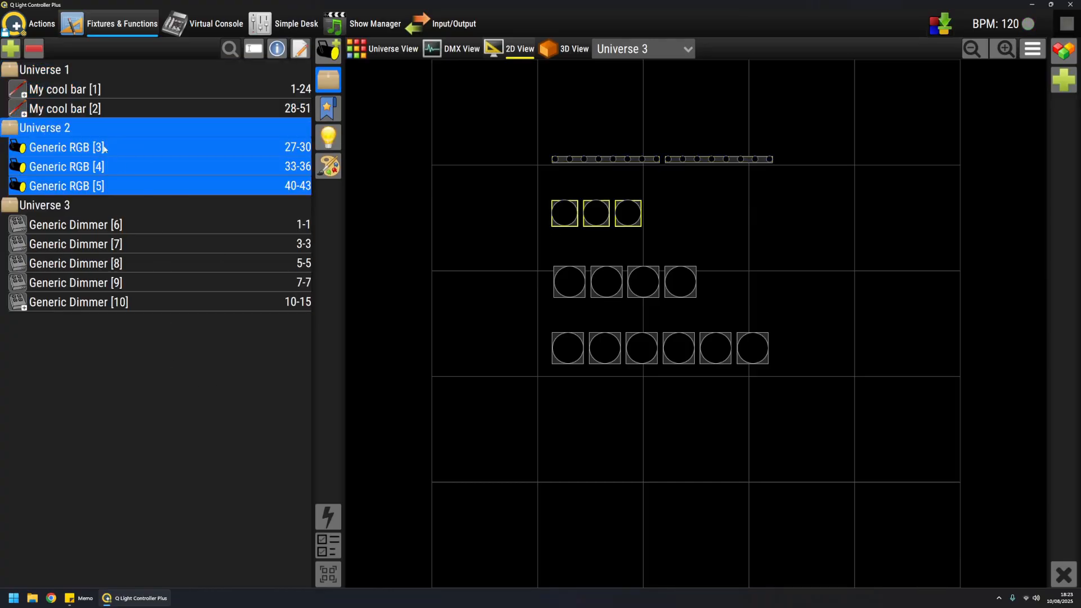
click(66, 89)
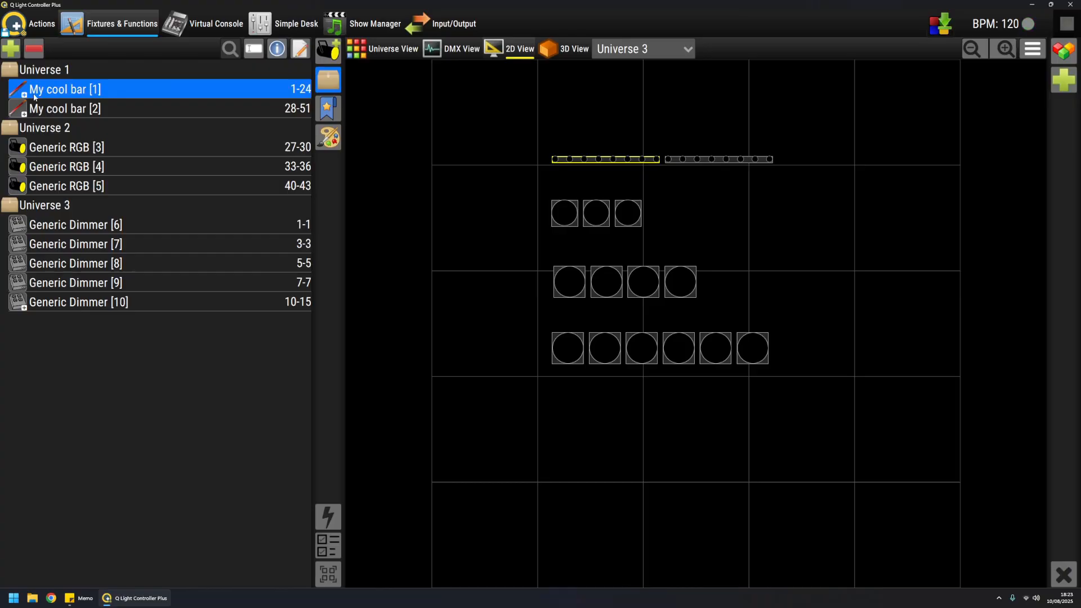
mouse_move(113, 90)
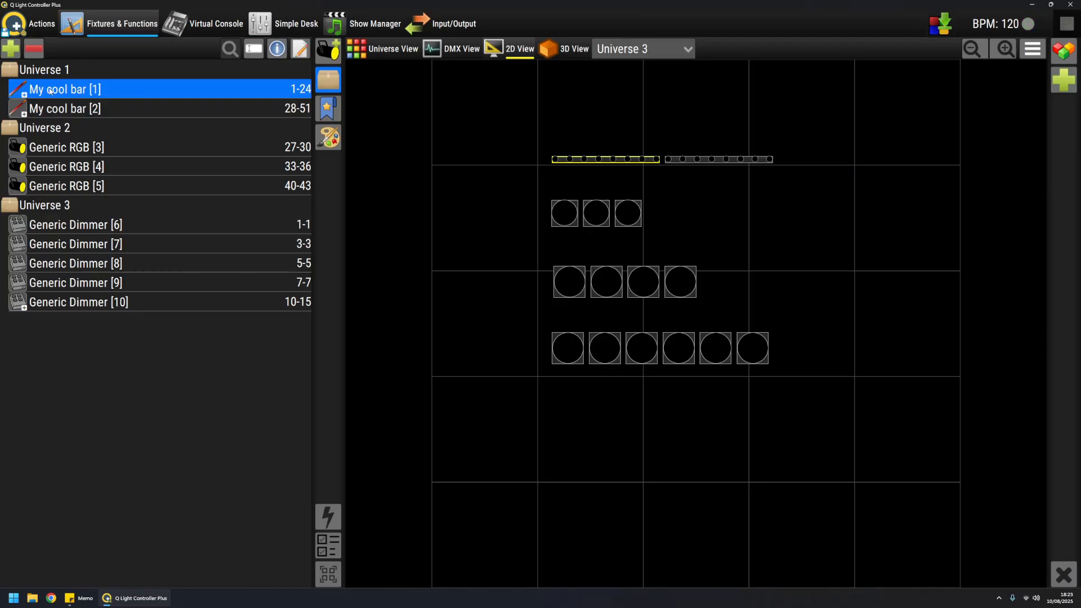
mouse_move(514, 156)
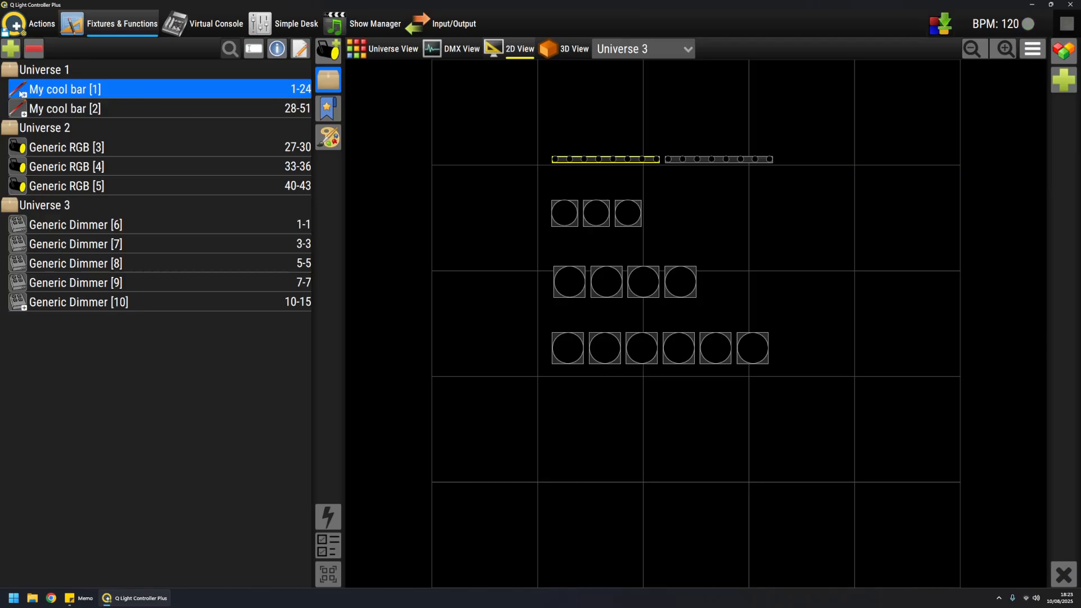
click(20, 89)
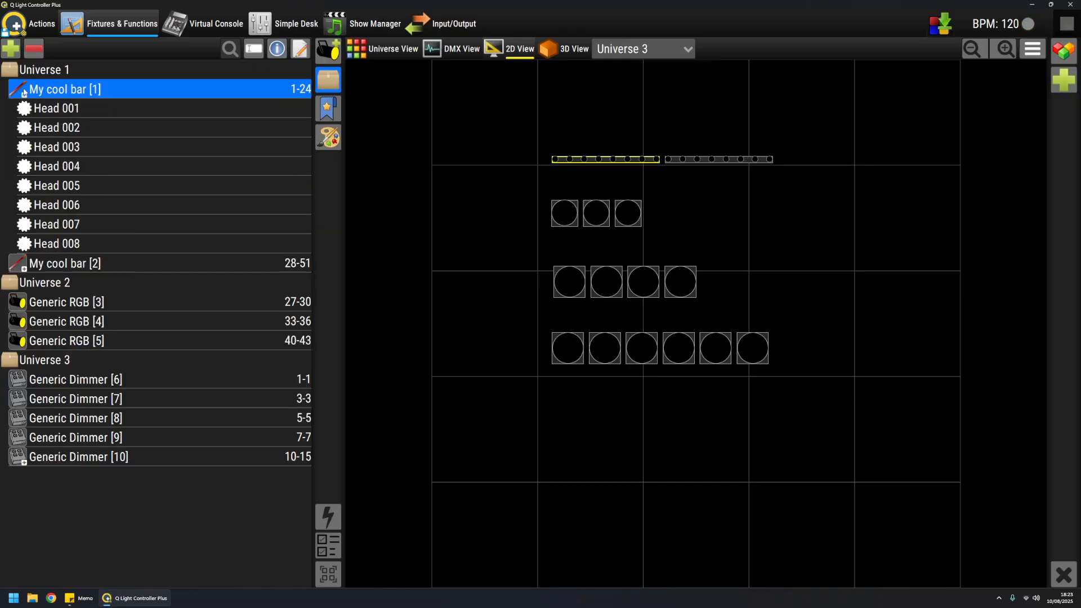
mouse_move(143, 431)
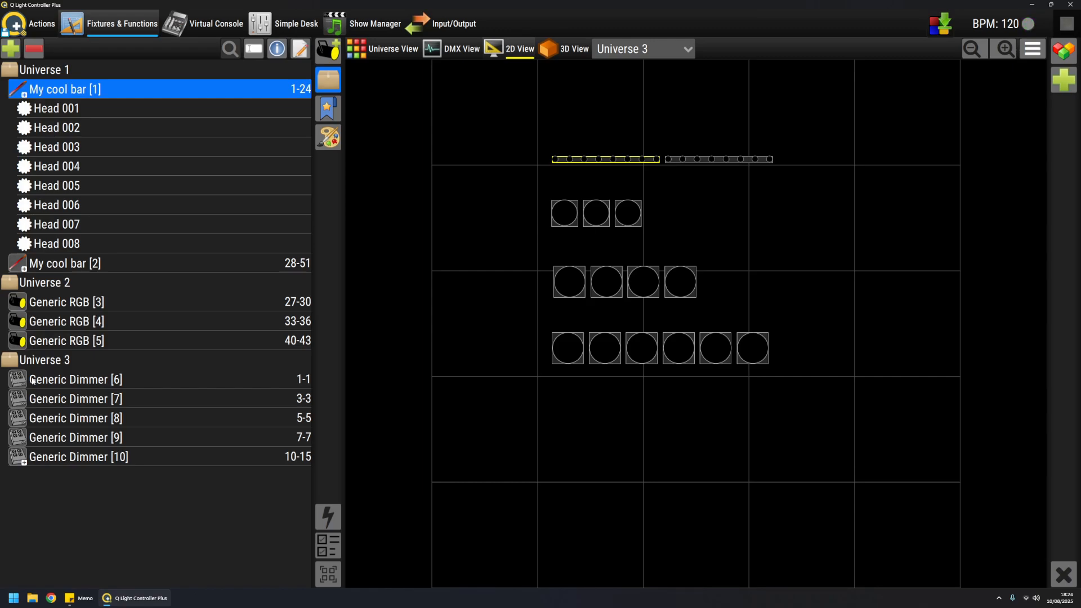
mouse_move(84, 478)
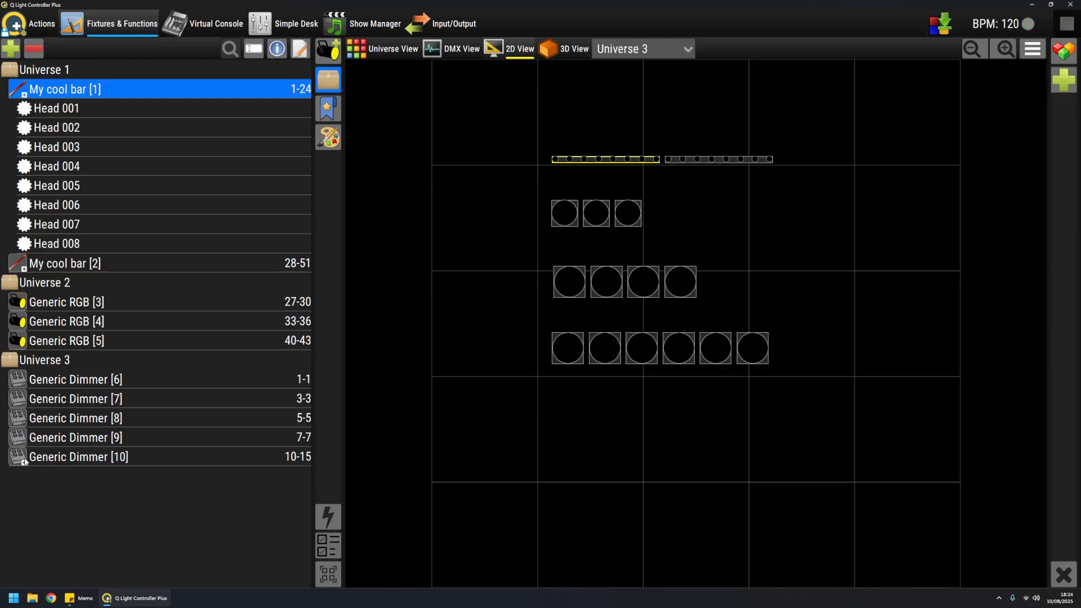
- Expand Generic Dimmer [10] into its six heads and highlight Head 003 on the 2D plan
click(78, 456)
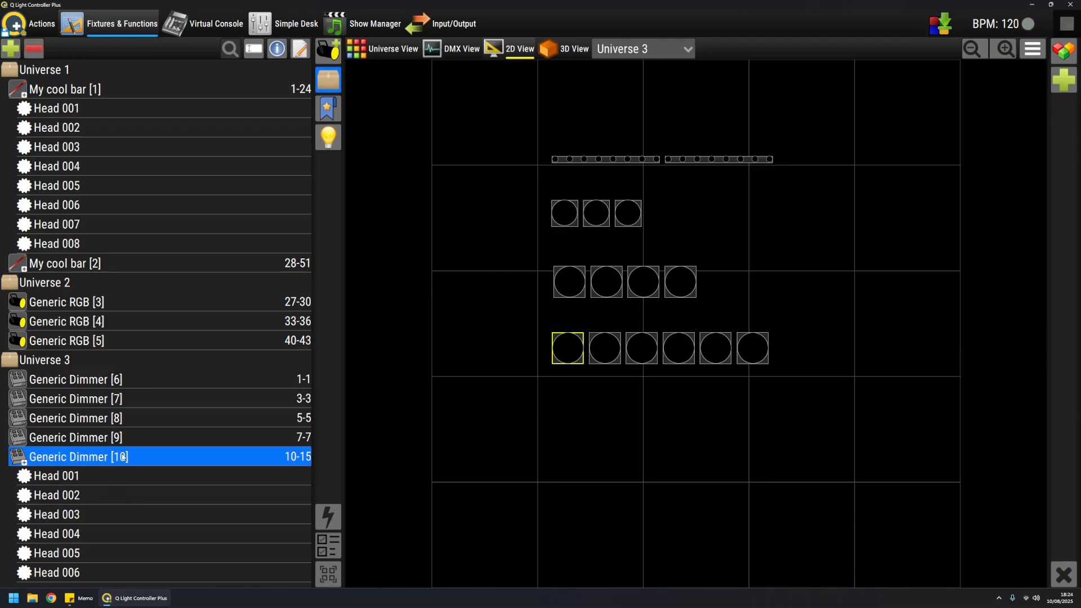
click(55, 515)
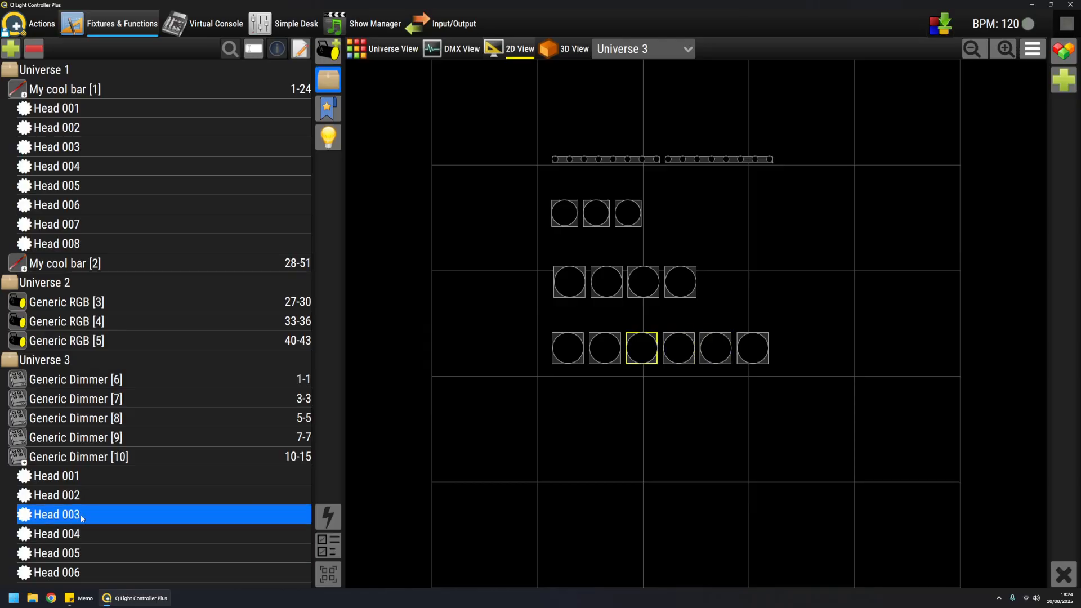
click(641, 49)
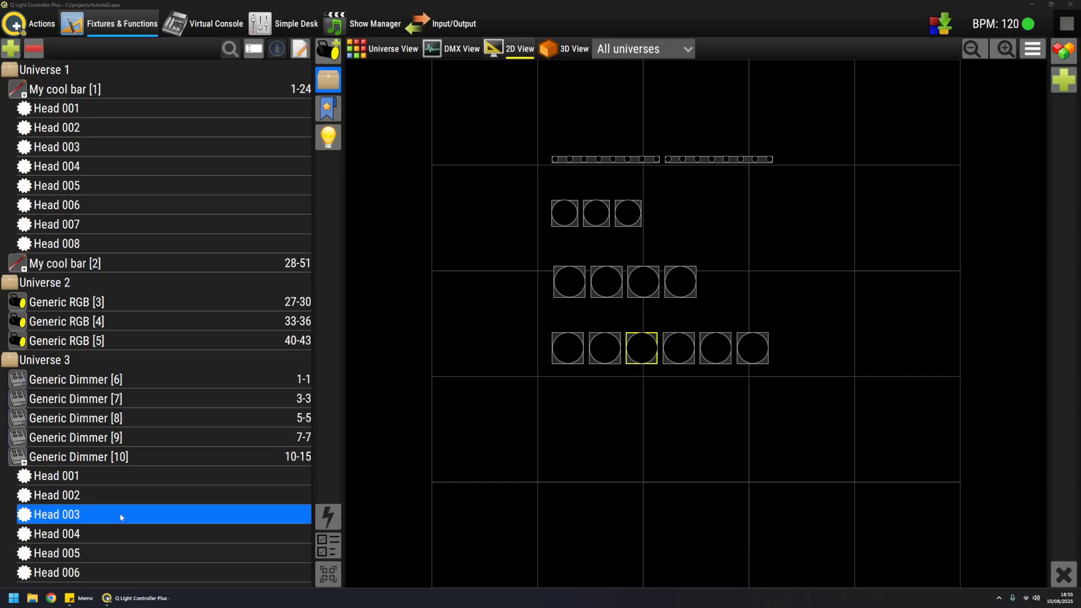
- Rename Generic RGB [3] to 'Static fron PAR'
click(83, 302)
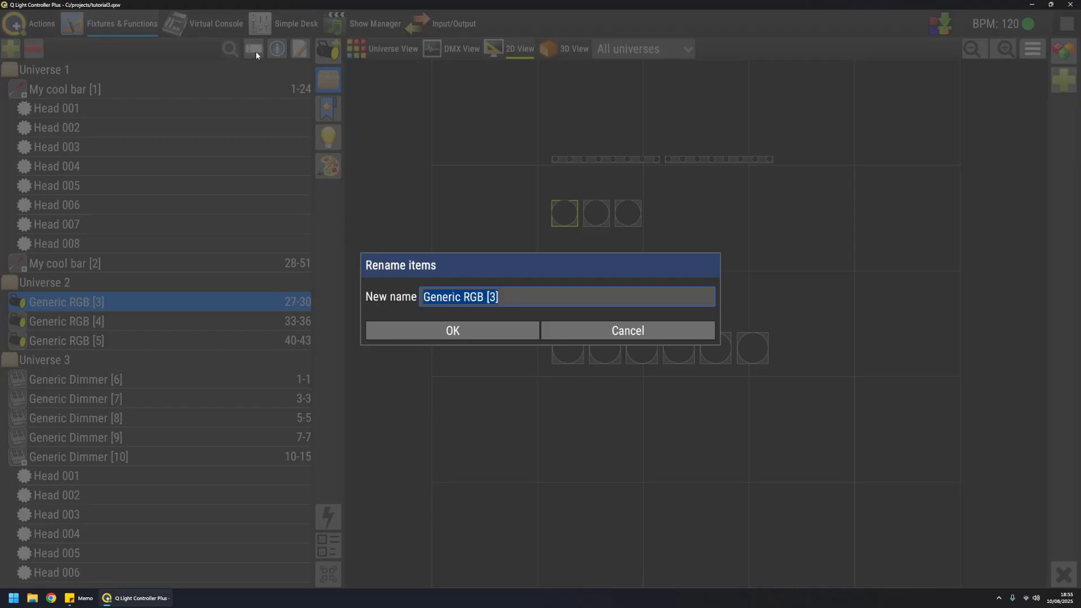
text(Static f)
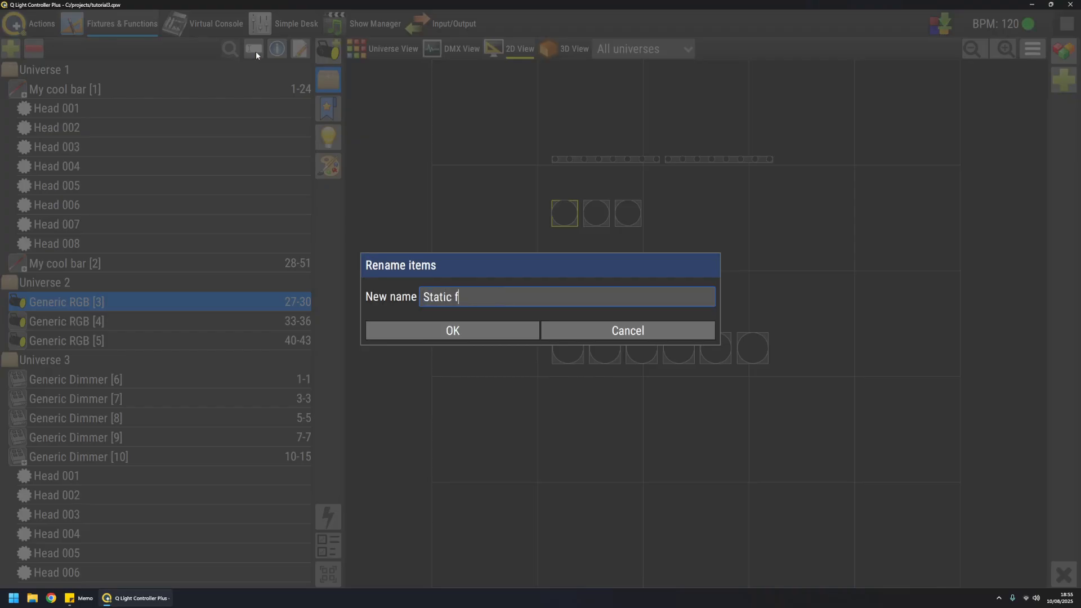
text(ron PAR)
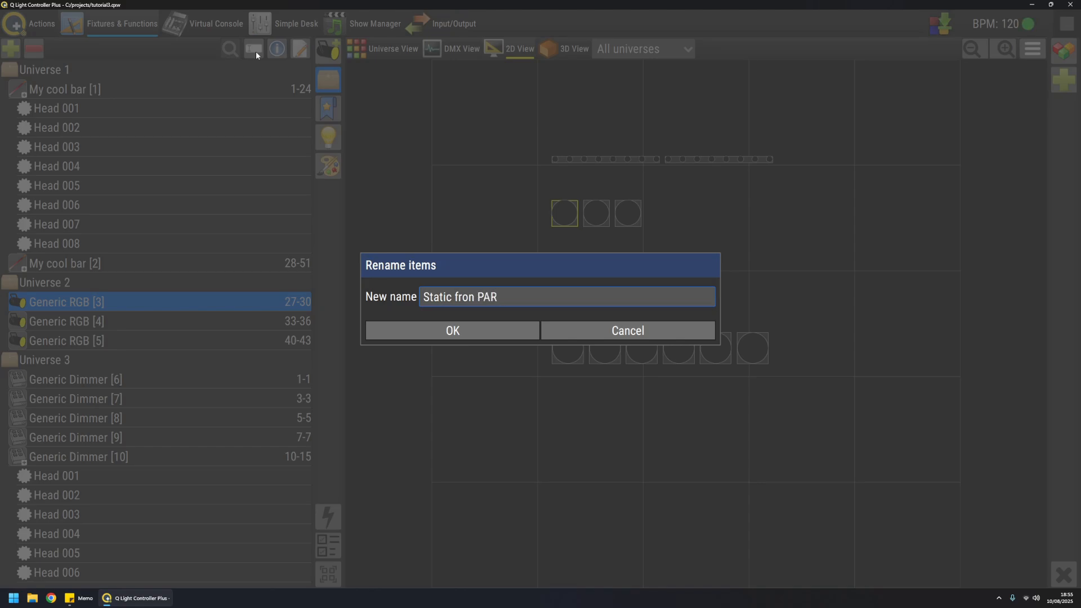
click(452, 330)
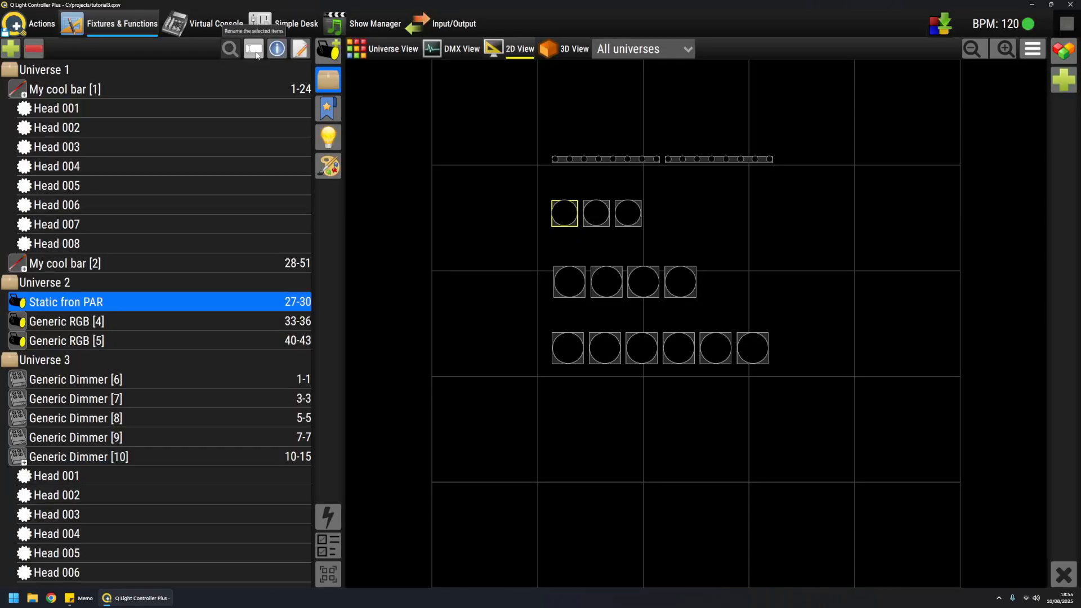
mouse_move(48, 73)
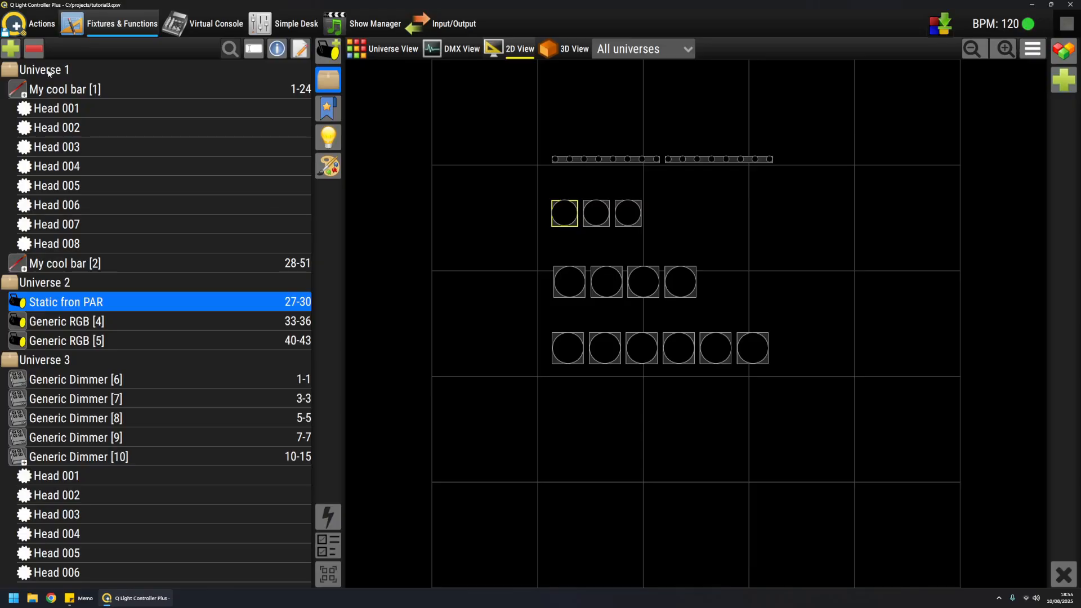
- Show Universe 1's fixture summary sheet with Weight and Consumption columns added (1.5 kg, 25 W each)
click(66, 89)
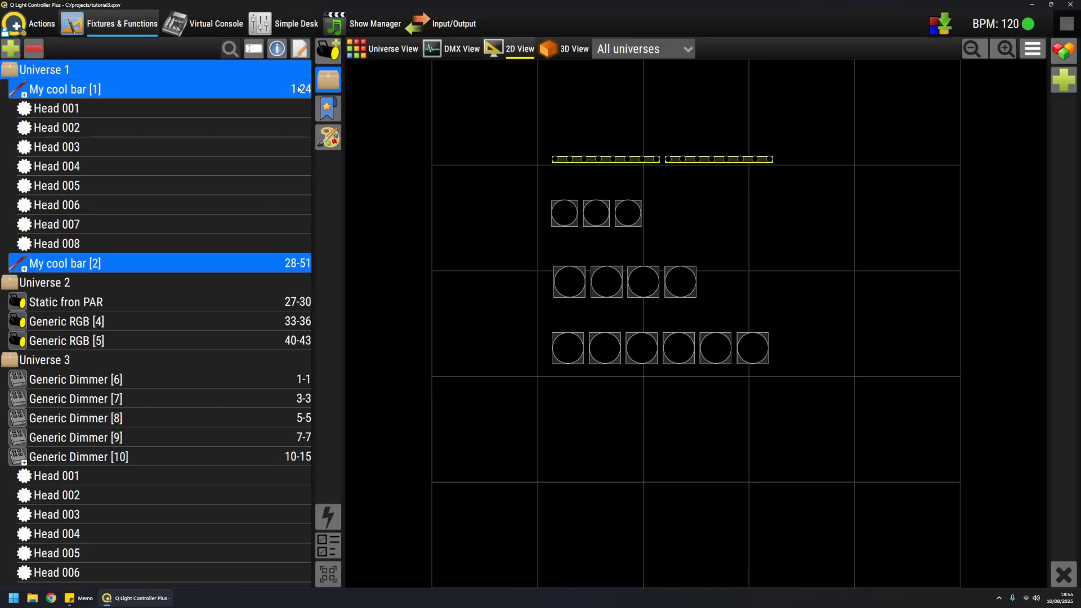
click(276, 49)
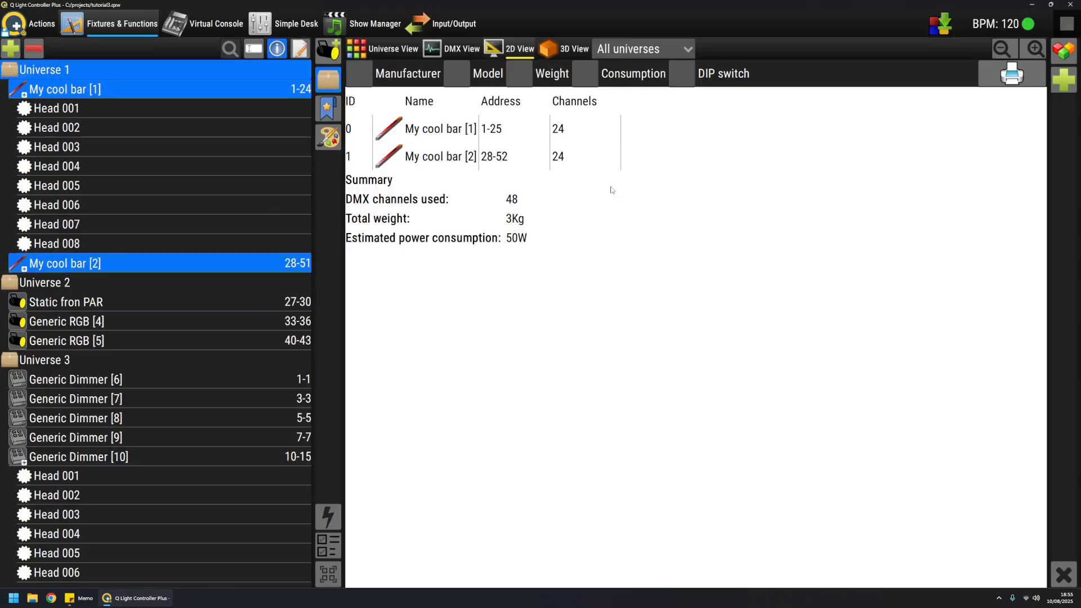
mouse_move(633, 190)
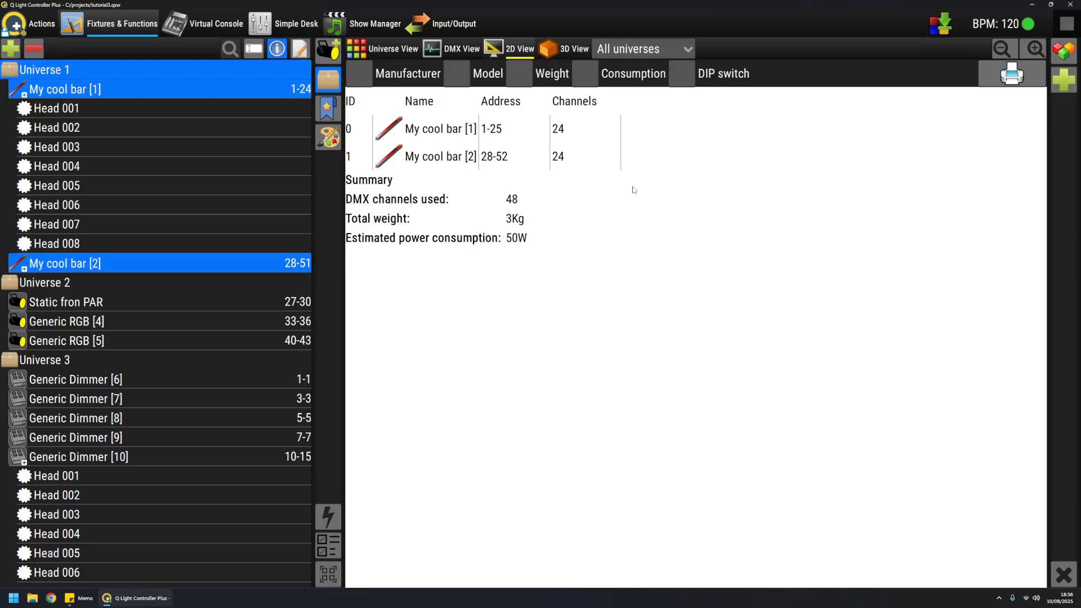
mouse_move(635, 203)
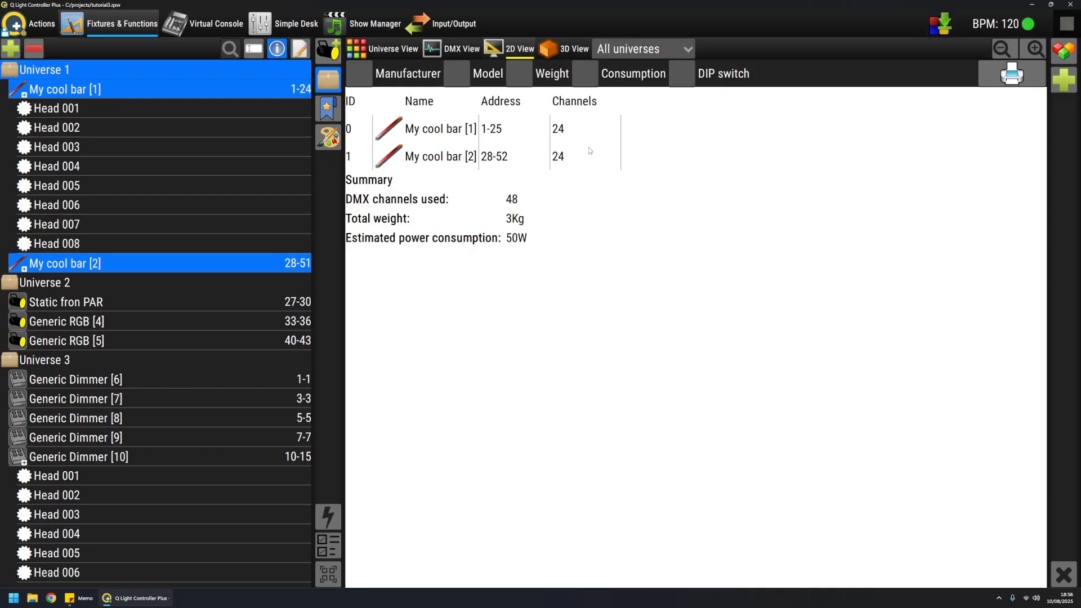
mouse_move(599, 174)
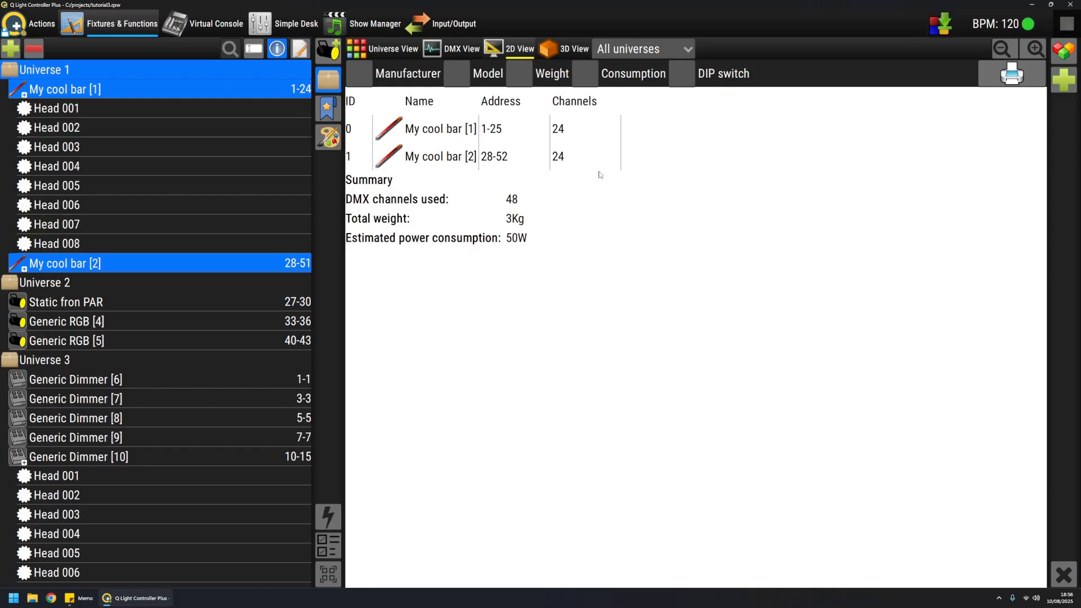
click(584, 75)
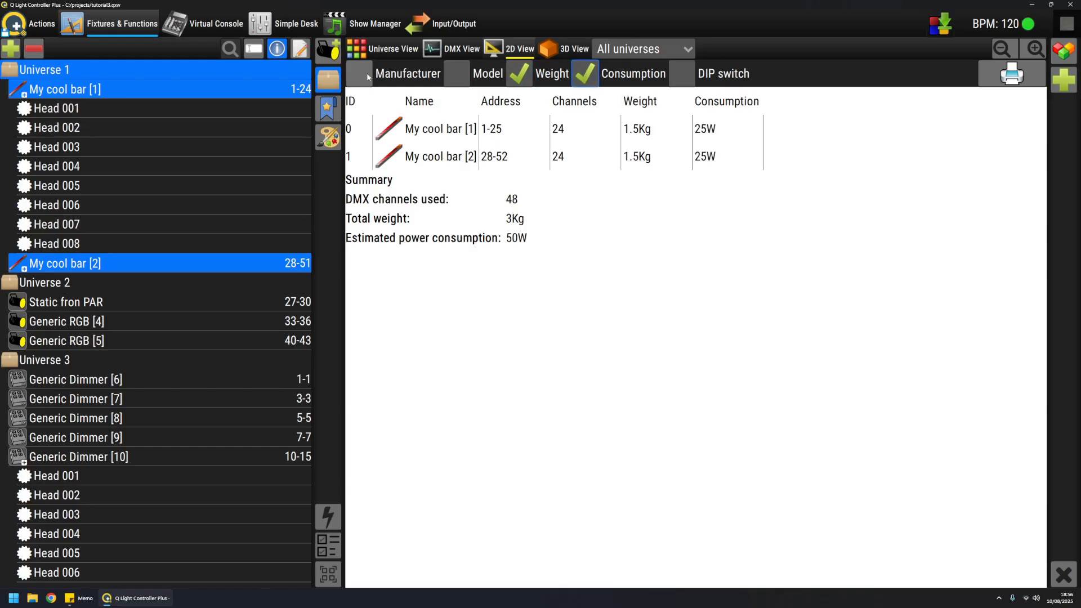
mouse_move(662, 262)
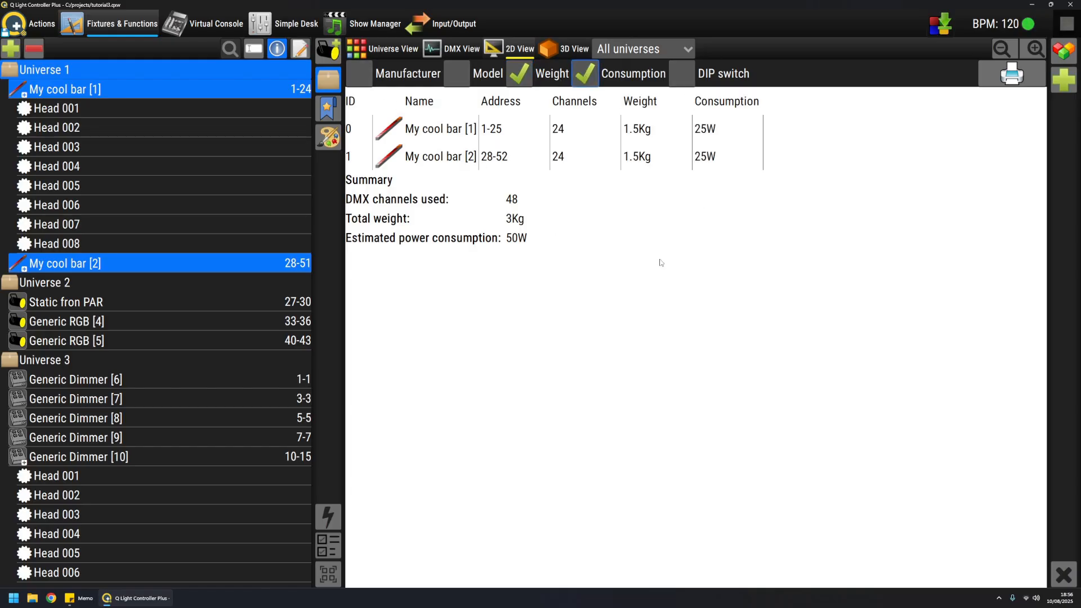
mouse_move(667, 294)
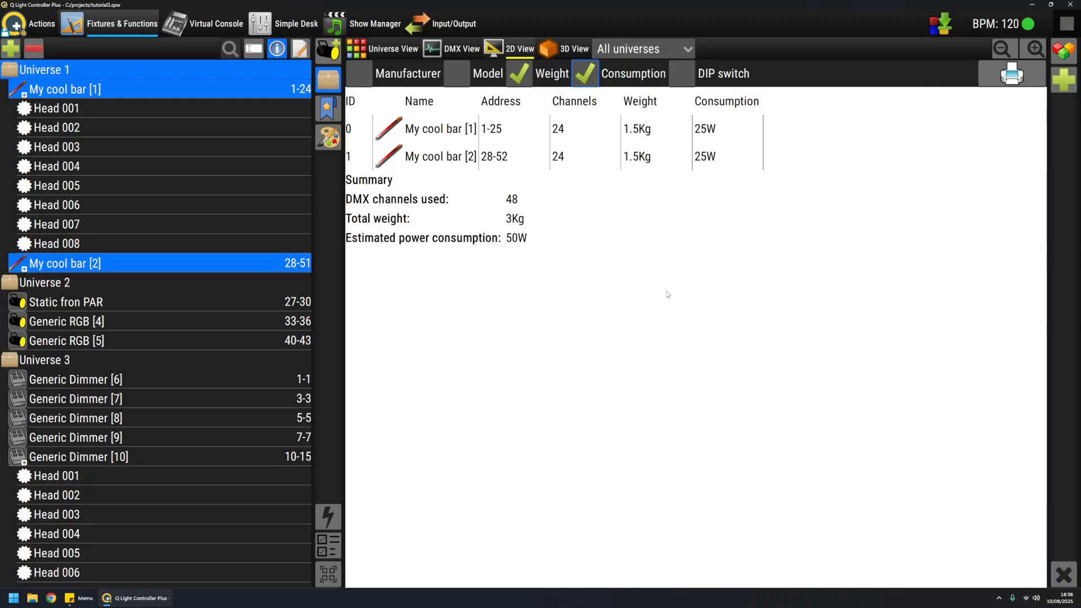
mouse_move(659, 229)
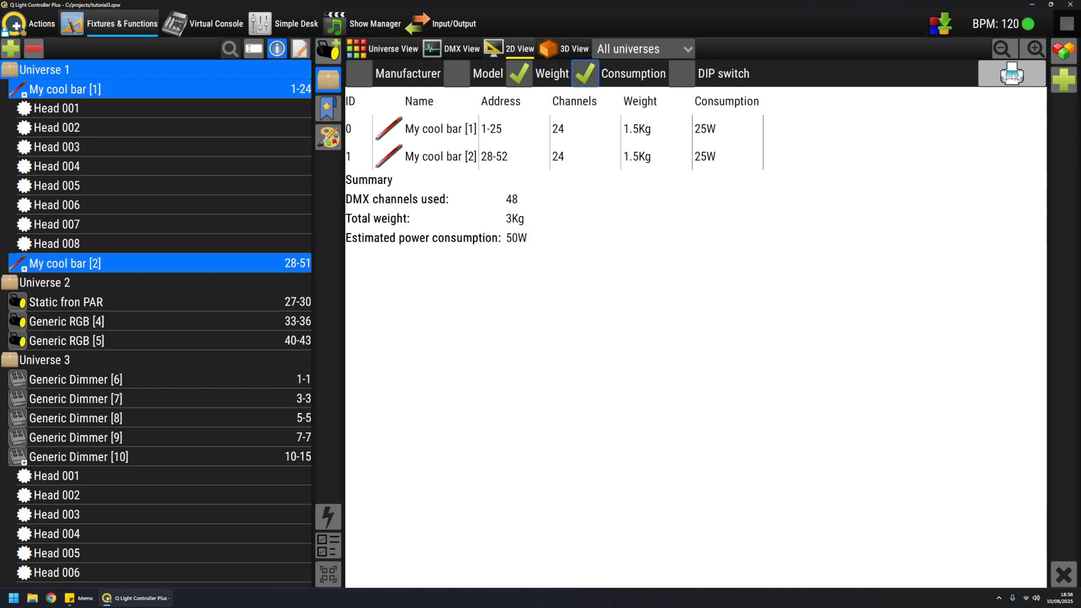
- Start printing the universe summary sheet and cancel the print dialog
click(1010, 74)
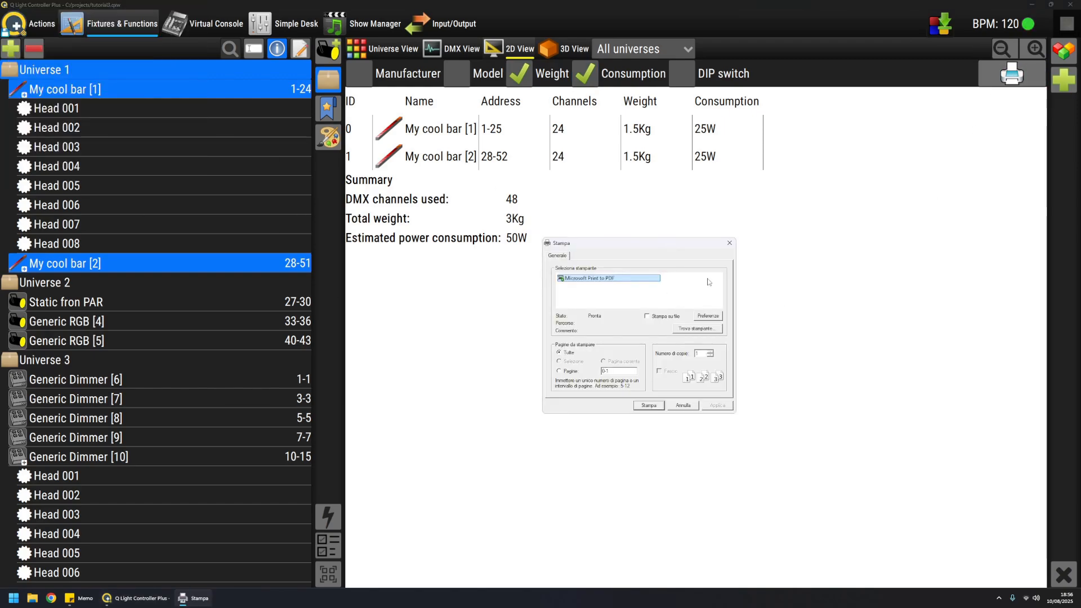
click(683, 404)
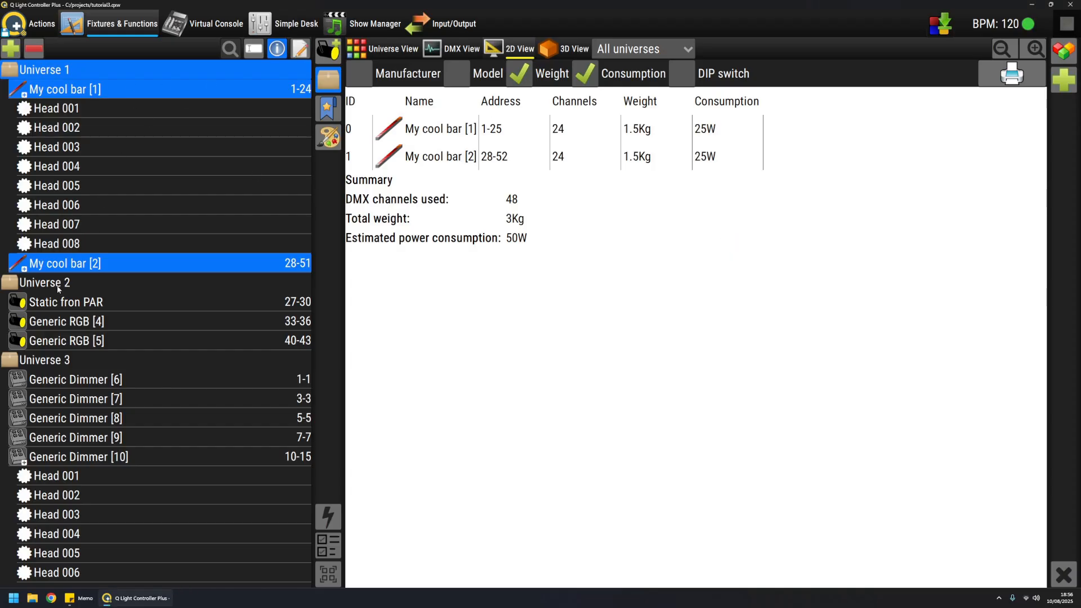
- Show Universe 2's fixture summary sheet, then return to the 2D stage plan
click(44, 282)
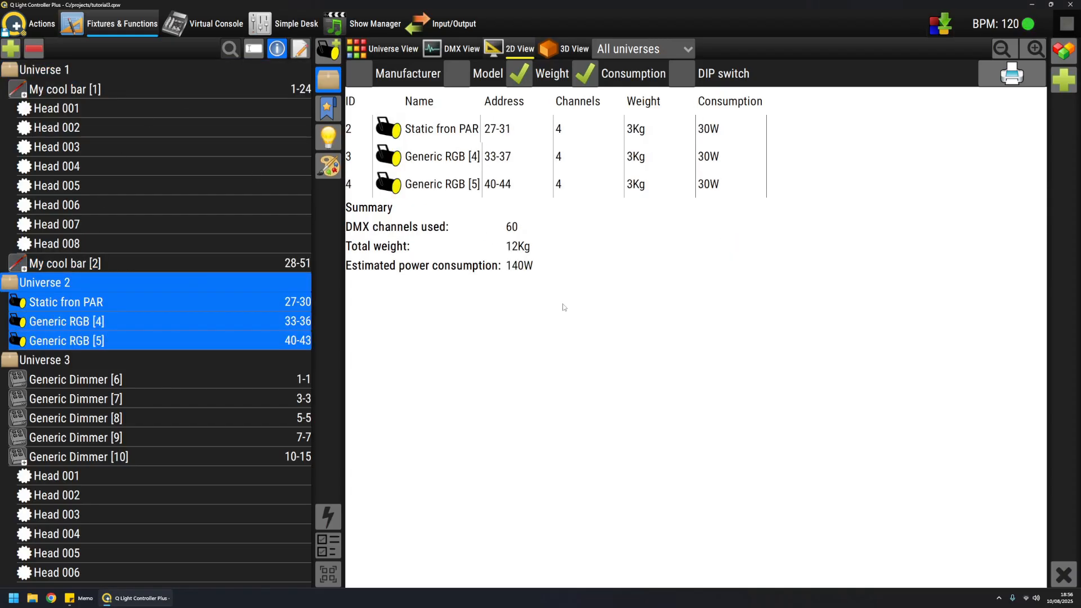
mouse_move(452, 236)
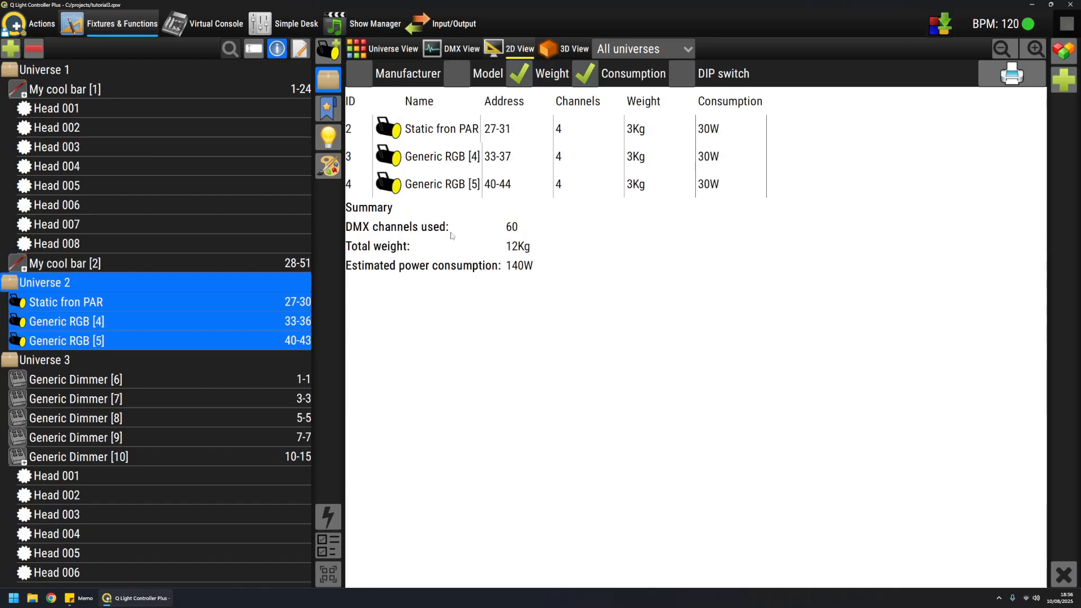
mouse_move(526, 261)
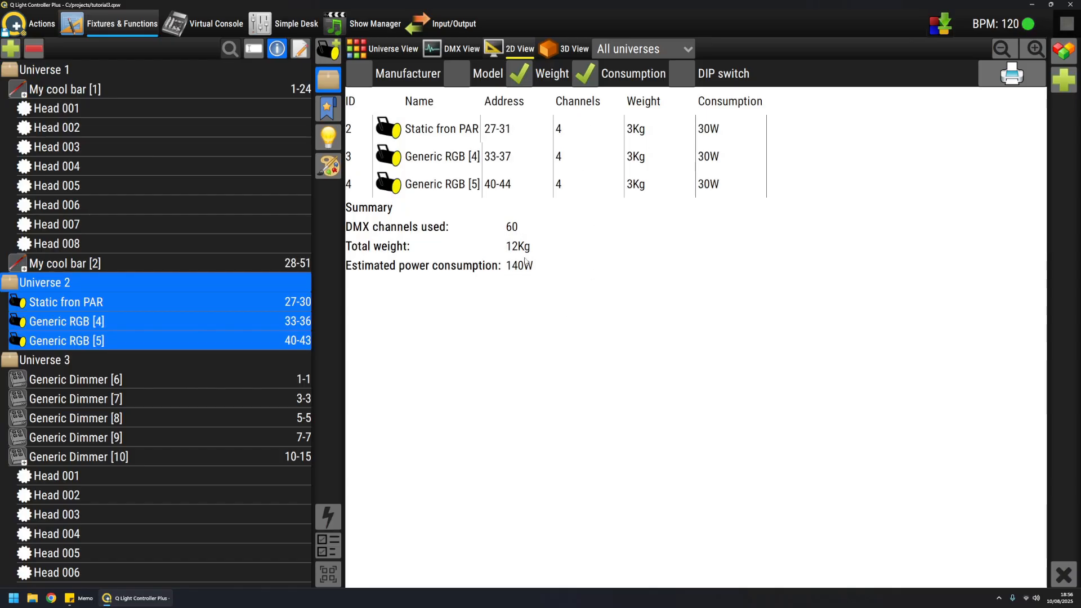
mouse_move(686, 281)
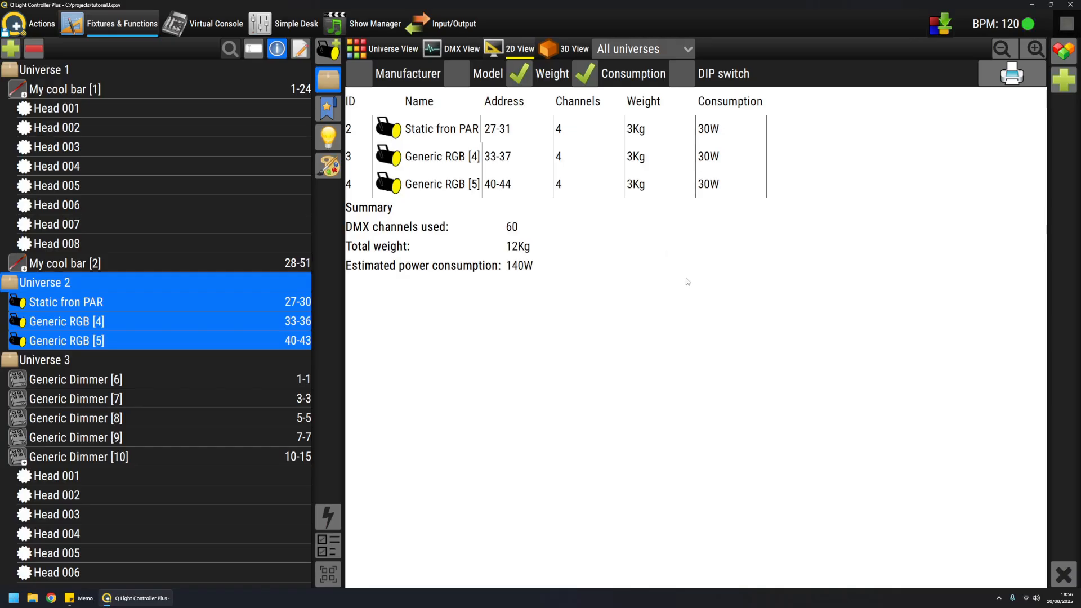
mouse_move(435, 201)
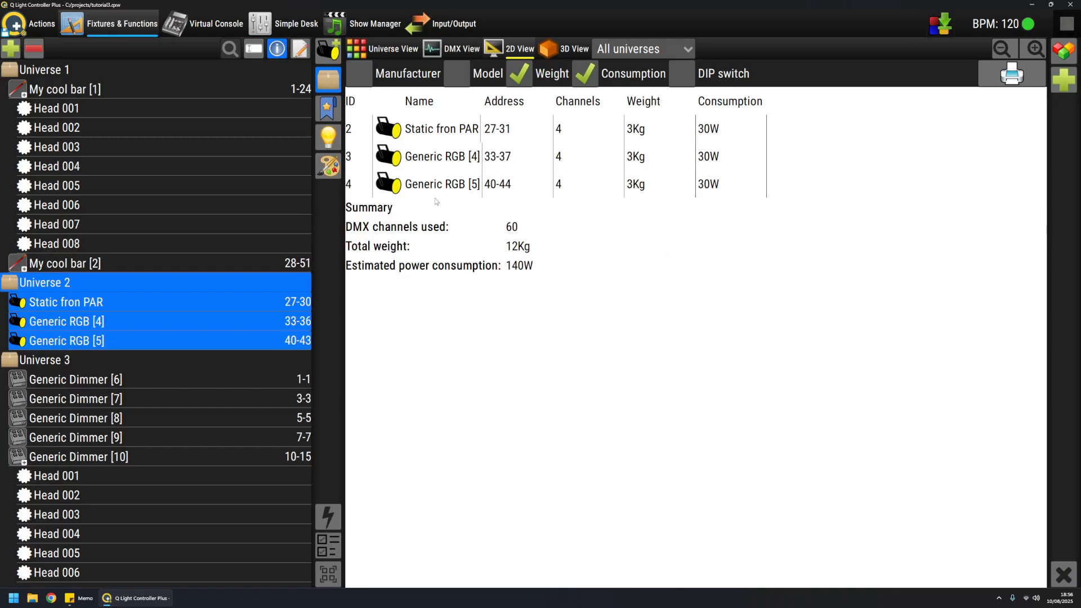
click(522, 48)
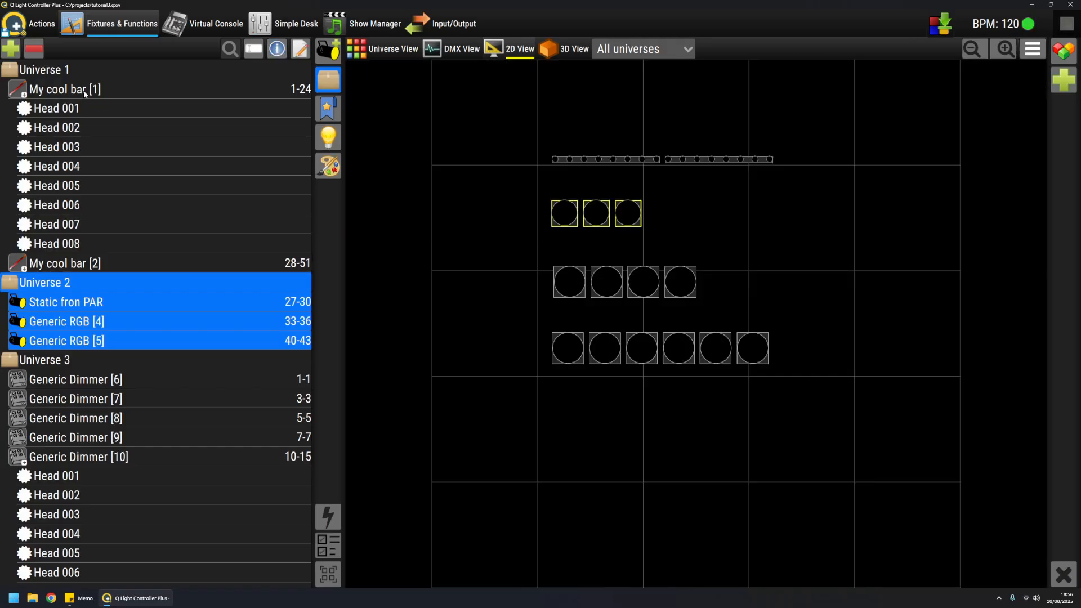
- Review My cool bar [1]'s info sheet through its channels and Physical section, cancelling the print dialog along the way
click(66, 89)
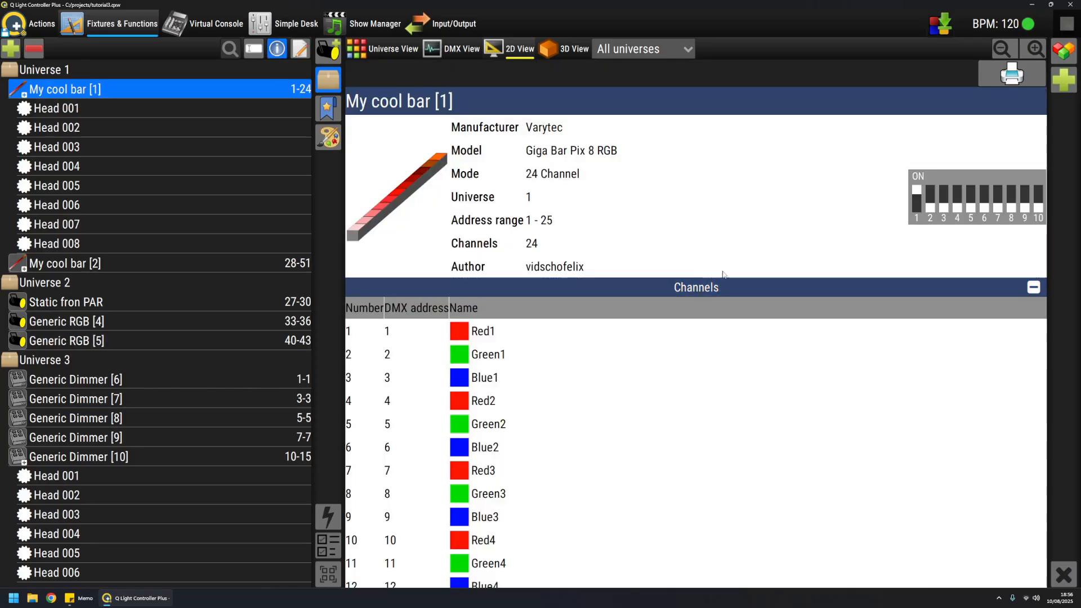
scroll(down, 3)
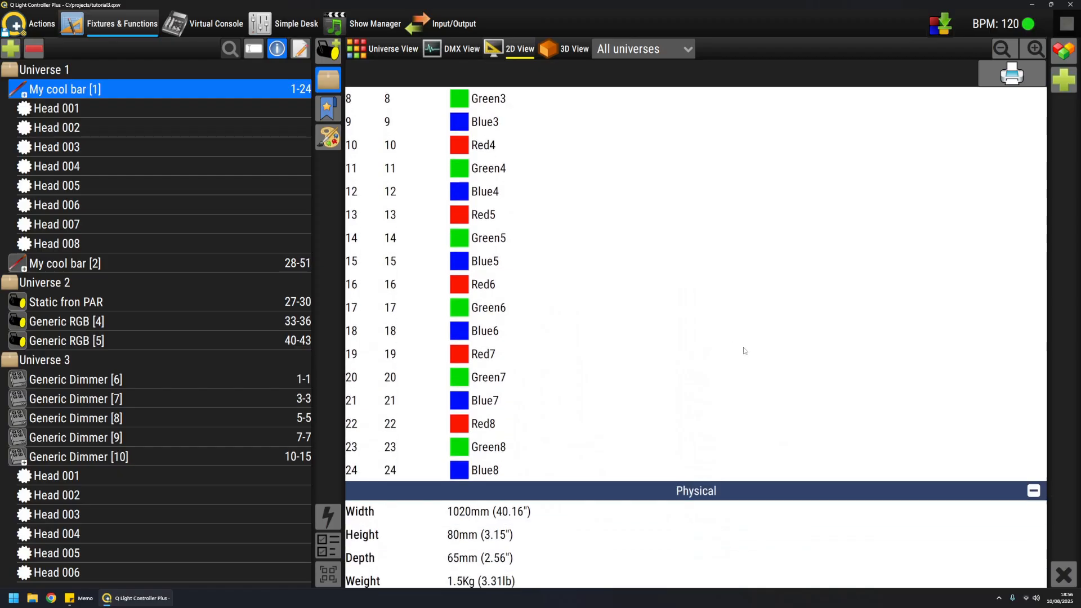
scroll(down, 3)
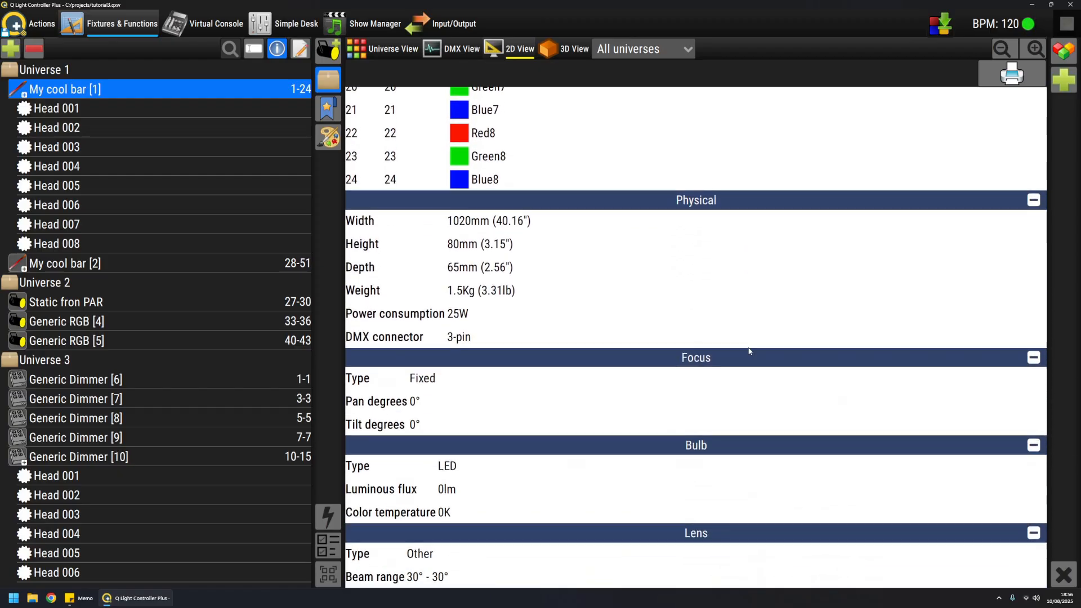
mouse_move(930, 112)
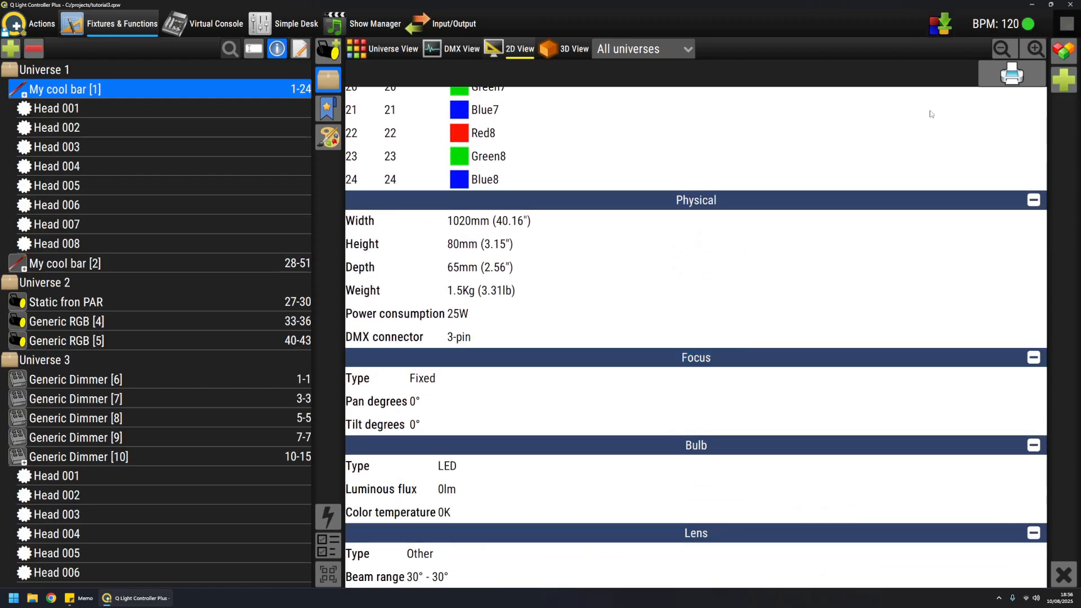
click(1011, 74)
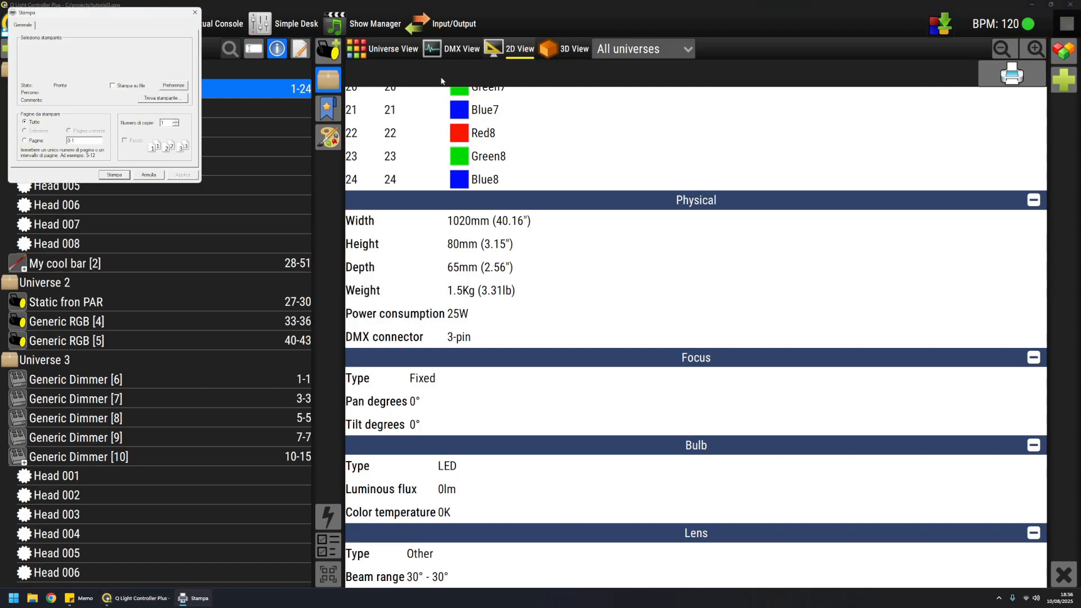
click(148, 174)
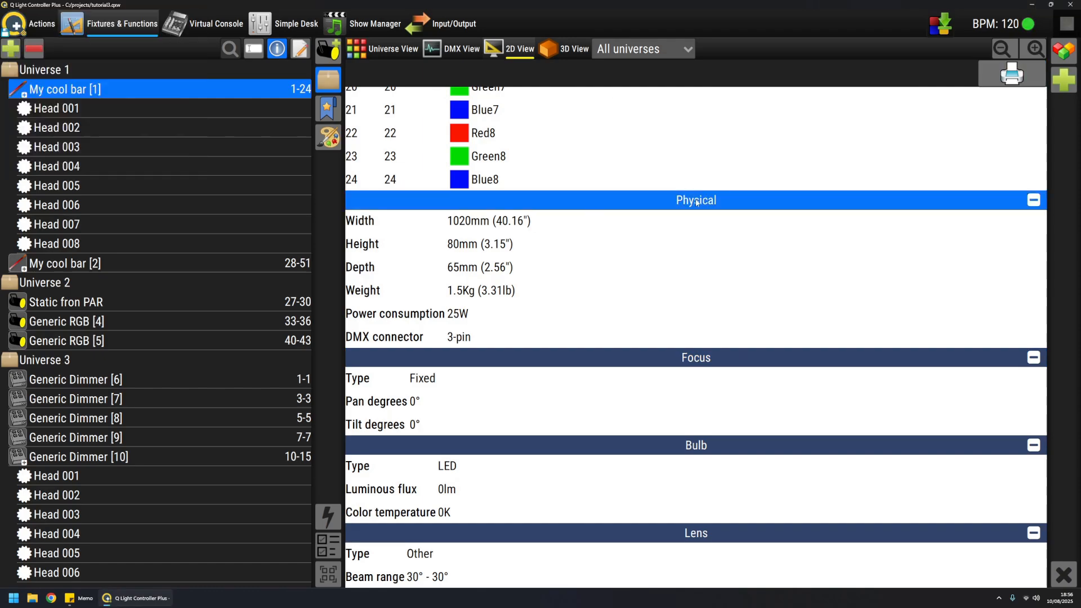
scroll(up, 3)
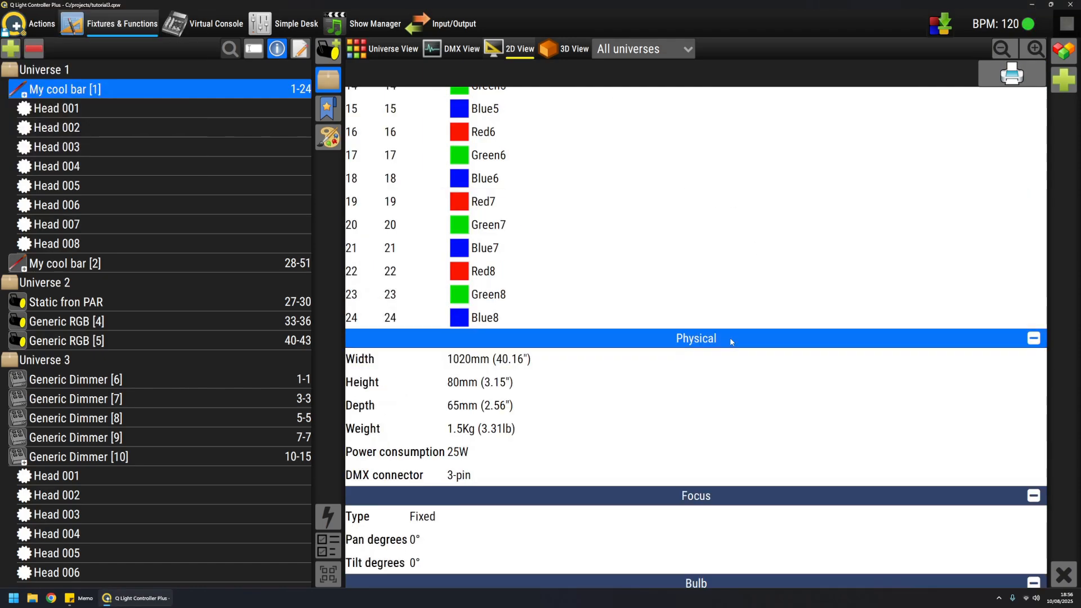
mouse_move(729, 394)
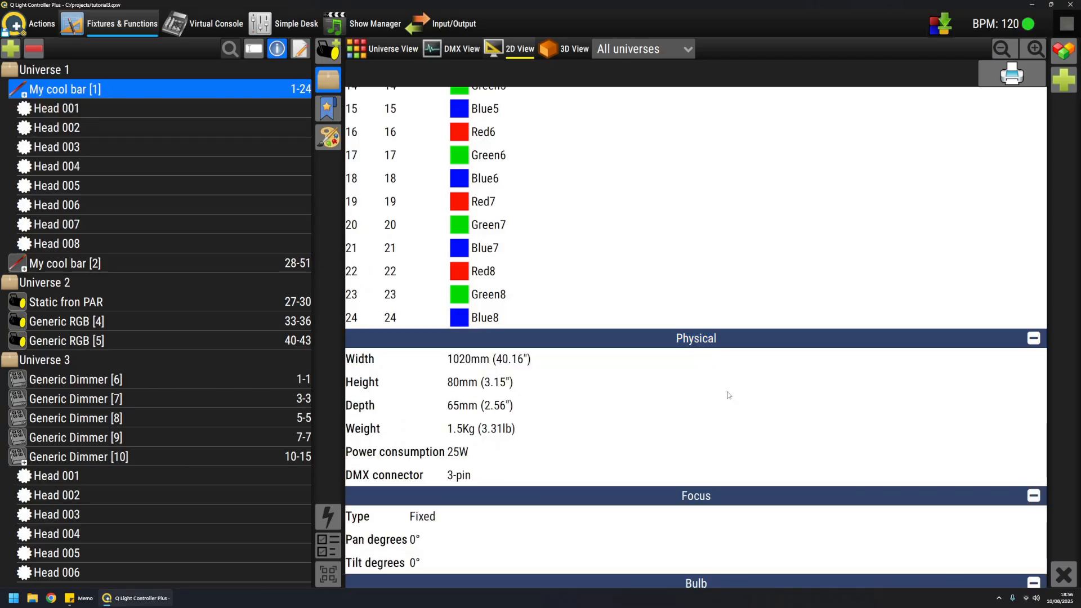
scroll(down, 3)
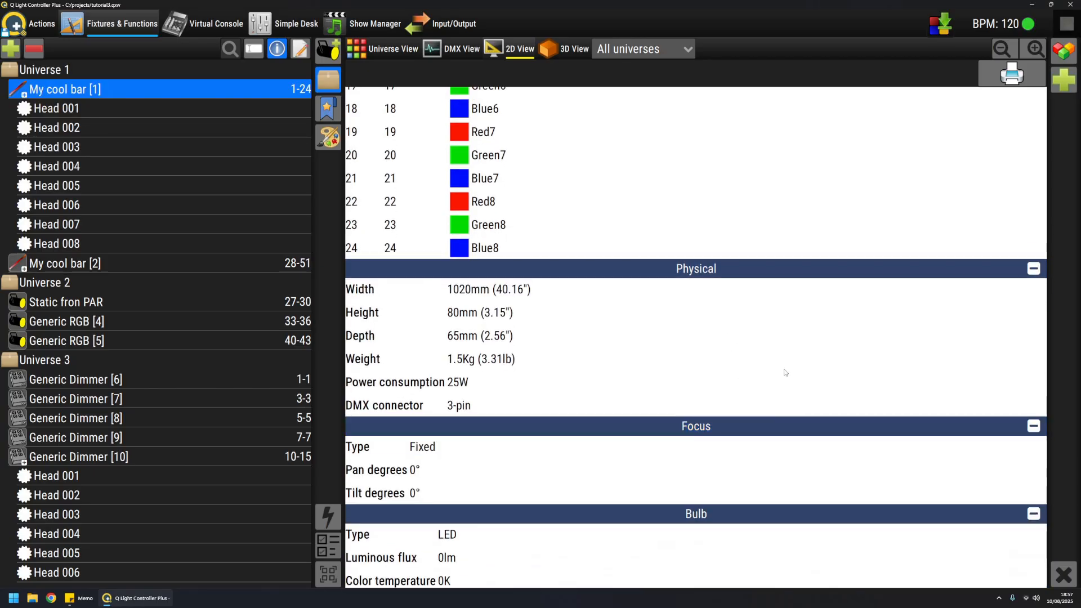
scroll(down, 3)
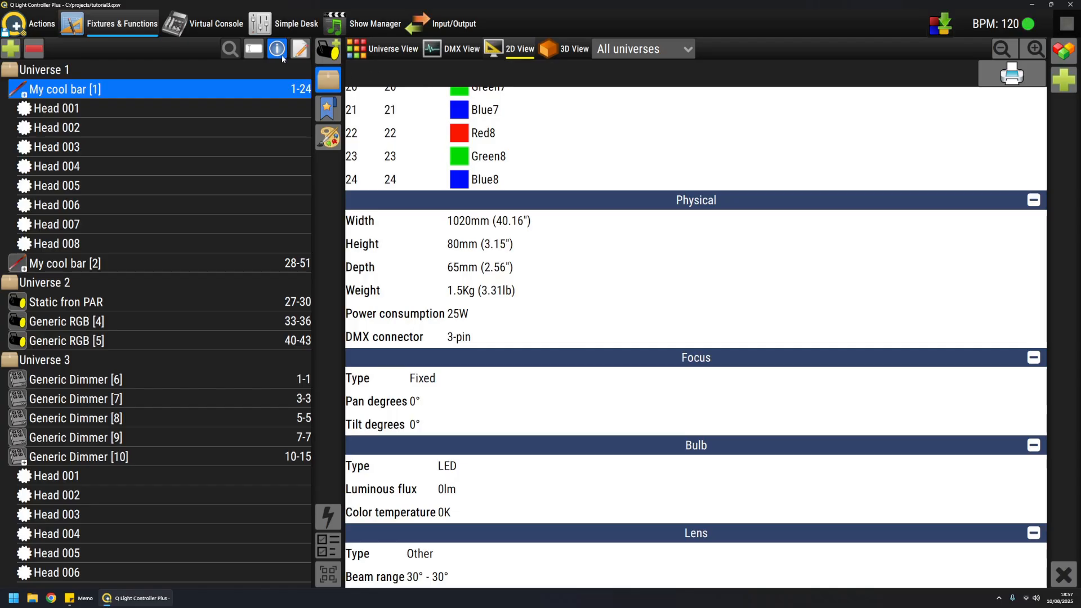
- Close the My cool bar [1] info sheet and return to the 2D stage plan
click(520, 48)
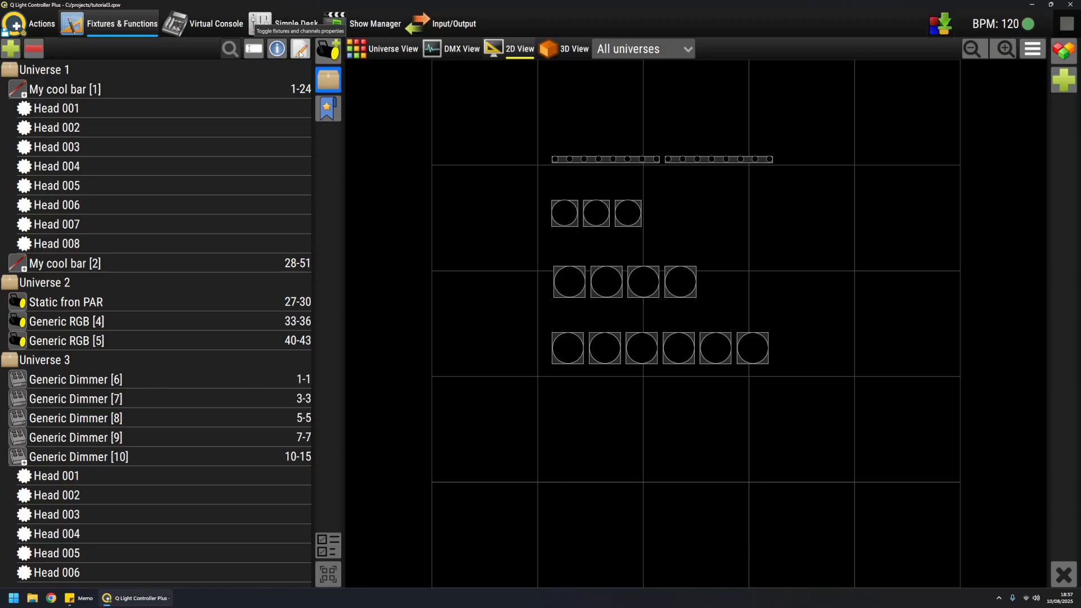
mouse_move(79, 93)
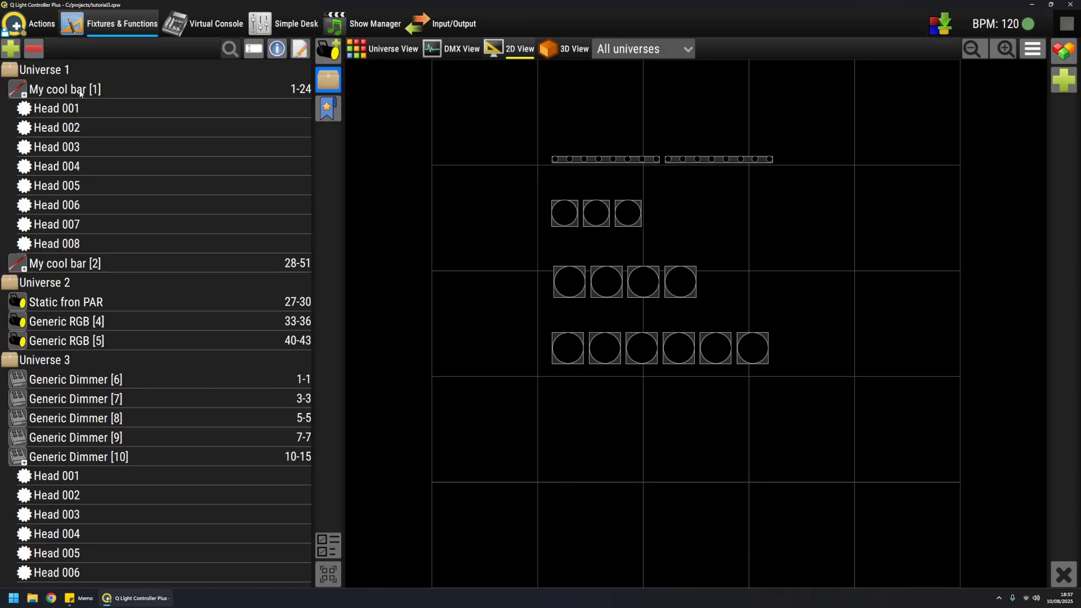